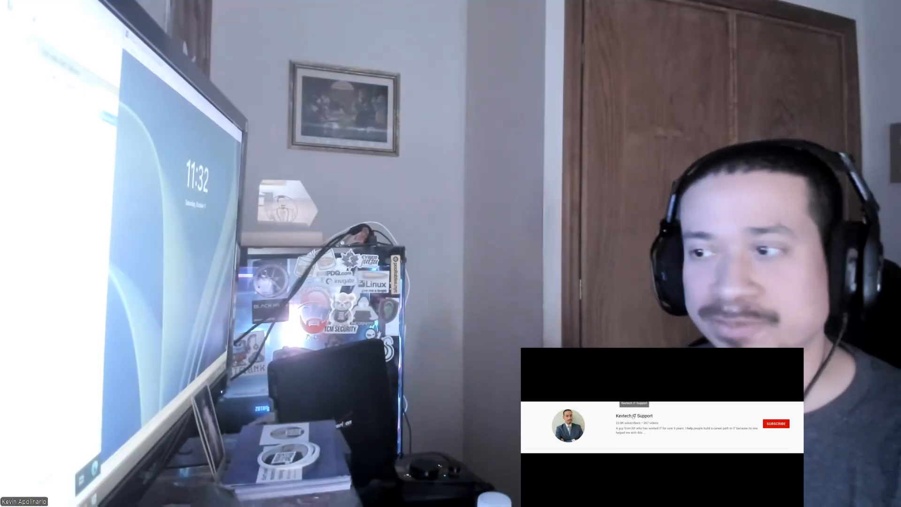
# Step: Share the VirtualBox server screen in Zoom so the Default Domain Policy report is visible
pyautogui.click(775, 423)
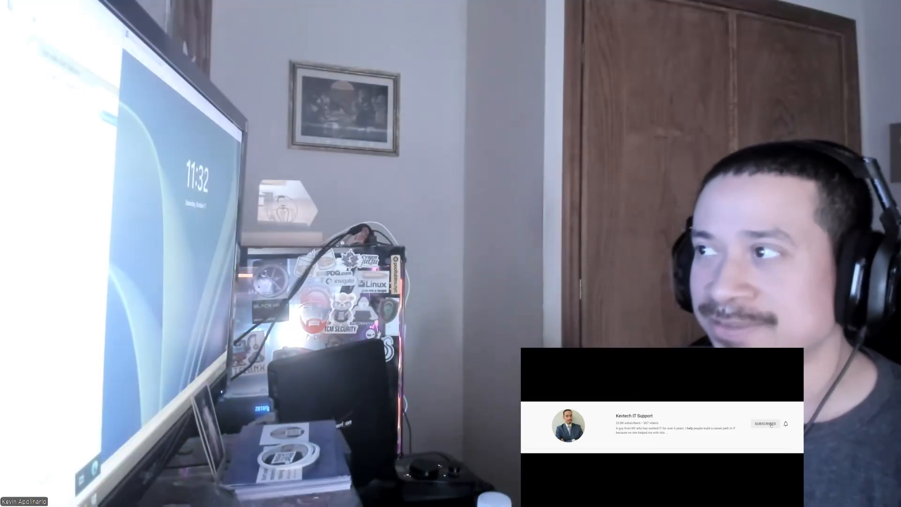
pyautogui.click(784, 423)
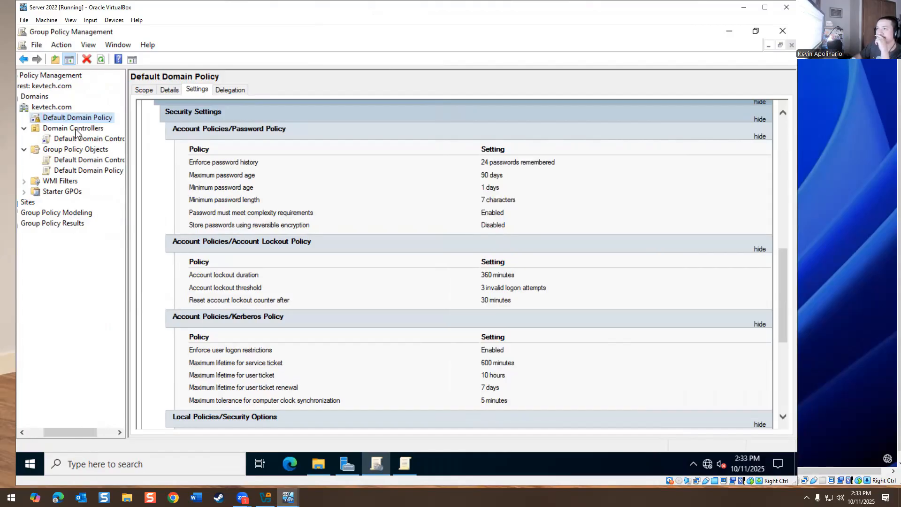
# Step: Bring up the Default Domain Policy's Details and Settings report, dismissing the GPO link notice
pyautogui.click(169, 90)
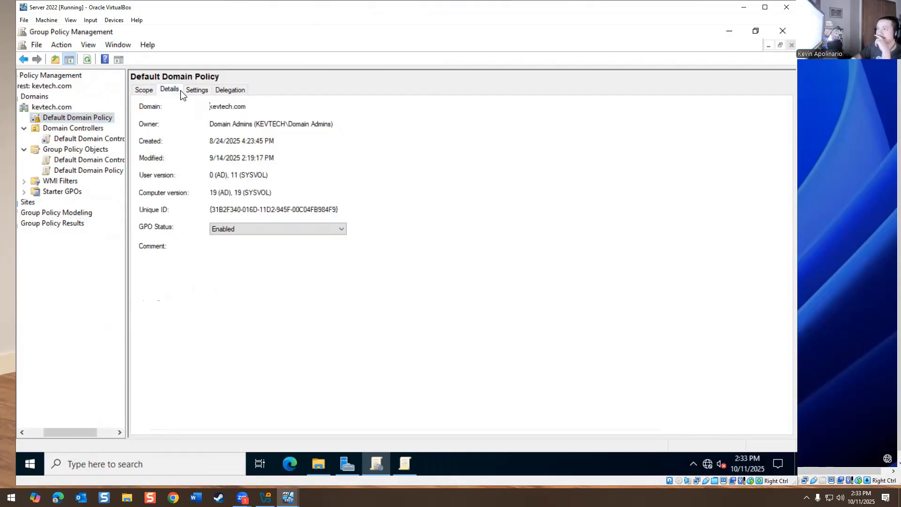
pyautogui.click(197, 90)
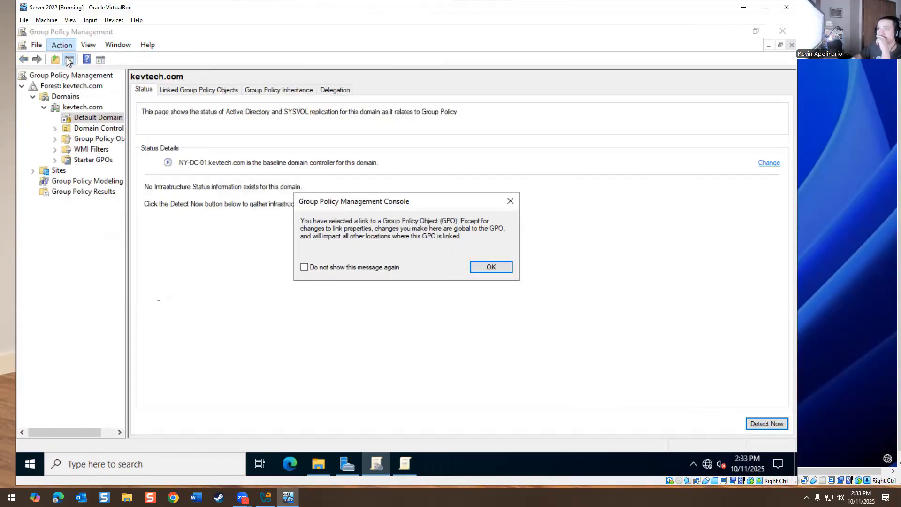
pyautogui.click(490, 267)
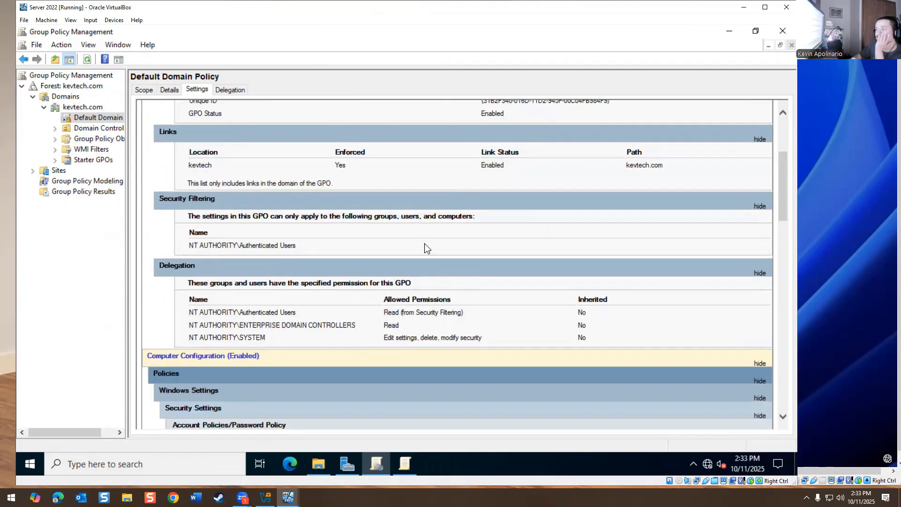
# Step: Review the report down to User Configuration and highlight the Desktop Wallpaper UNC path
pyautogui.scroll(-3)
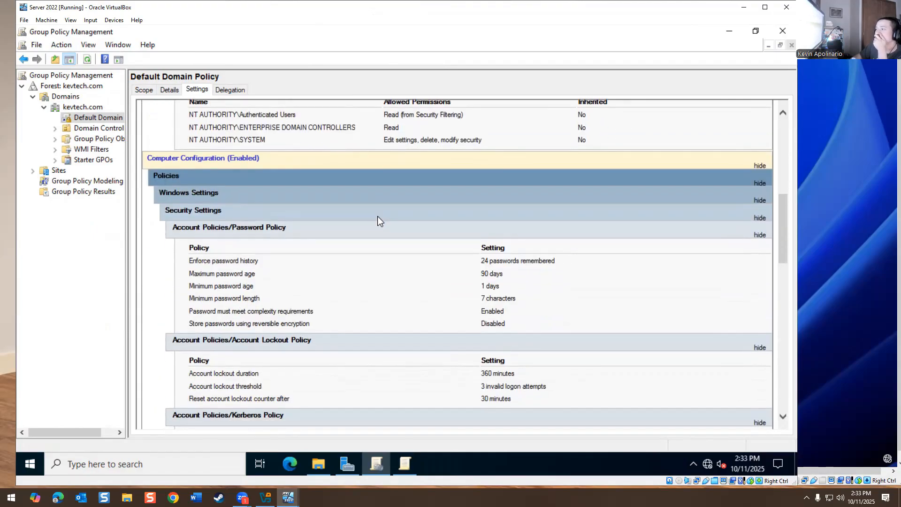
pyautogui.scroll(-3)
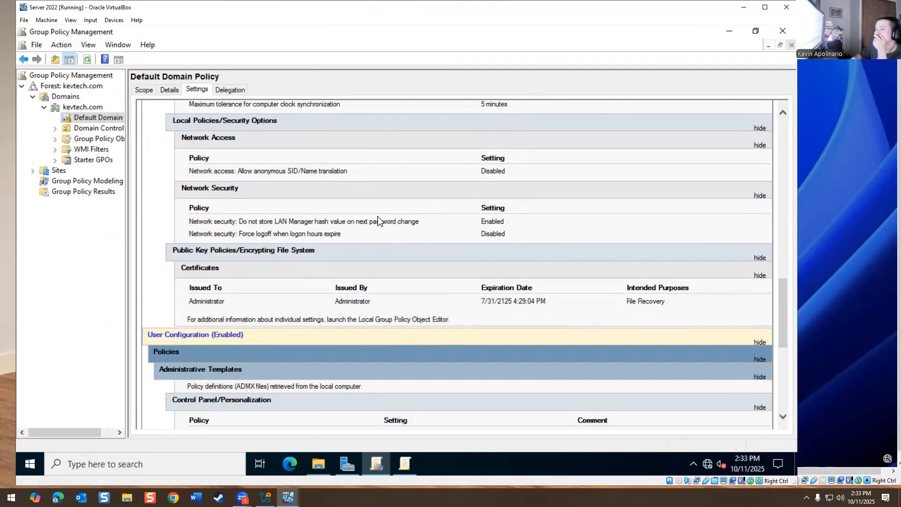
pyautogui.scroll(-3)
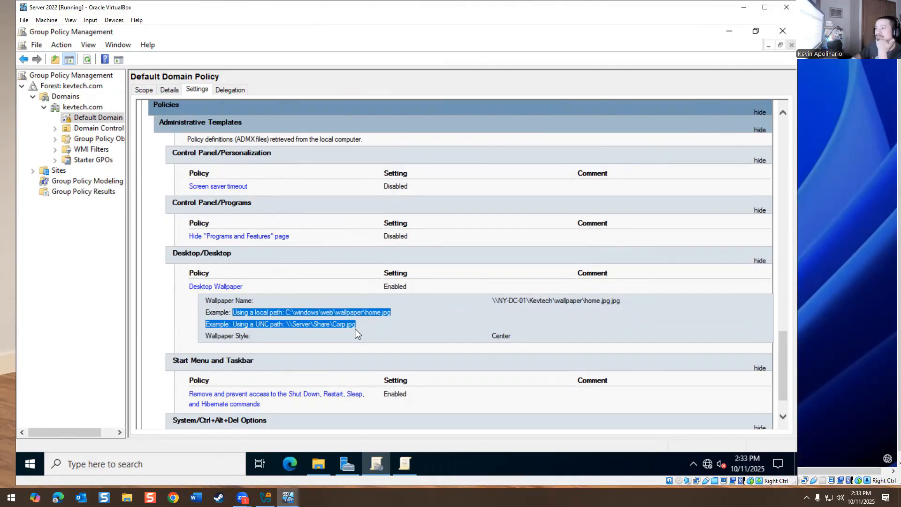
pyautogui.moveTo(293, 304)
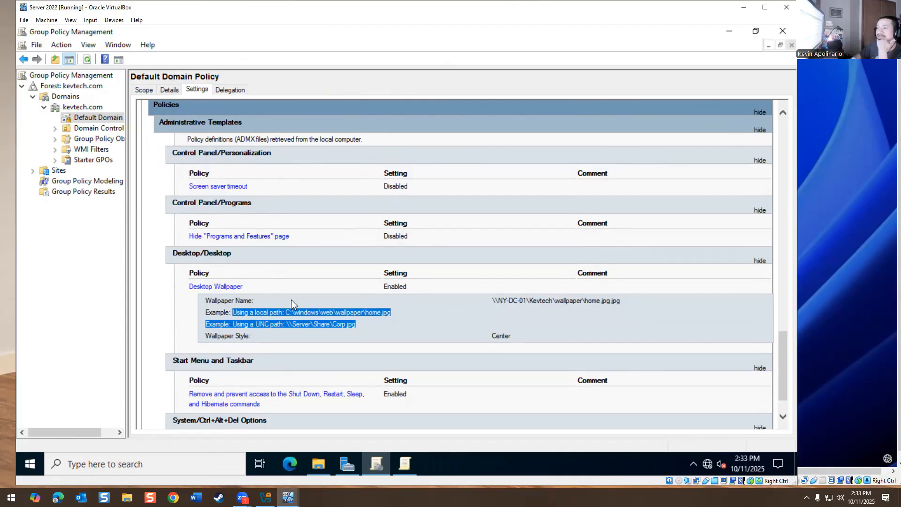
pyautogui.moveTo(277, 334)
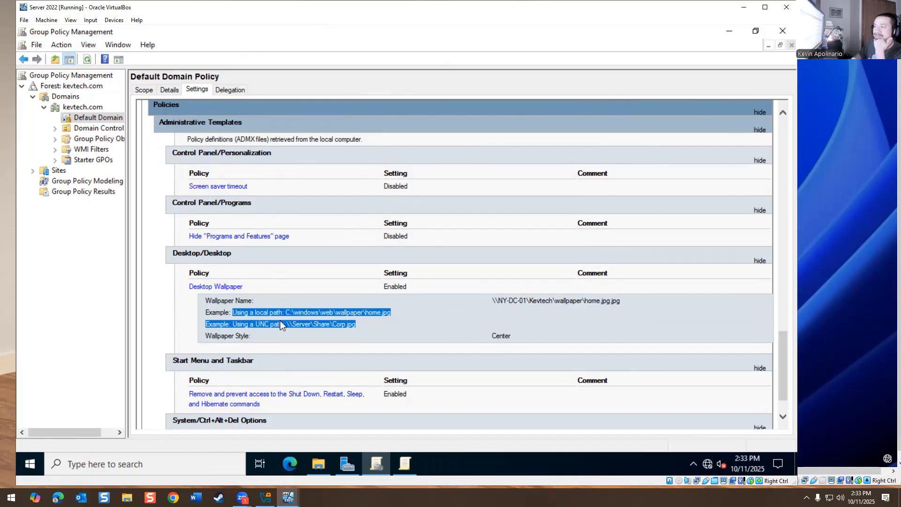
pyautogui.click(294, 327)
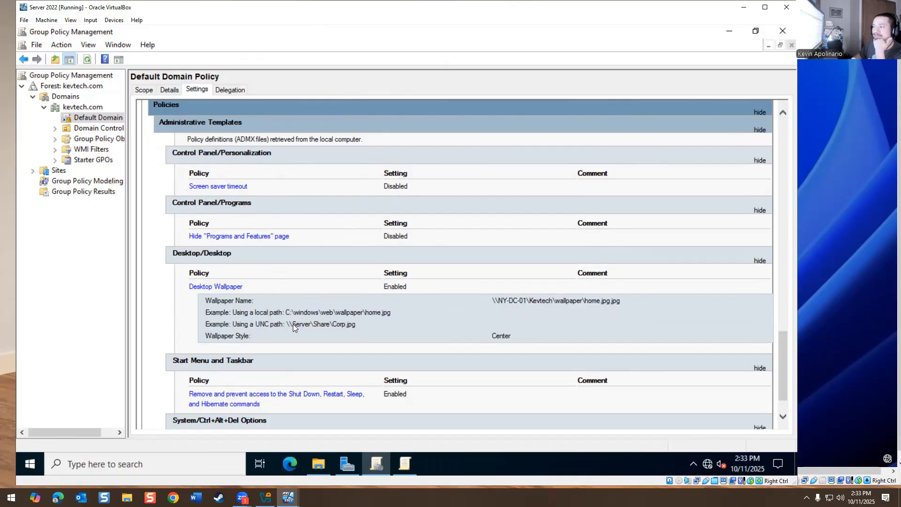
pyautogui.moveTo(271, 324); pyautogui.dragTo(357, 324)
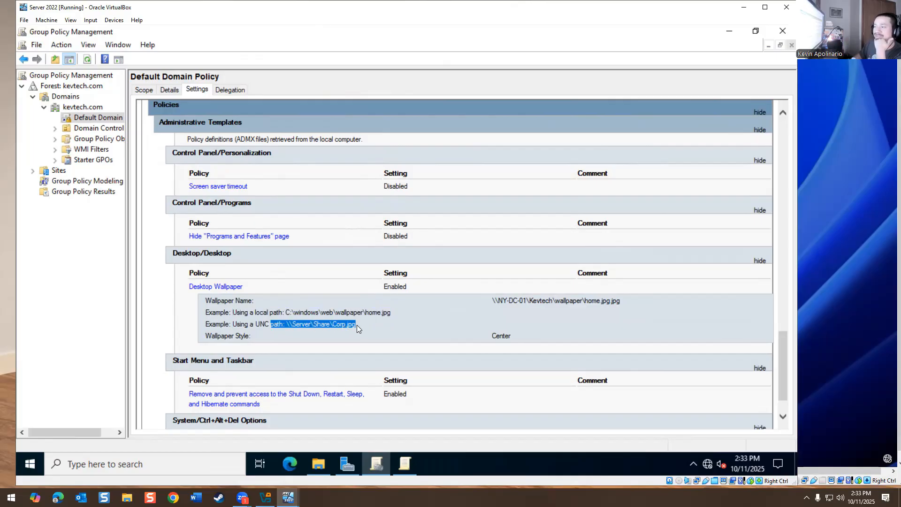
pyautogui.click(315, 313)
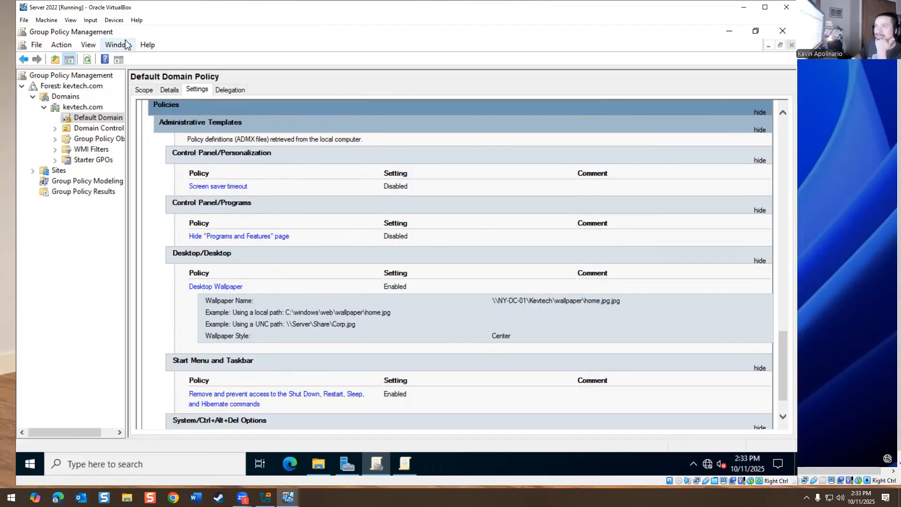
# Step: Check the VirtualBox Devices menu, then browse to the Downloads folder in File Explorer
pyautogui.click(113, 20)
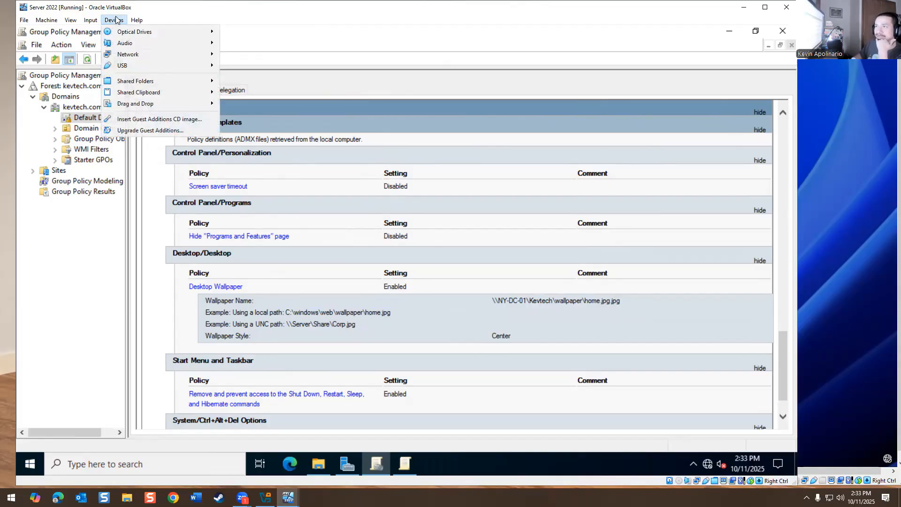
pyautogui.moveTo(145, 124)
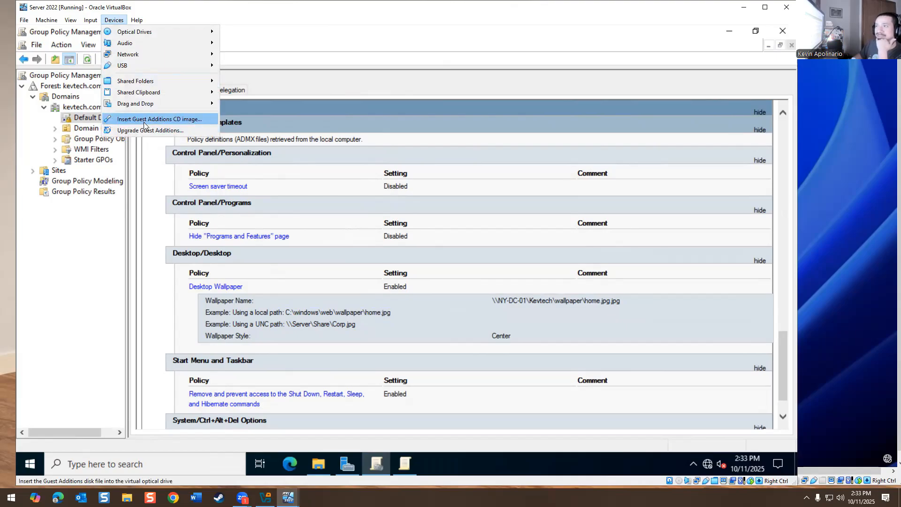
pyautogui.moveTo(154, 85)
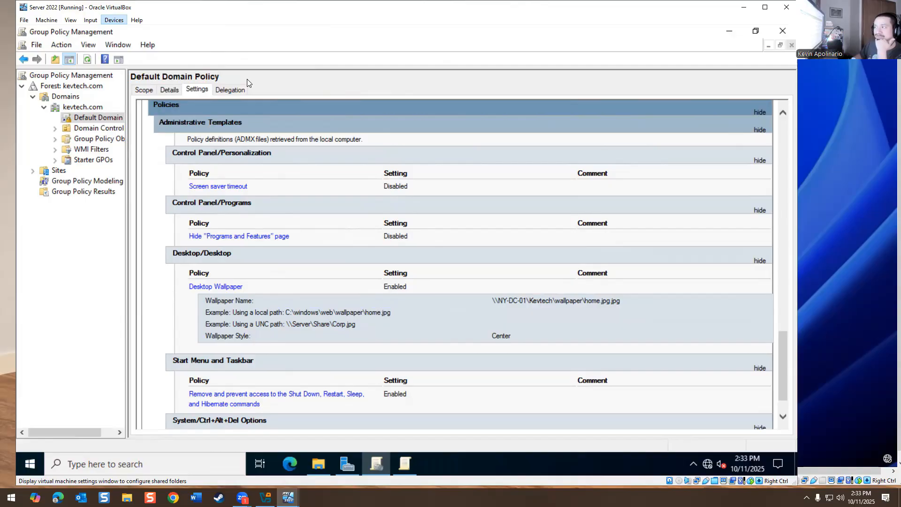
pyautogui.click(113, 19)
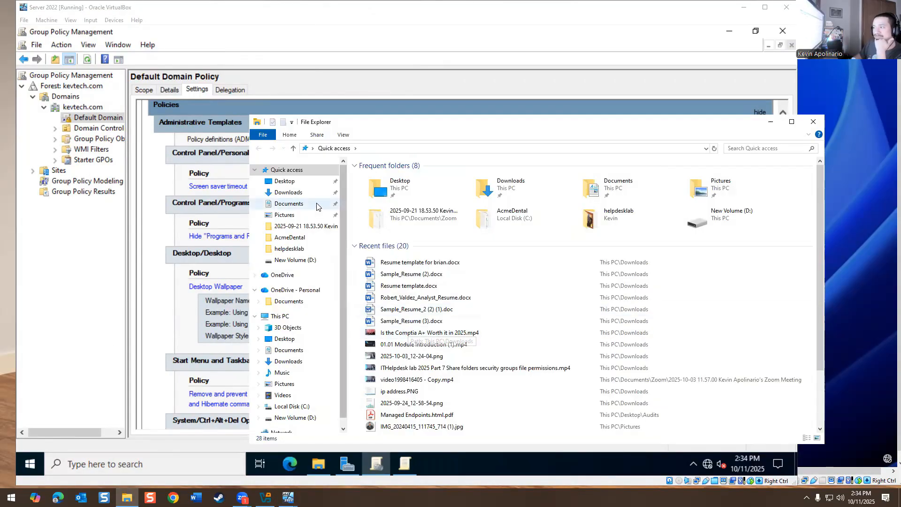
pyautogui.moveTo(291, 187)
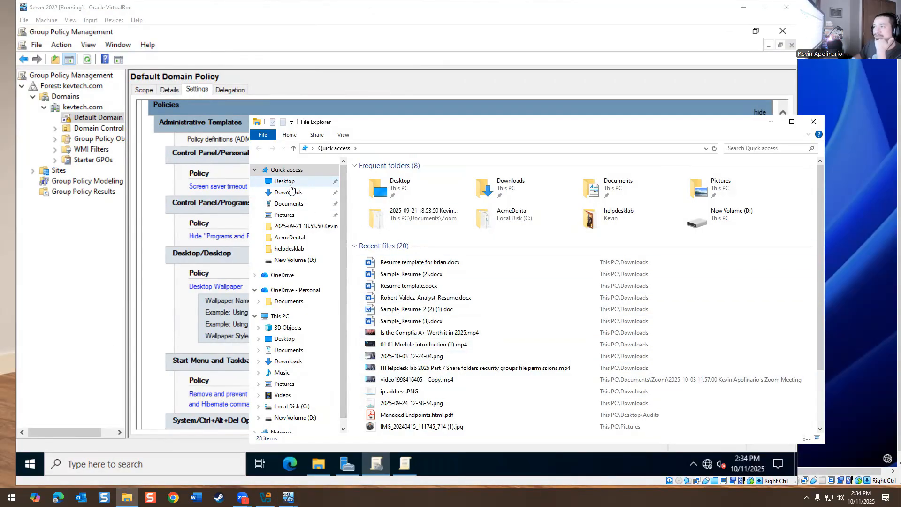
pyautogui.click(287, 192)
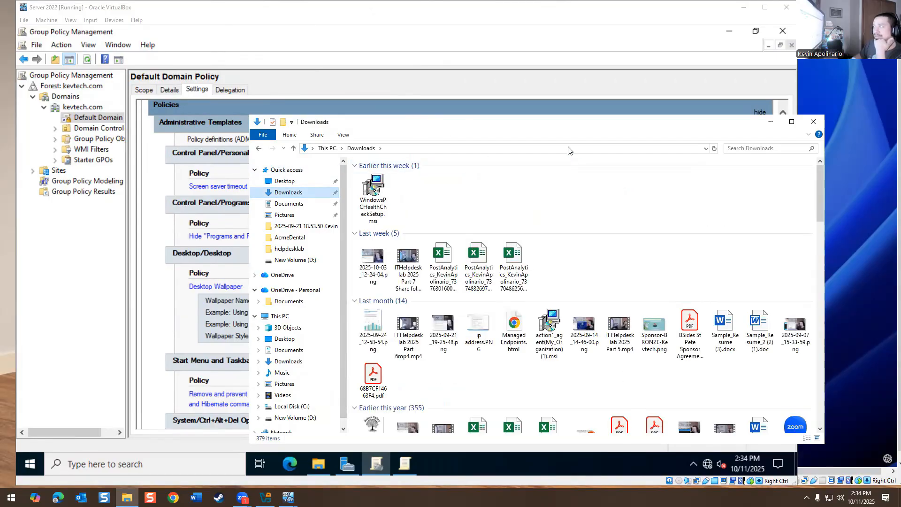
pyautogui.click(813, 121)
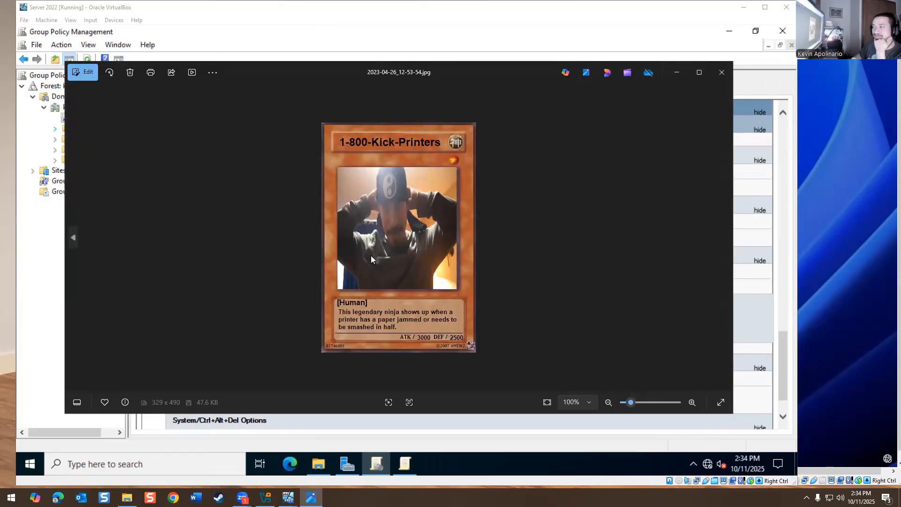
pyautogui.moveTo(322, 75)
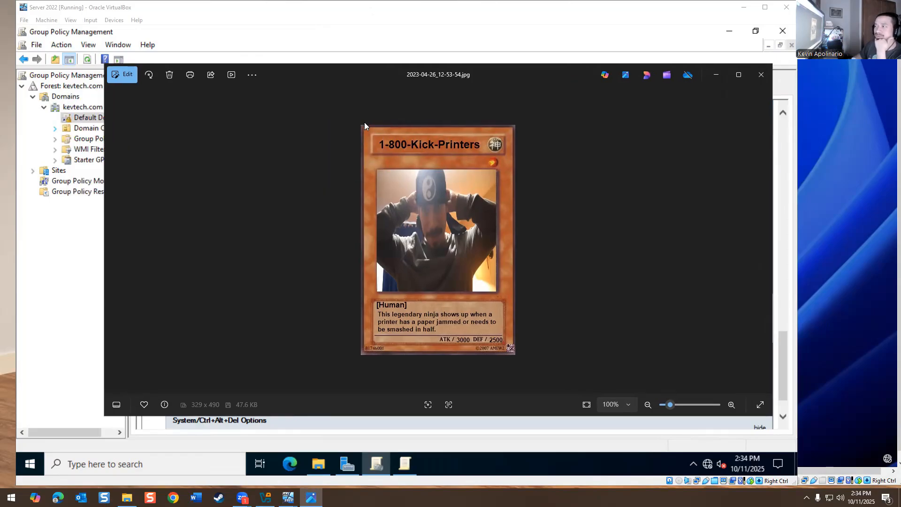
pyautogui.moveTo(436, 259)
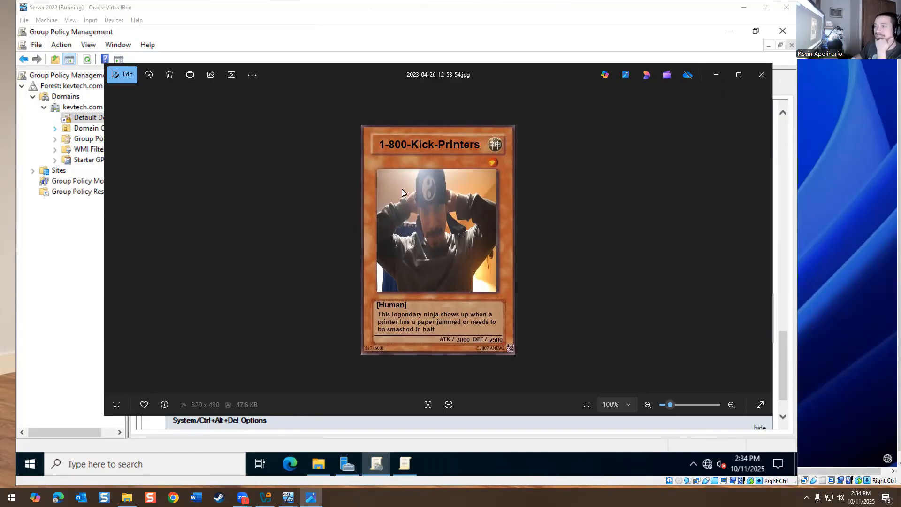
pyautogui.moveTo(562, 161)
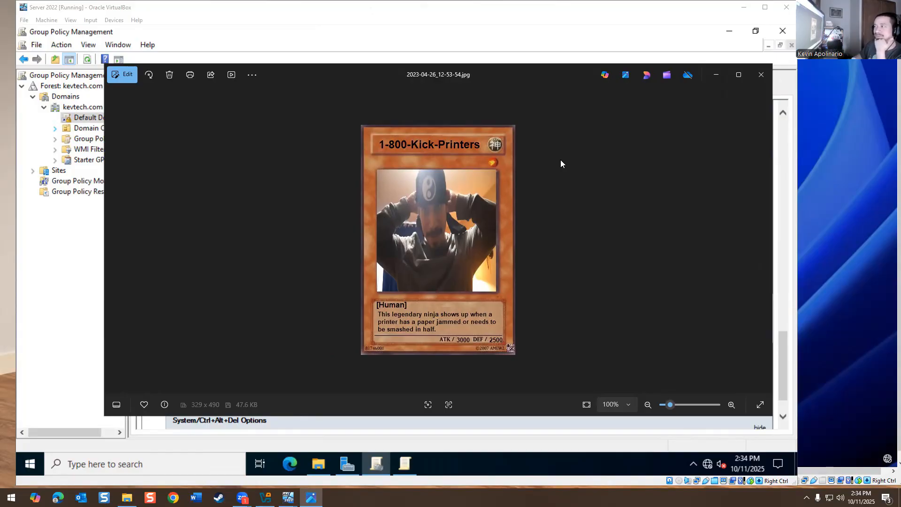
pyautogui.moveTo(495, 167)
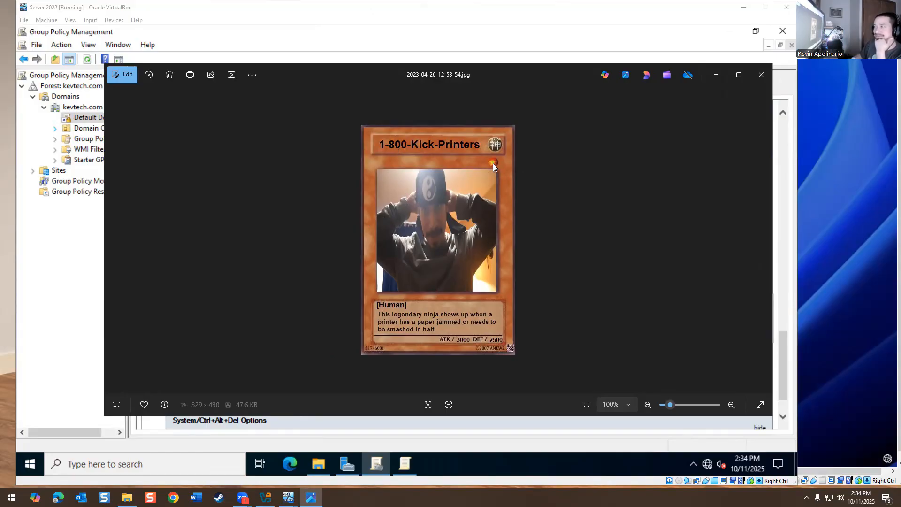
pyautogui.moveTo(498, 173)
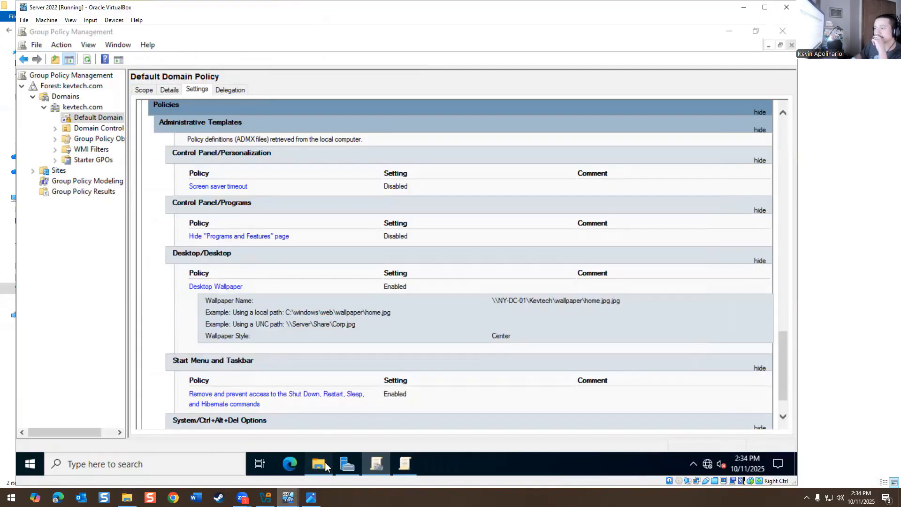
# Step: Open the 2023-04-26_12-53-54 image from the helpdesklab (Z:) drive in Paint
pyautogui.click(318, 463)
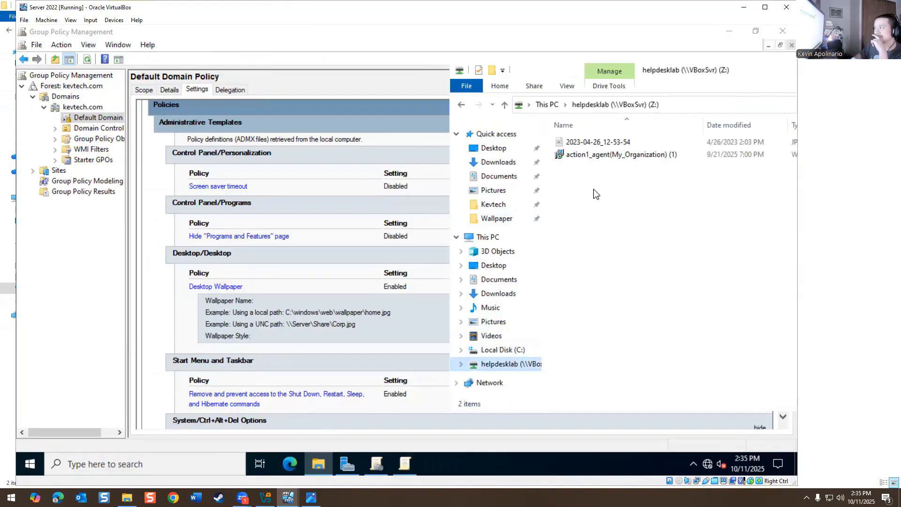
pyautogui.doubleClick(589, 140)
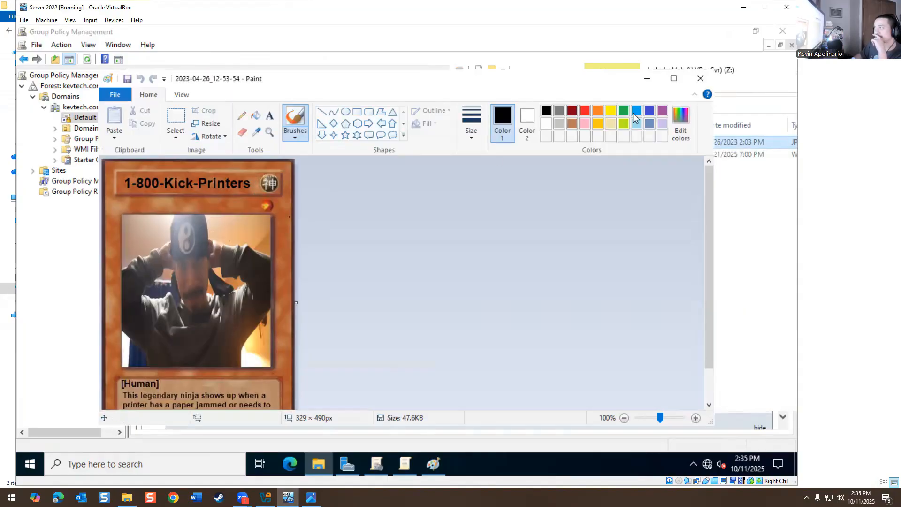
pyautogui.click(700, 78)
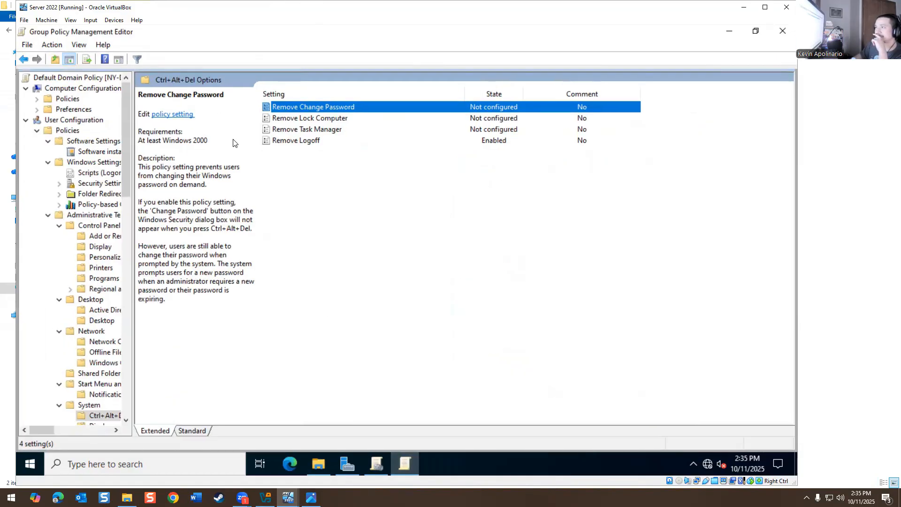
pyautogui.moveTo(304, 156)
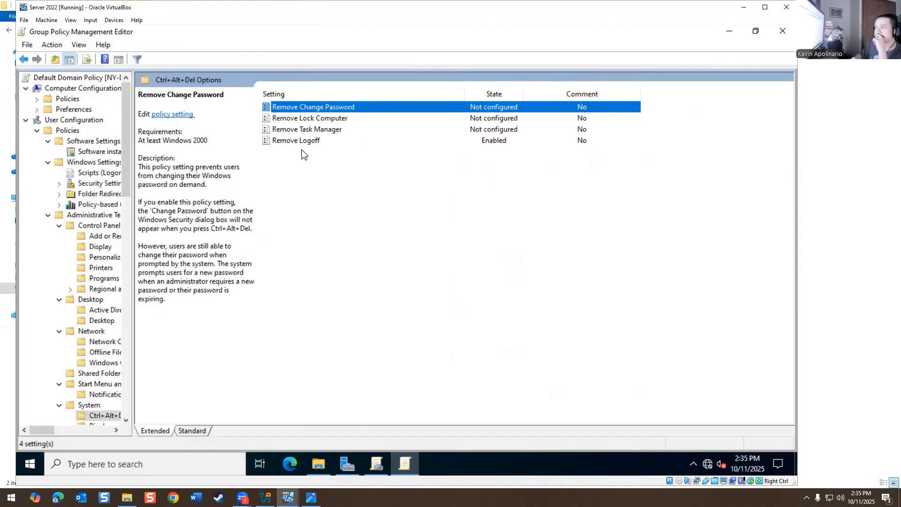
# Step: Read the Remove Logoff and Remove Change Password policies, then Personalization's Screen saver timeout
pyautogui.click(295, 141)
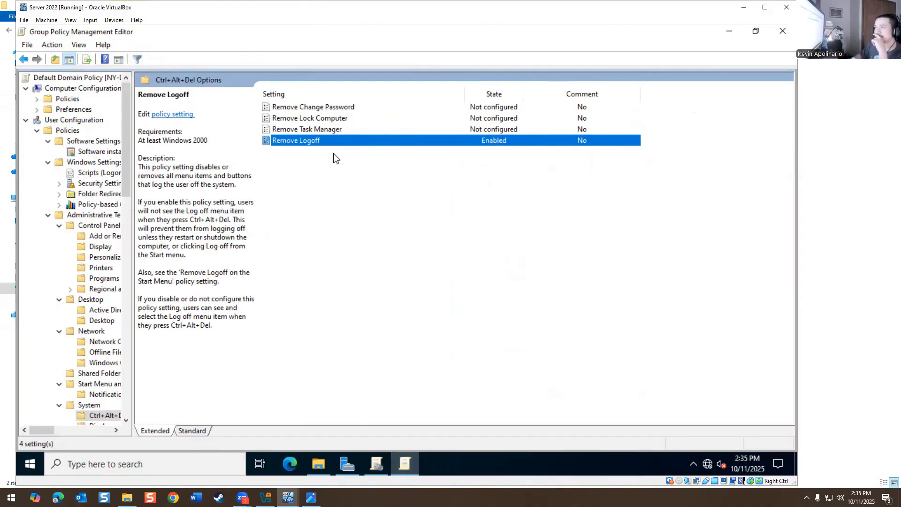
pyautogui.click(314, 106)
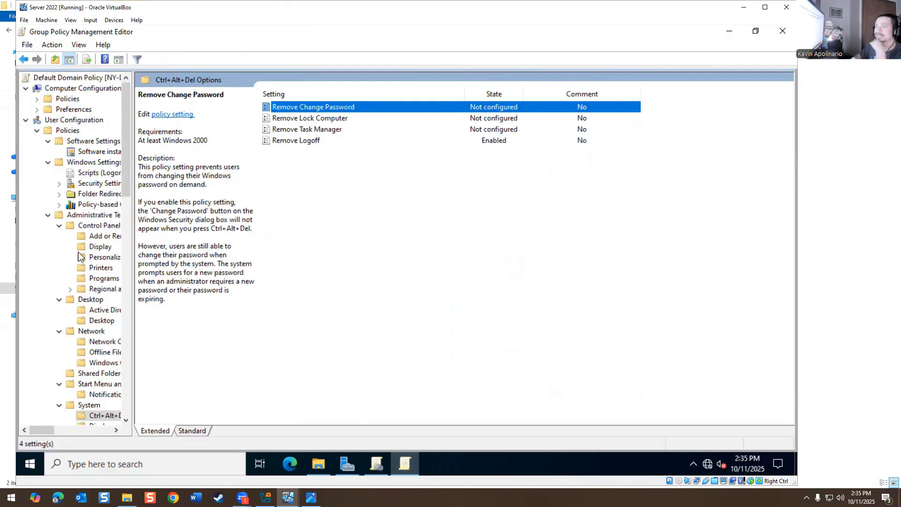
pyautogui.moveTo(80, 236)
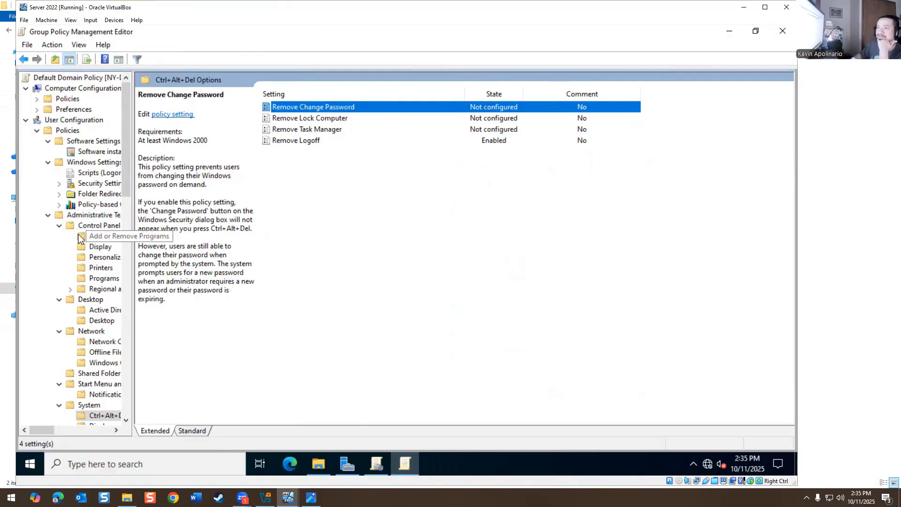
pyautogui.click(112, 257)
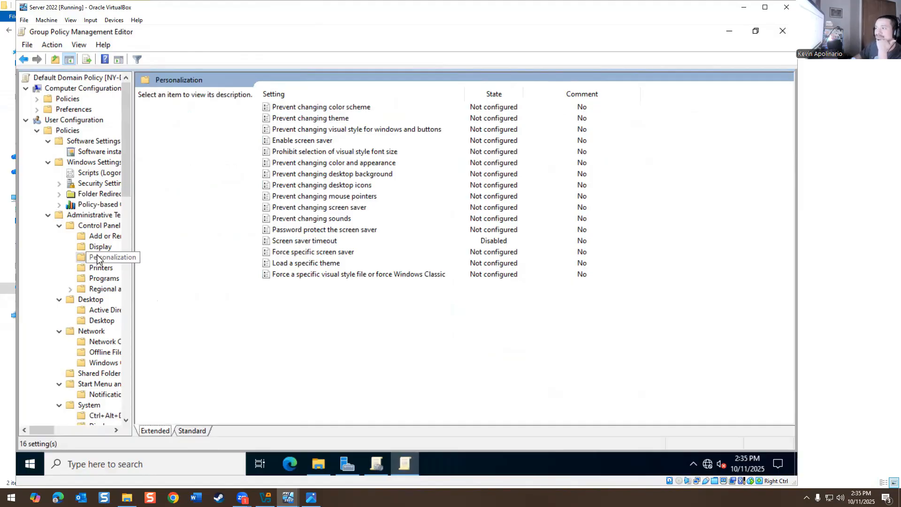
pyautogui.click(304, 240)
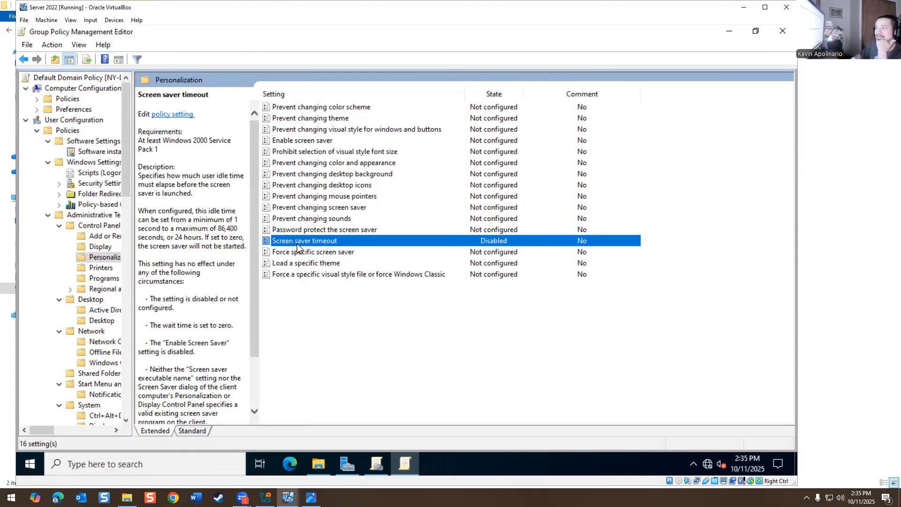
# Step: Inspect Screen saver timeout and Force specific screen saver settings, cancelling without changes
pyautogui.doubleClick(304, 241)
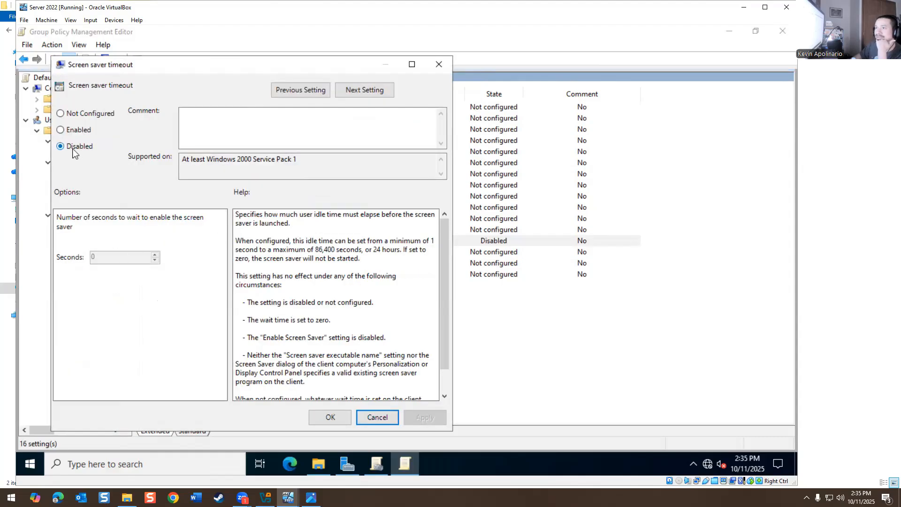
pyautogui.click(60, 130)
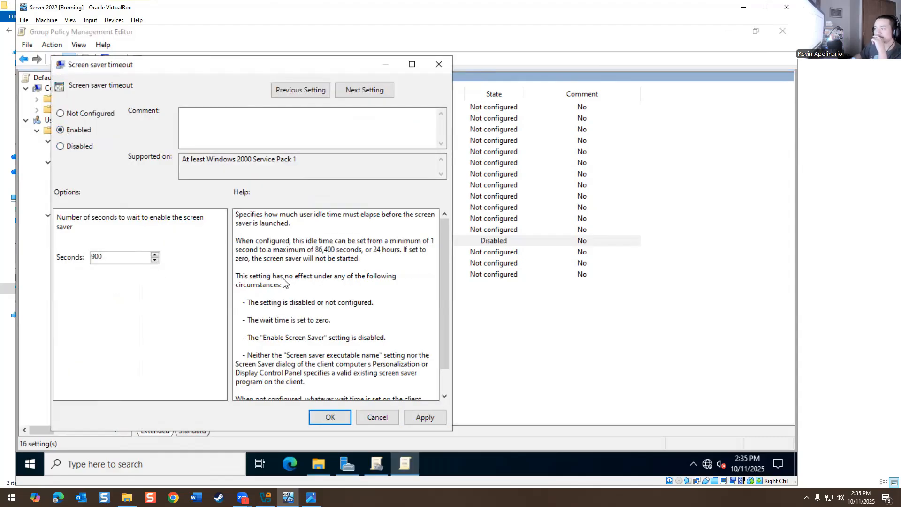
pyautogui.moveTo(175, 204)
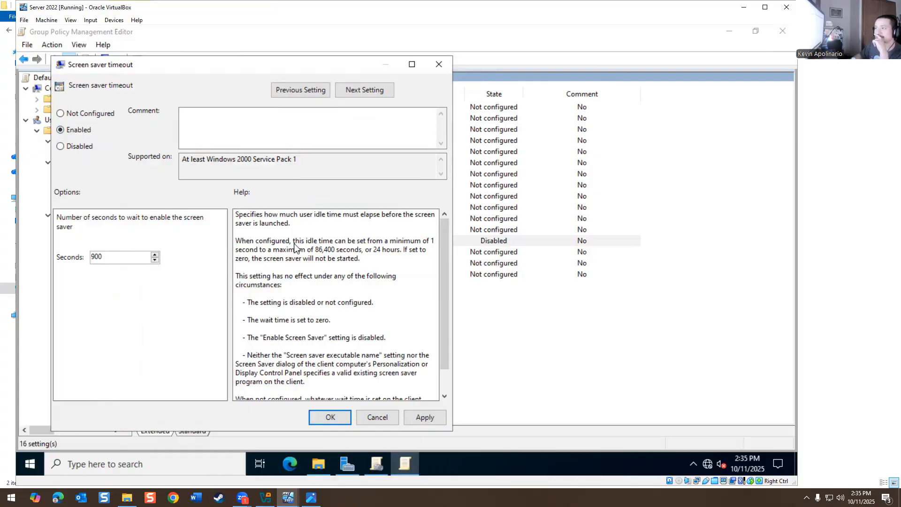
pyautogui.moveTo(312, 235)
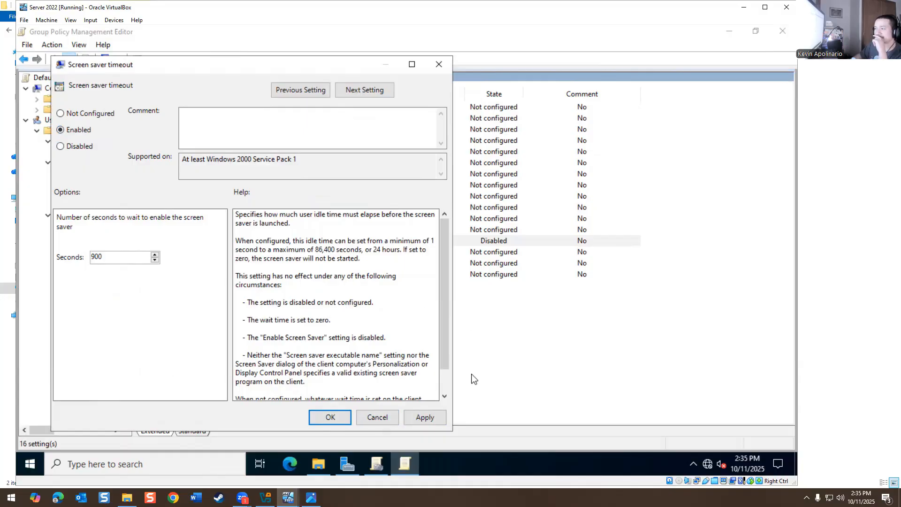
pyautogui.moveTo(381, 416)
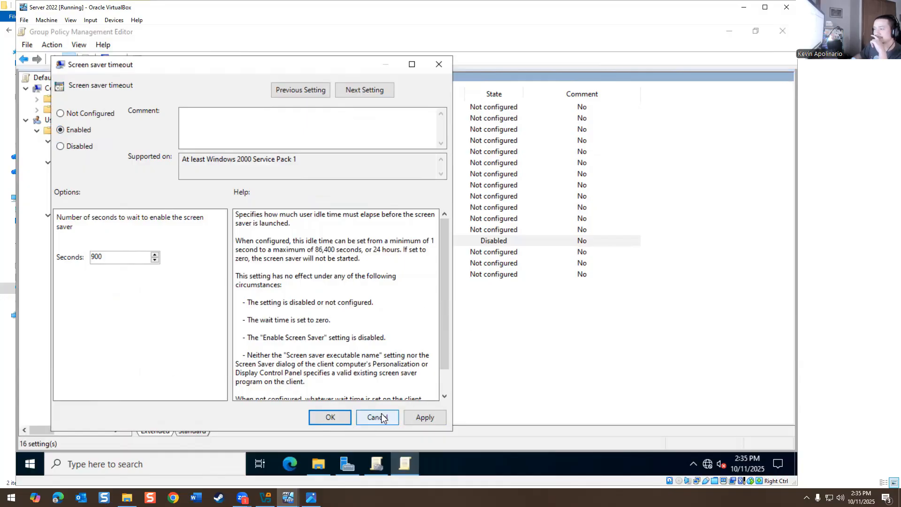
pyautogui.click(377, 417)
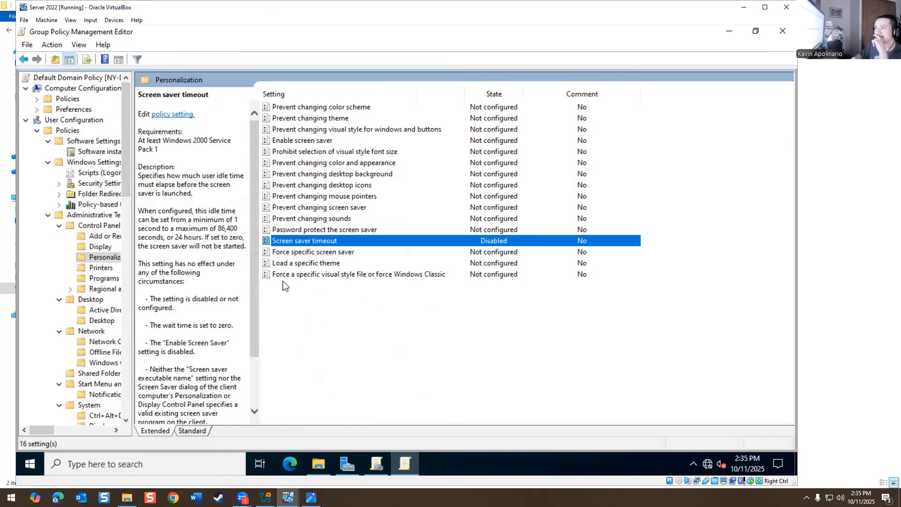
pyautogui.click(313, 251)
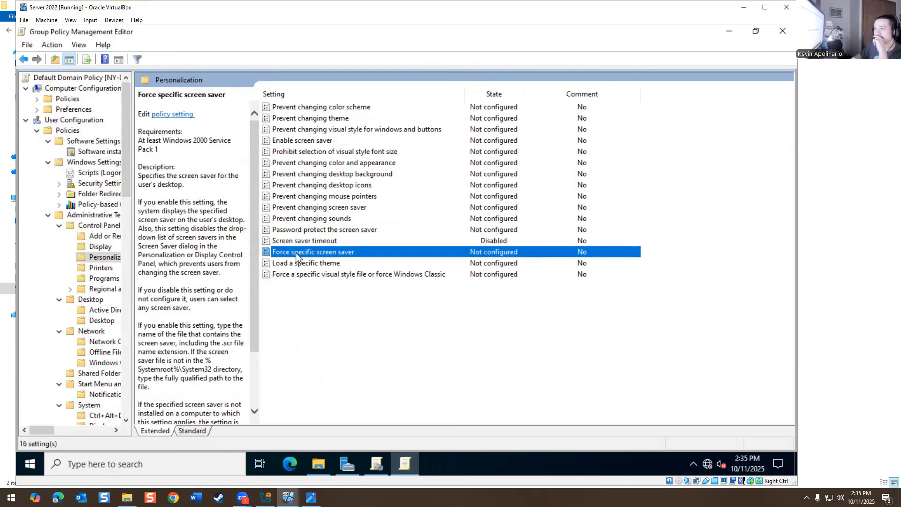
pyautogui.doubleClick(312, 251)
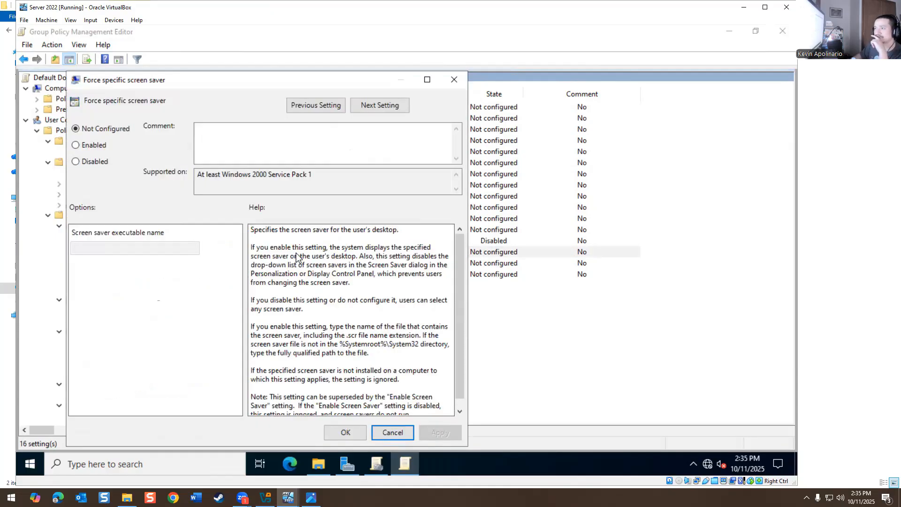
pyautogui.click(75, 144)
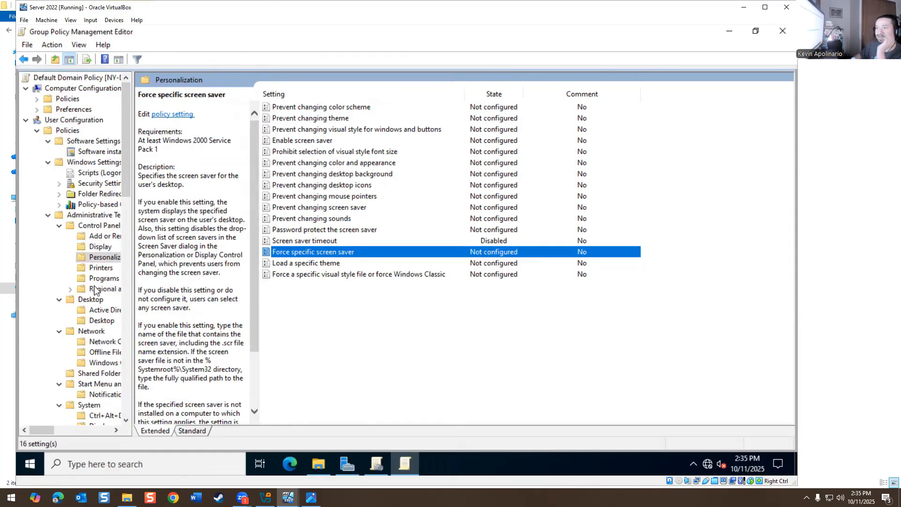
# Step: Browse the Add or Remove Programs and Display policy lists
pyautogui.click(104, 237)
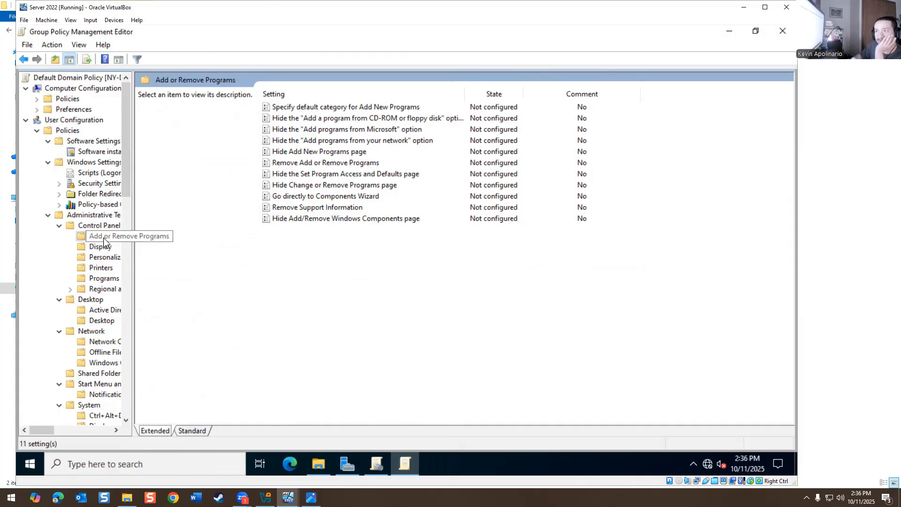
pyautogui.click(99, 246)
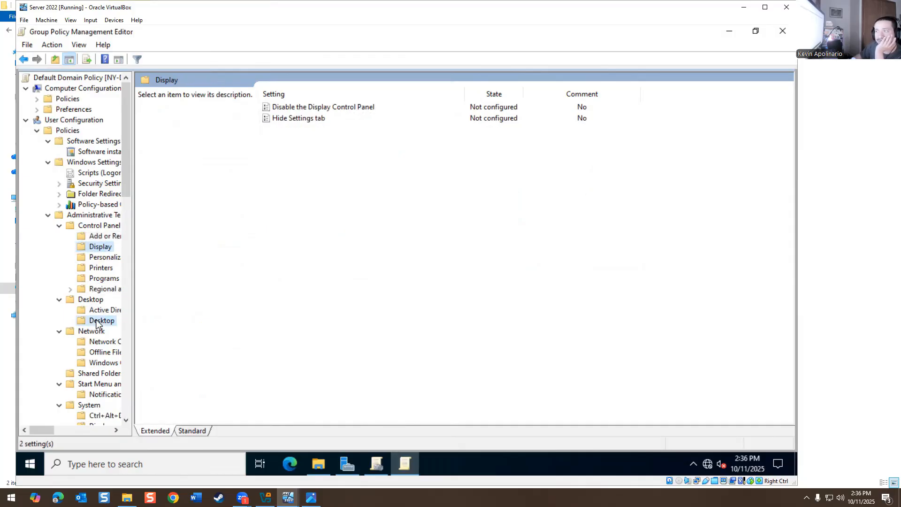
# Step: Open the Desktop Wallpaper policy under Desktop and append .jpg to its Wallpaper Name path
pyautogui.click(99, 321)
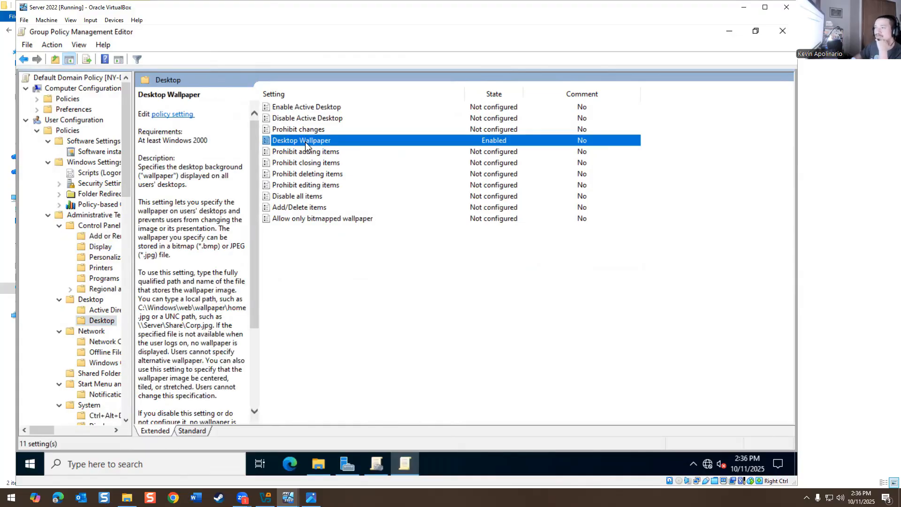
pyautogui.doubleClick(301, 141)
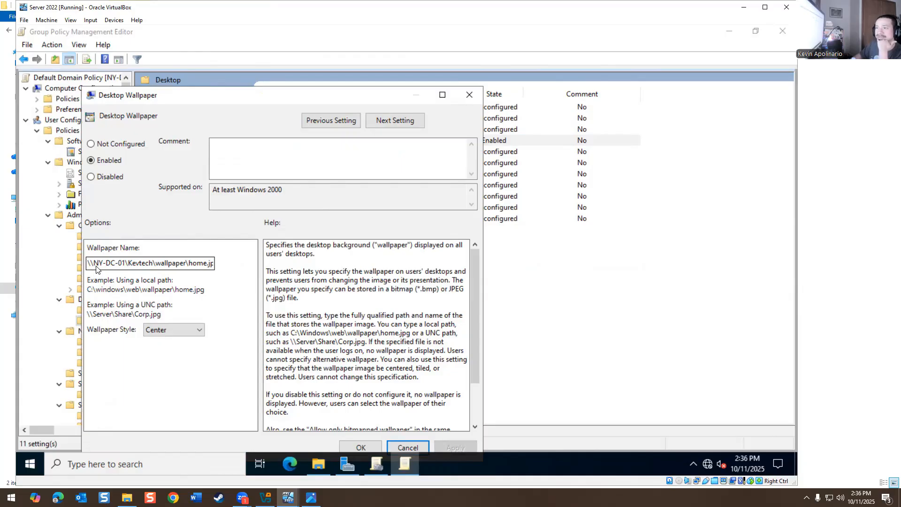
pyautogui.moveTo(145, 270)
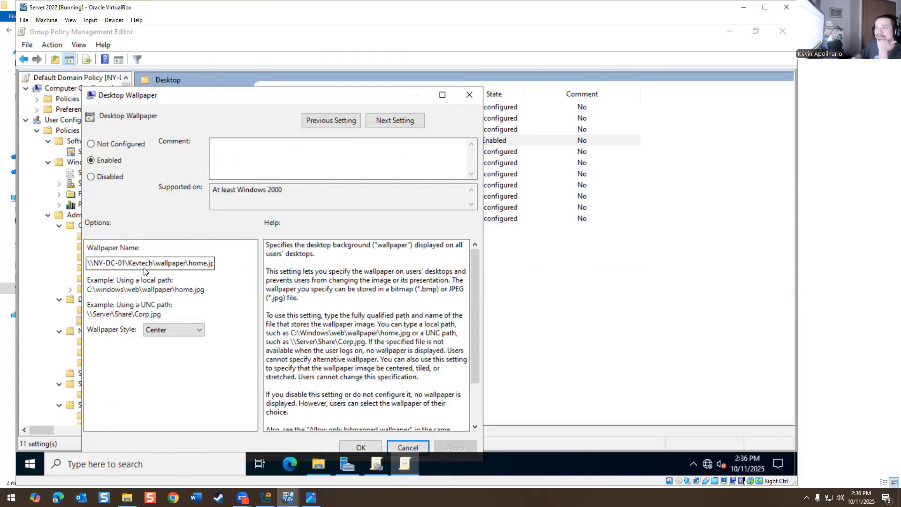
pyautogui.write('.jpg')
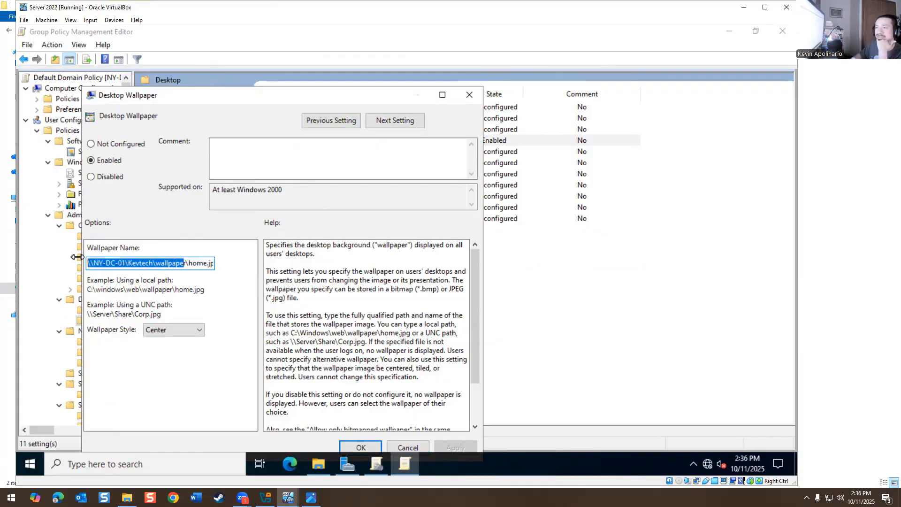
pyautogui.moveTo(316, 308)
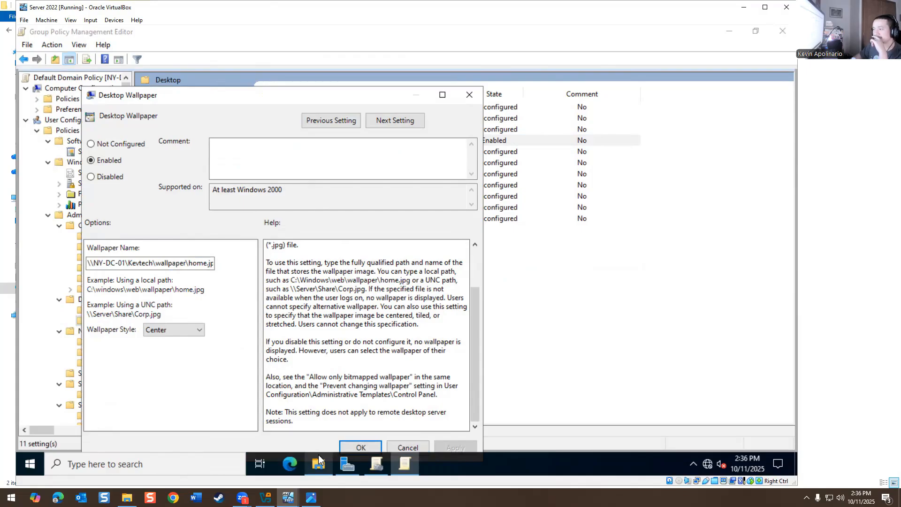
pyautogui.click(317, 463)
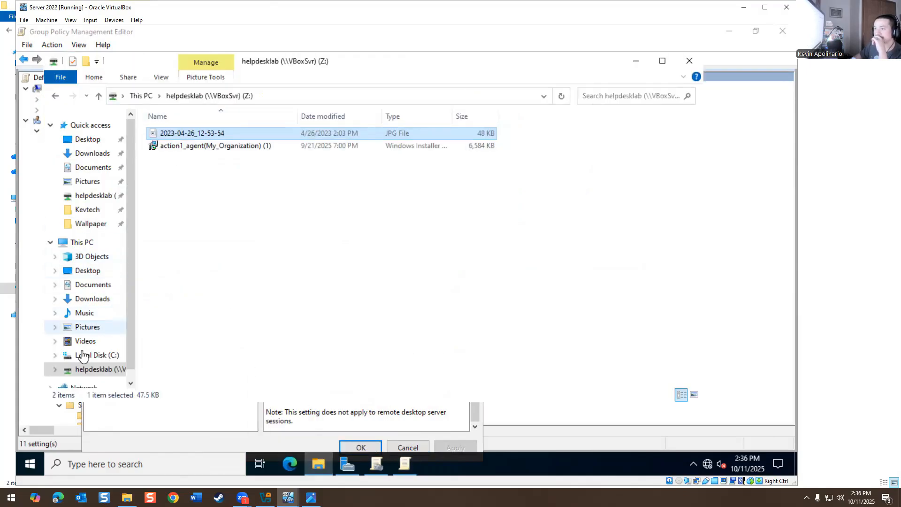
pyautogui.click(89, 355)
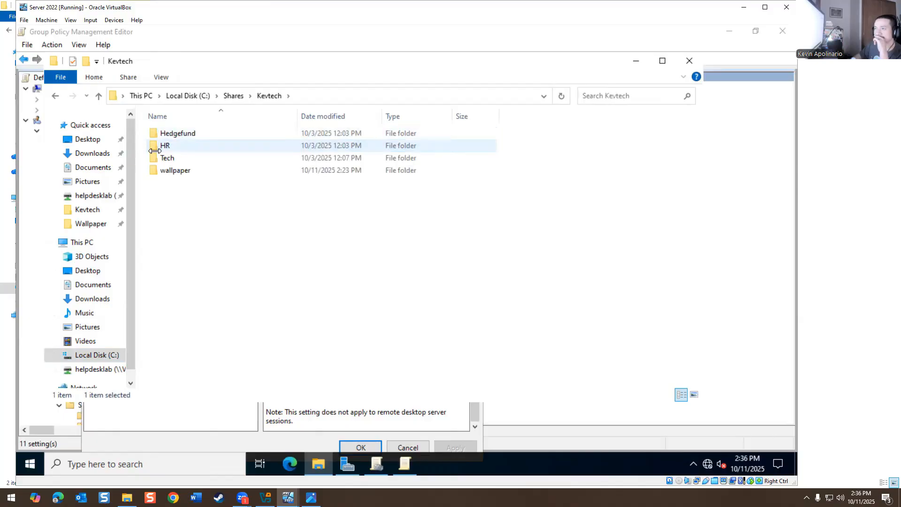
pyautogui.doubleClick(175, 169)
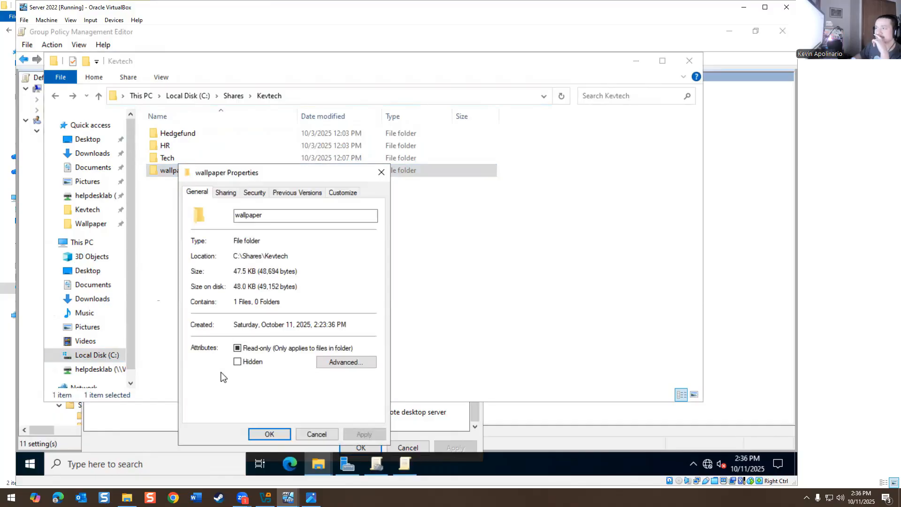
pyautogui.click(225, 193)
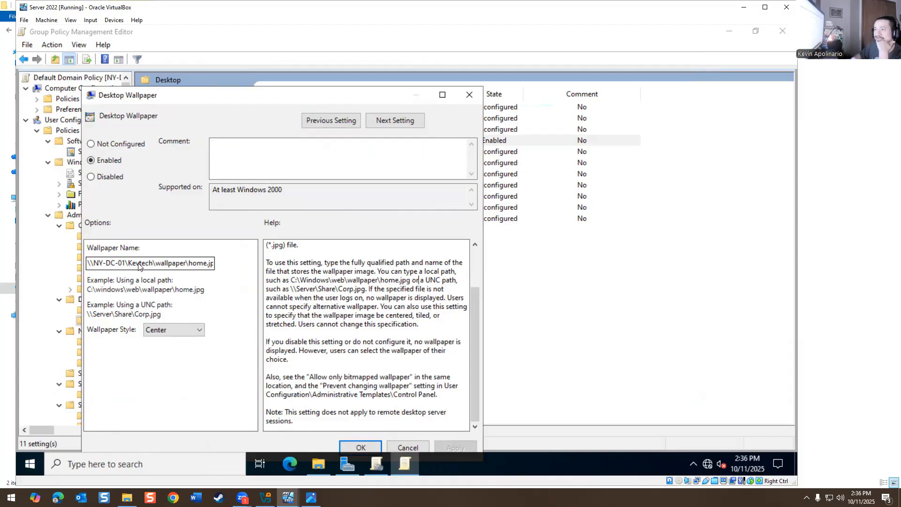
# Step: Confirm the wallpaper path ending in home.jpg.jpg and keep the policy Enabled
pyautogui.doubleClick(200, 263)
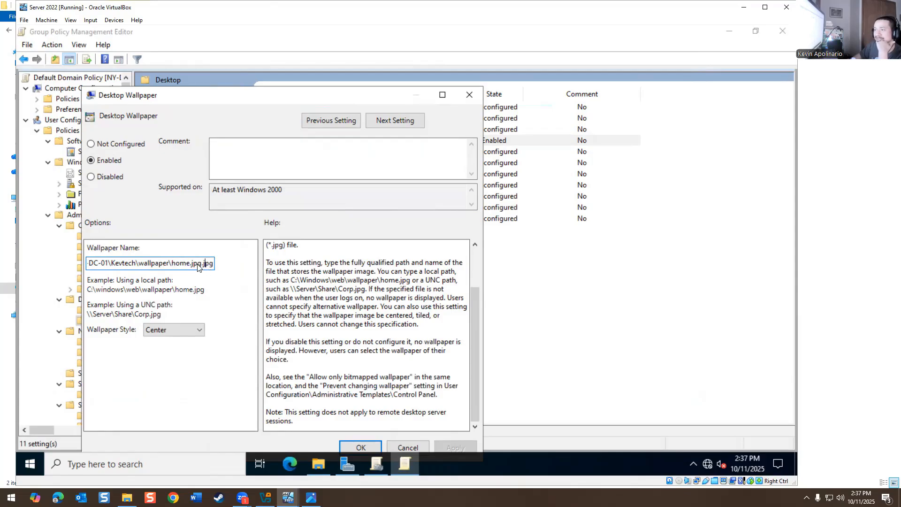
pyautogui.click(360, 447)
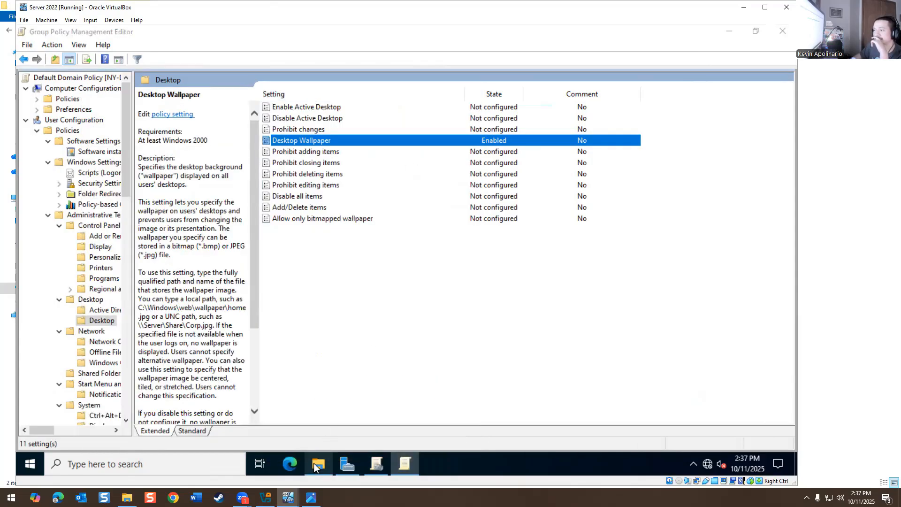
# Step: Check home.jpg's Security permissions in the Kevtech wallpaper folder and close its properties
pyautogui.click(317, 463)
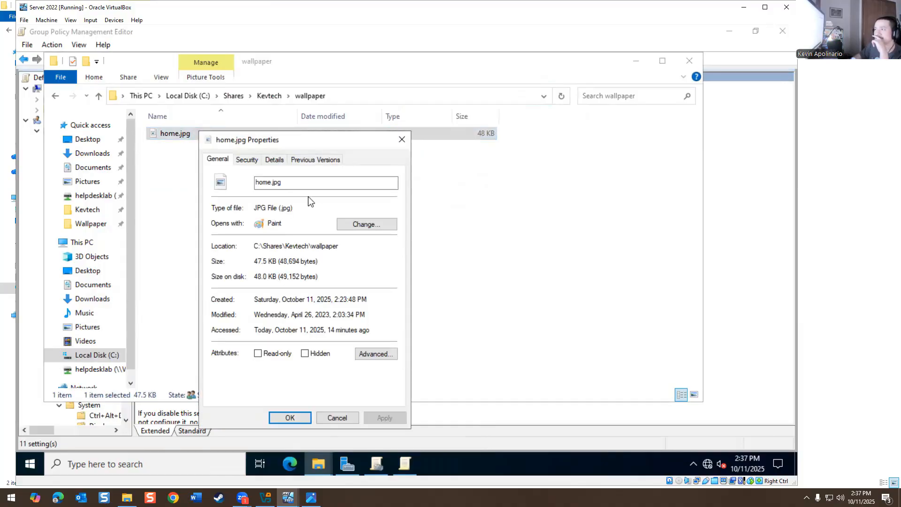
pyautogui.click(246, 158)
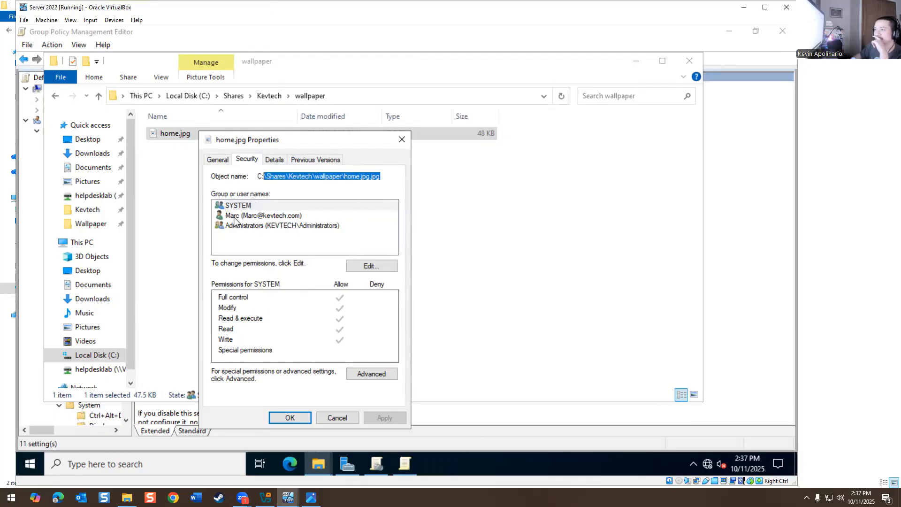
pyautogui.click(255, 216)
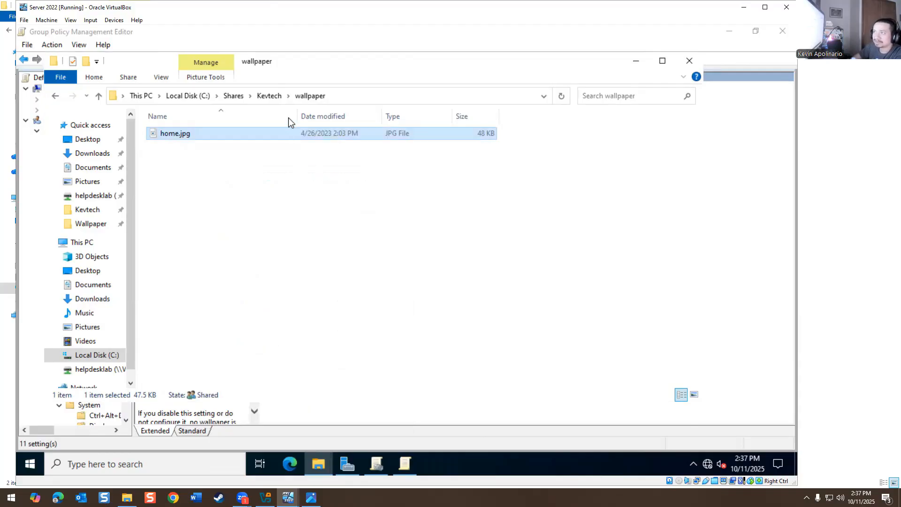
# Step: Review the wallpaper folder's Security permissions to confirm the domain user has read-only access
pyautogui.rightClick(174, 170)
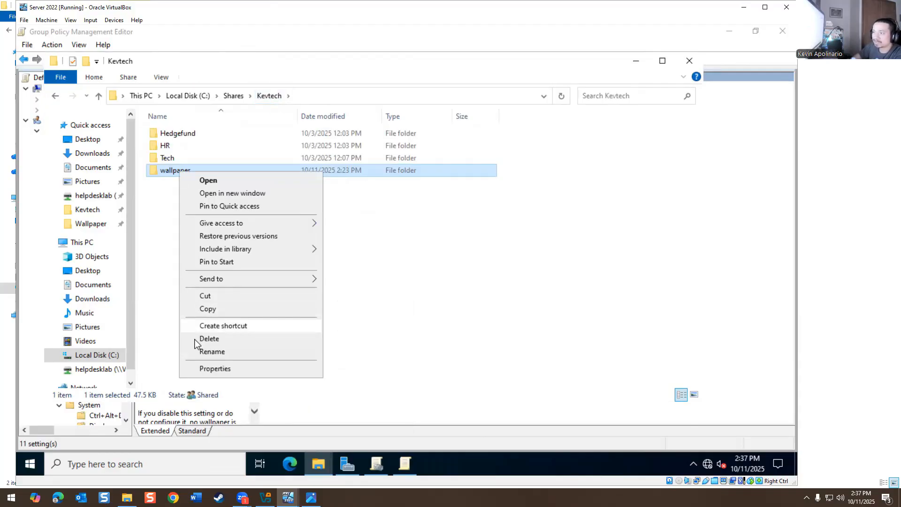
pyautogui.click(215, 368)
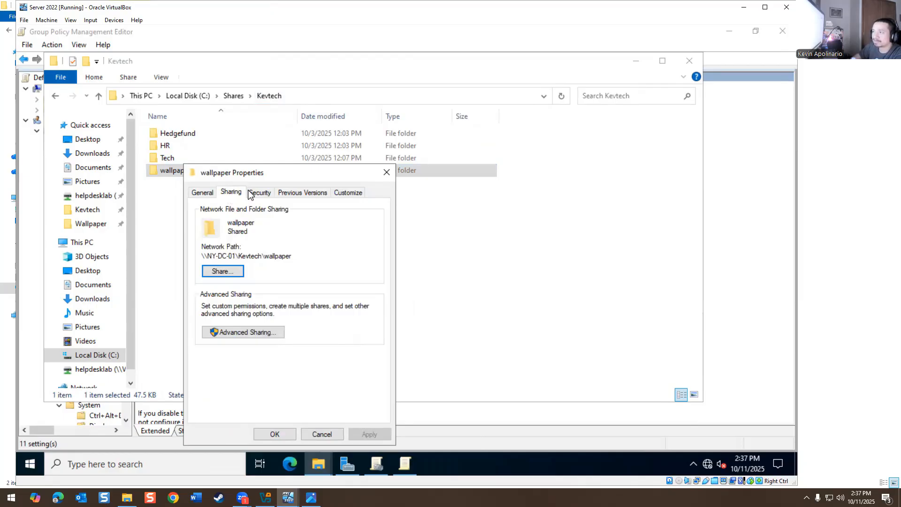
pyautogui.click(260, 192)
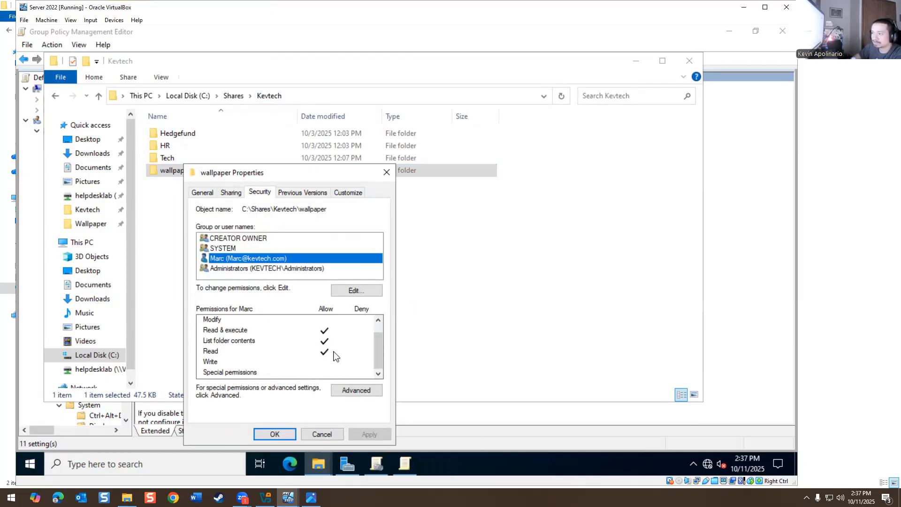
pyautogui.click(274, 434)
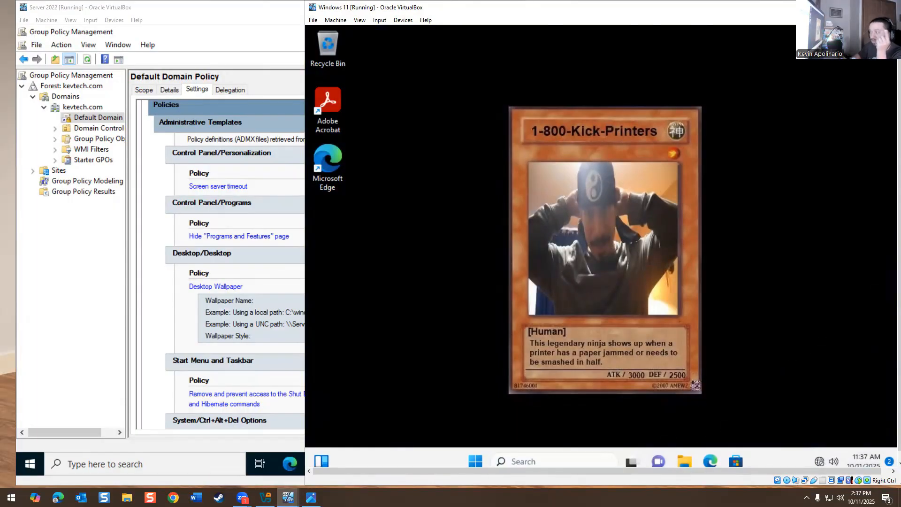
pyautogui.moveTo(393, 199)
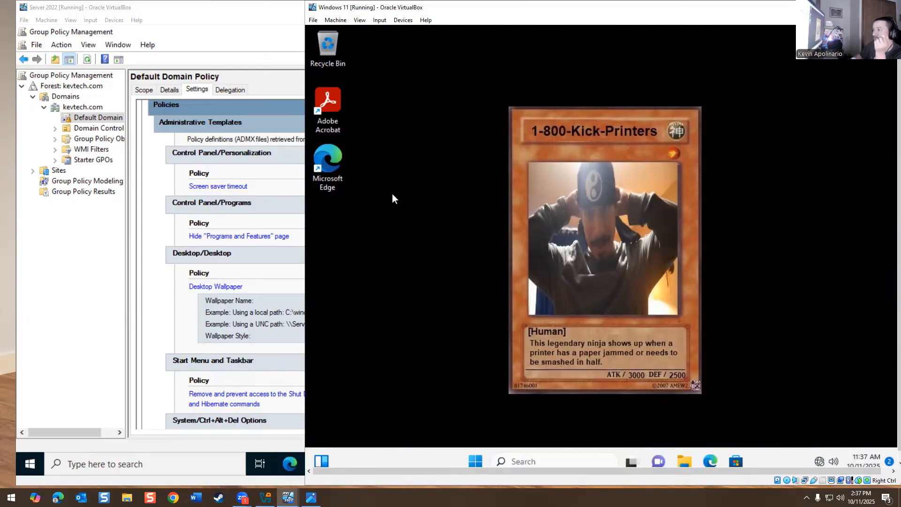
pyautogui.moveTo(449, 299)
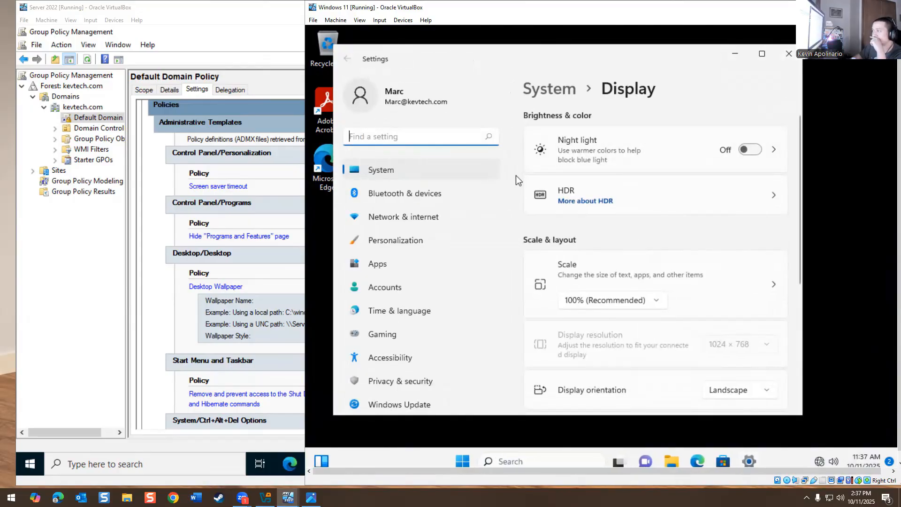
# Step: Bring up the client's Personalization settings from the desktop and maximize the Settings window
pyautogui.scroll(-3)
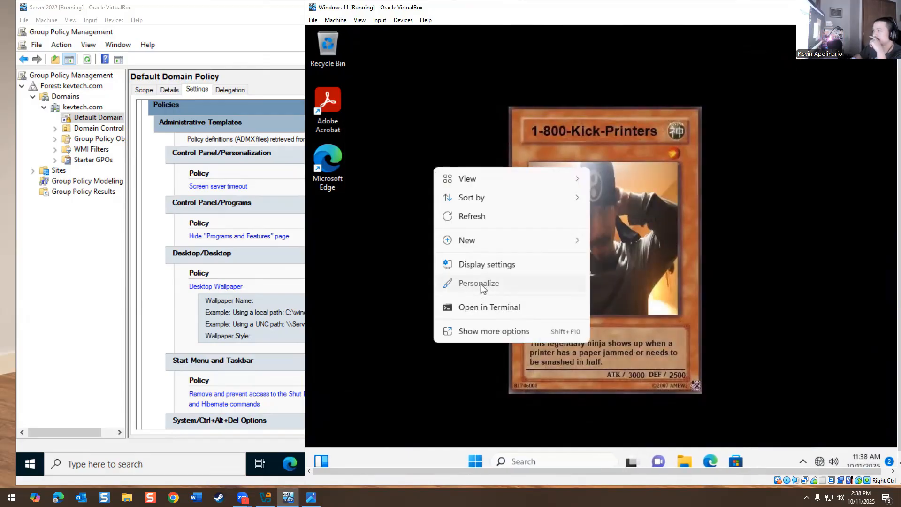
pyautogui.click(477, 284)
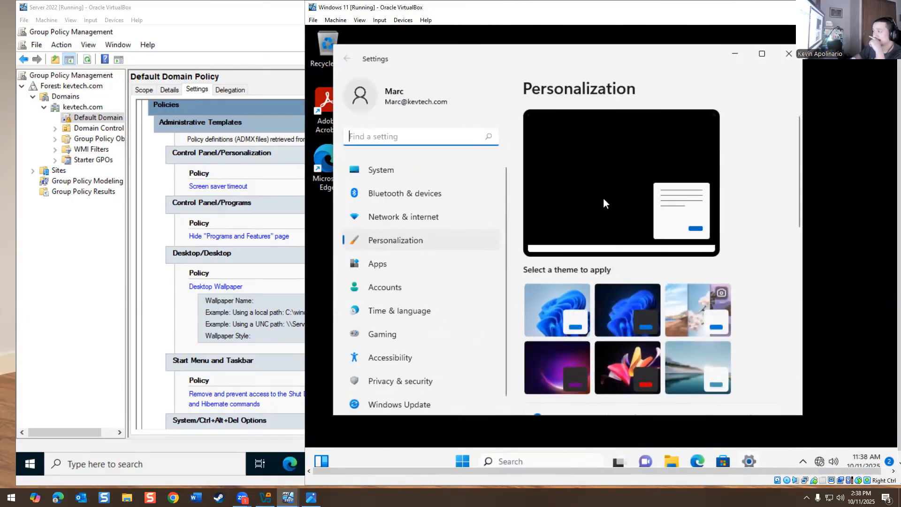
pyautogui.scroll(-3)
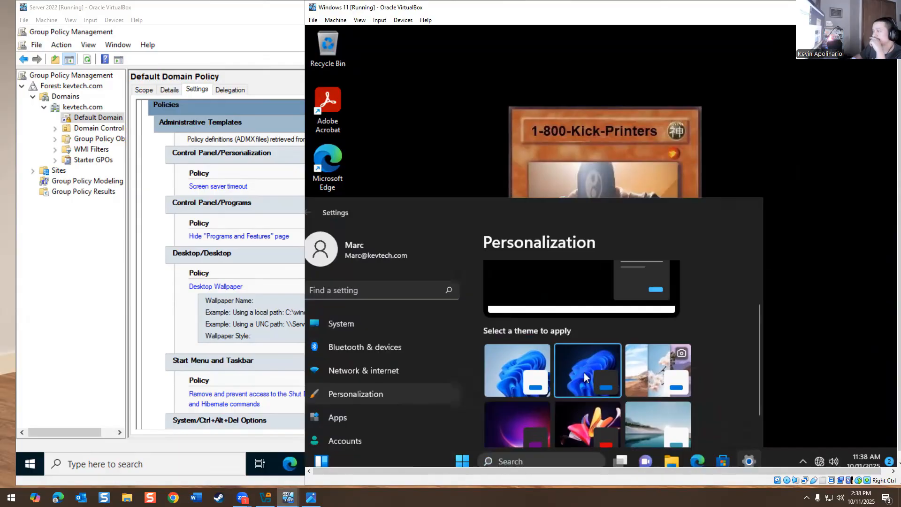
pyautogui.moveTo(522, 407)
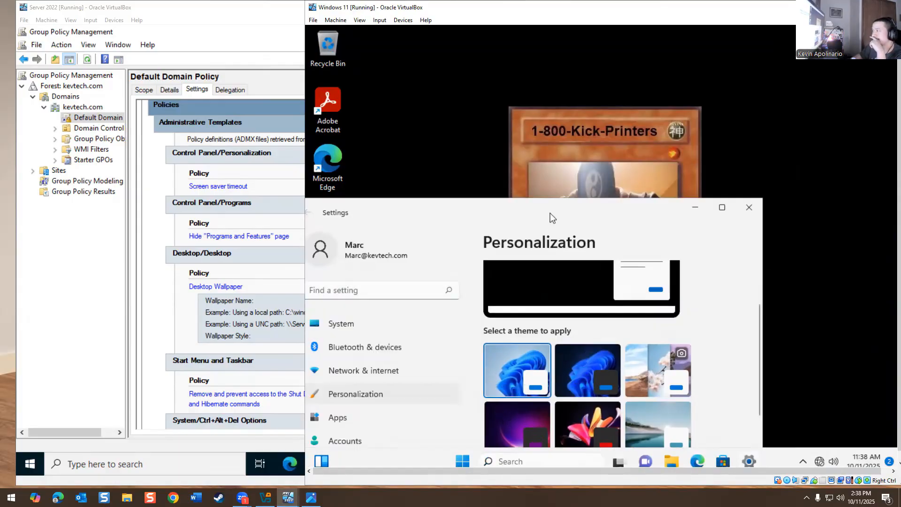
pyautogui.click(721, 207)
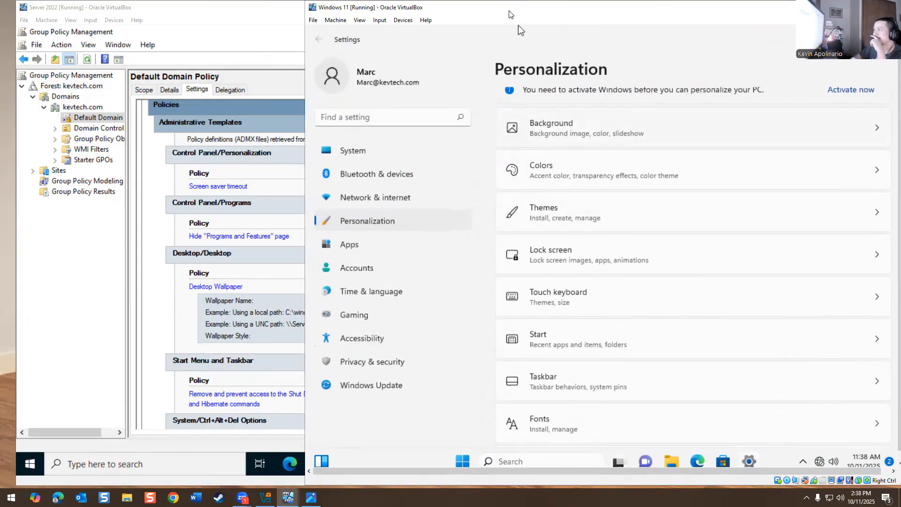
# Step: Show the Background page to inspect the locked desktop picture options
pyautogui.click(550, 128)
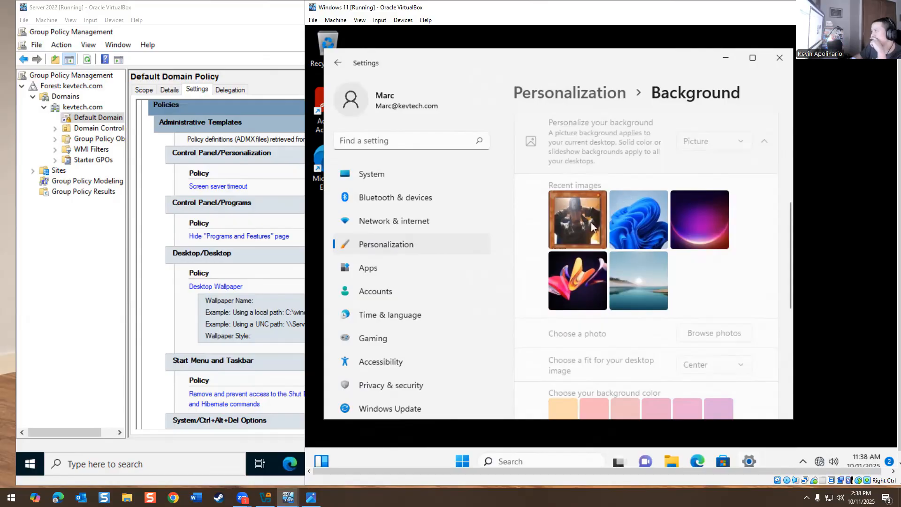
pyautogui.moveTo(792, 105)
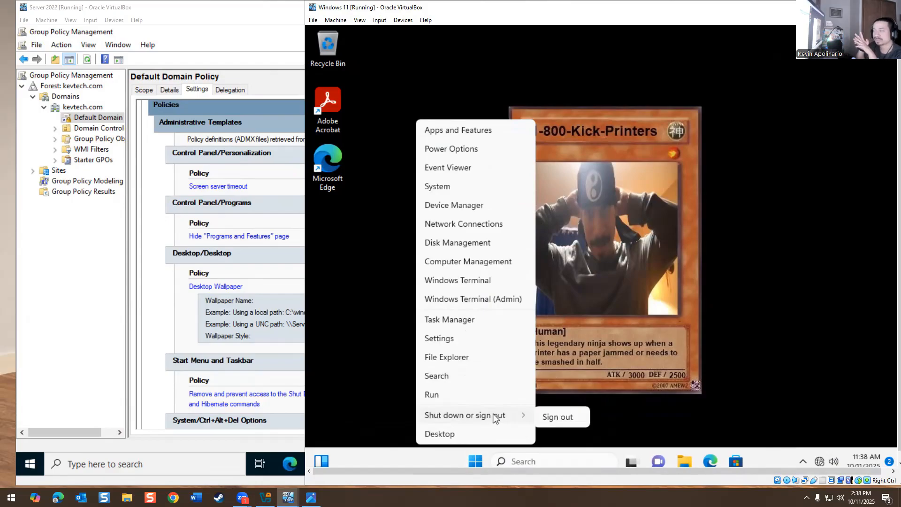
pyautogui.moveTo(355, 309)
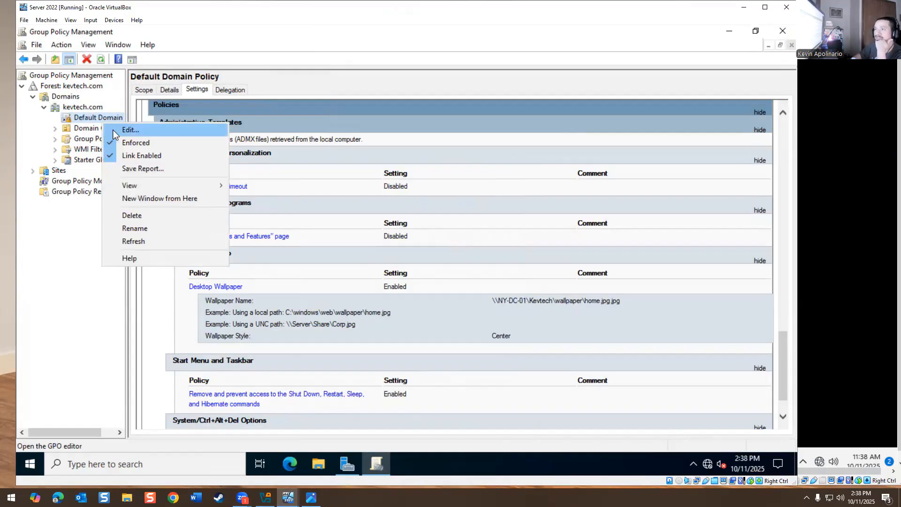
# Step: Edit the Default Domain Policy and expand Computer Configuration > Policies > Administrative Templates
pyautogui.click(130, 129)
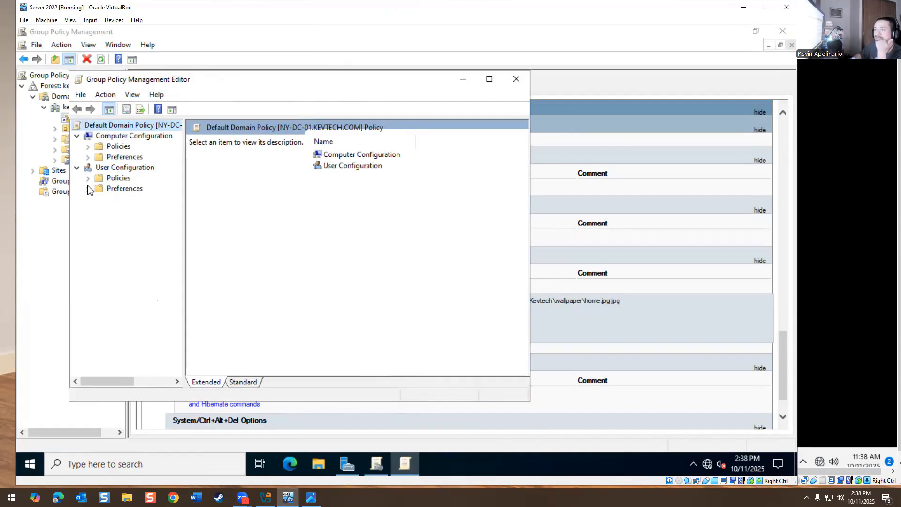
pyautogui.click(89, 156)
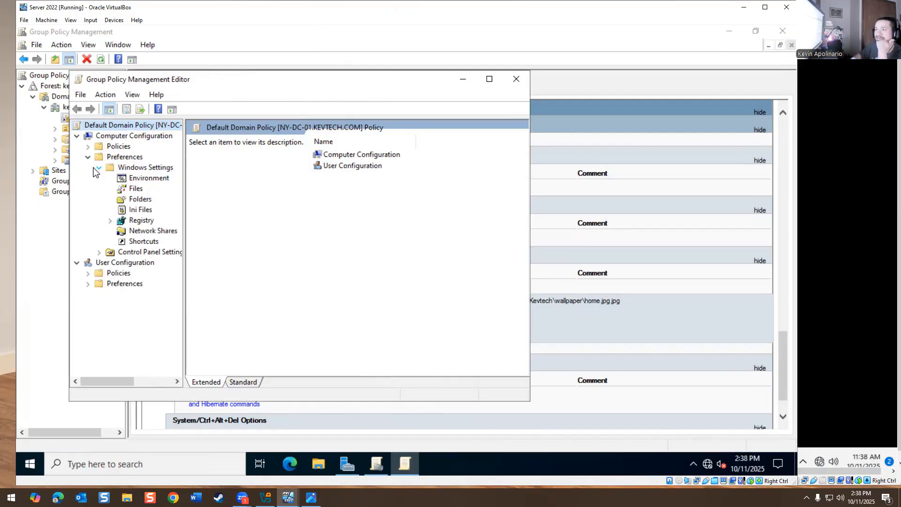
pyautogui.click(99, 156)
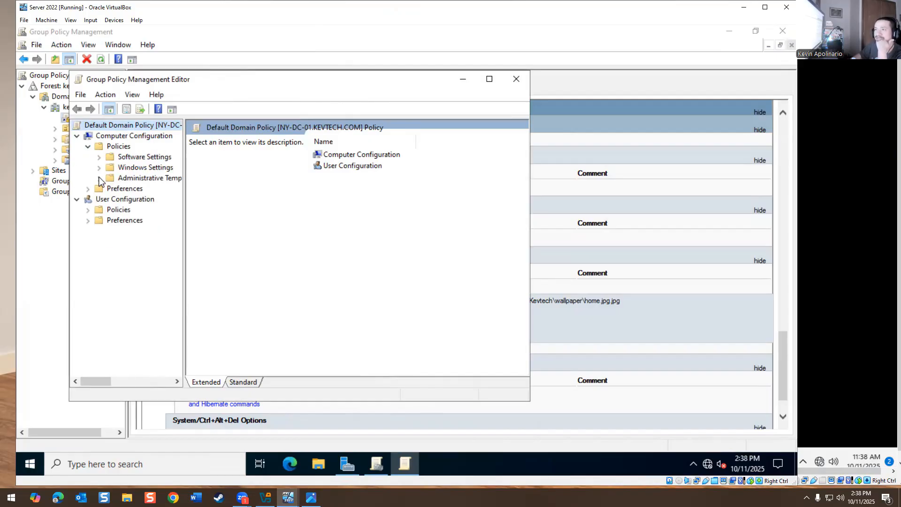
pyautogui.click(100, 167)
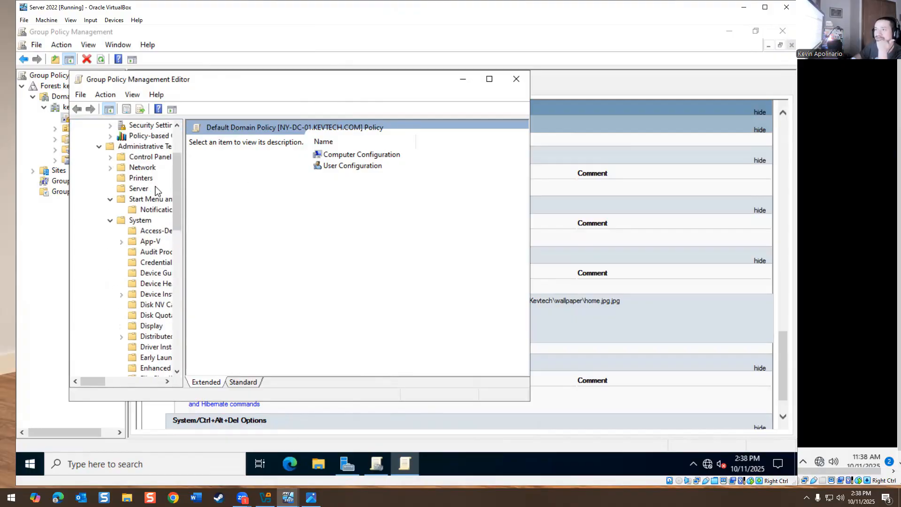
# Step: Browse the Start Menu and Taskbar policies down to the Notifications folder
pyautogui.click(149, 199)
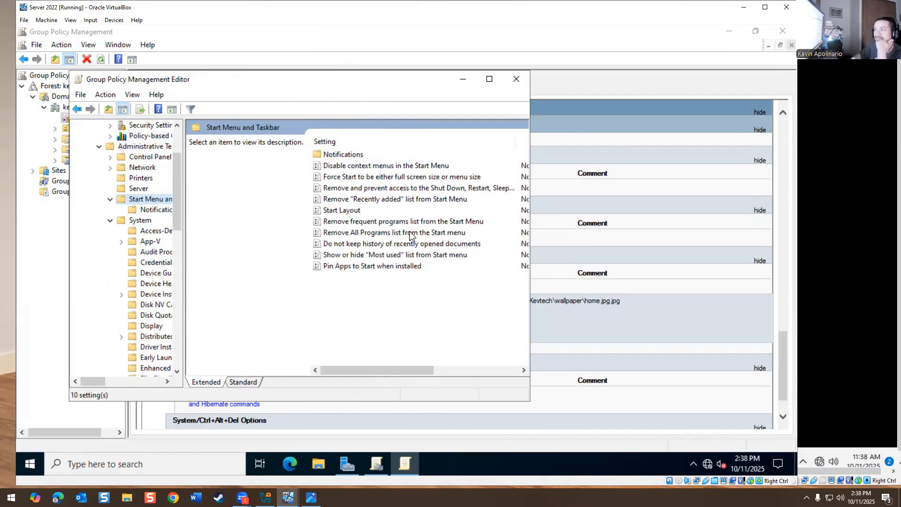
pyautogui.moveTo(350, 177)
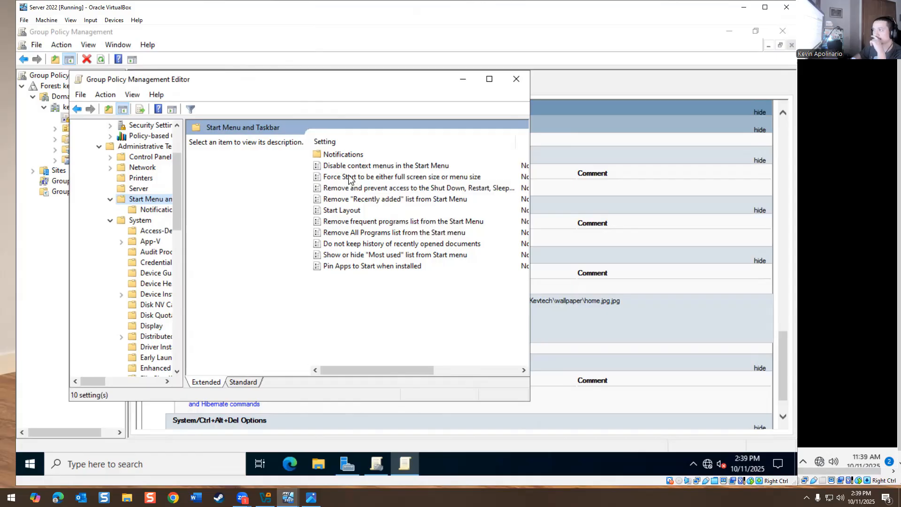
pyautogui.moveTo(332, 214)
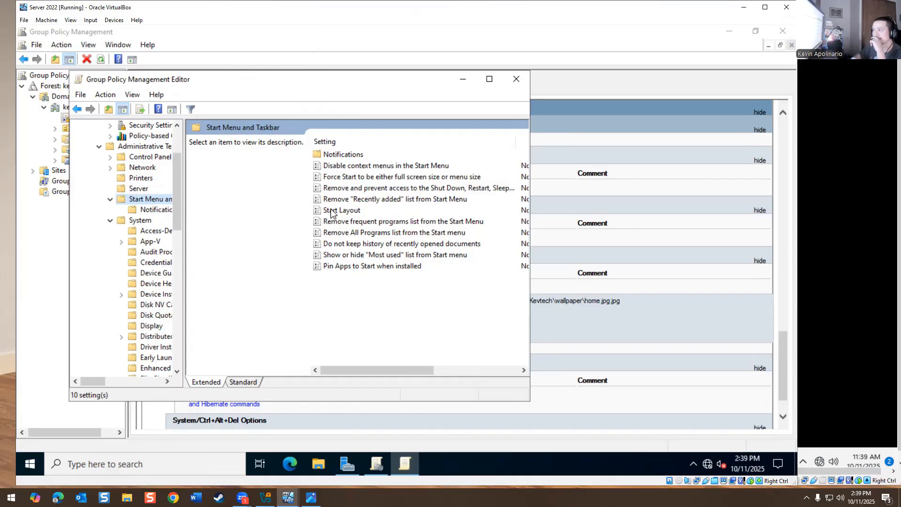
pyautogui.click(154, 209)
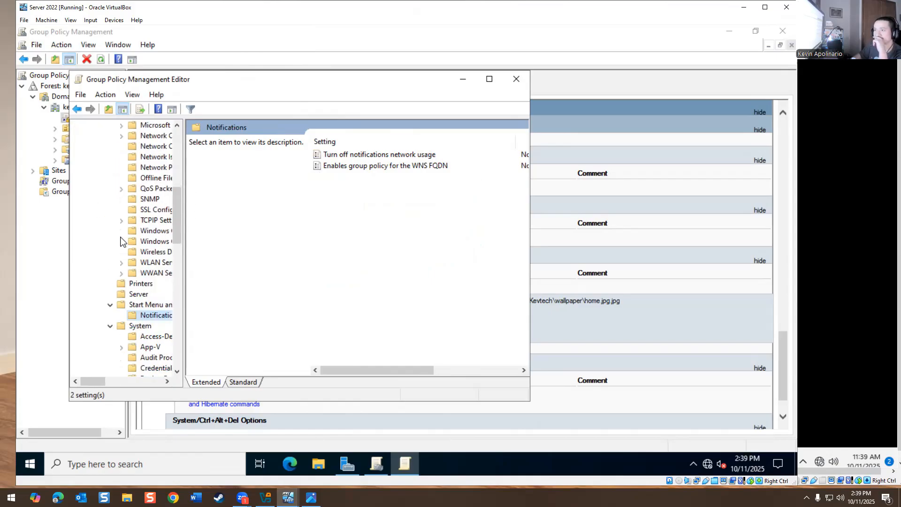
pyautogui.scroll(-3)
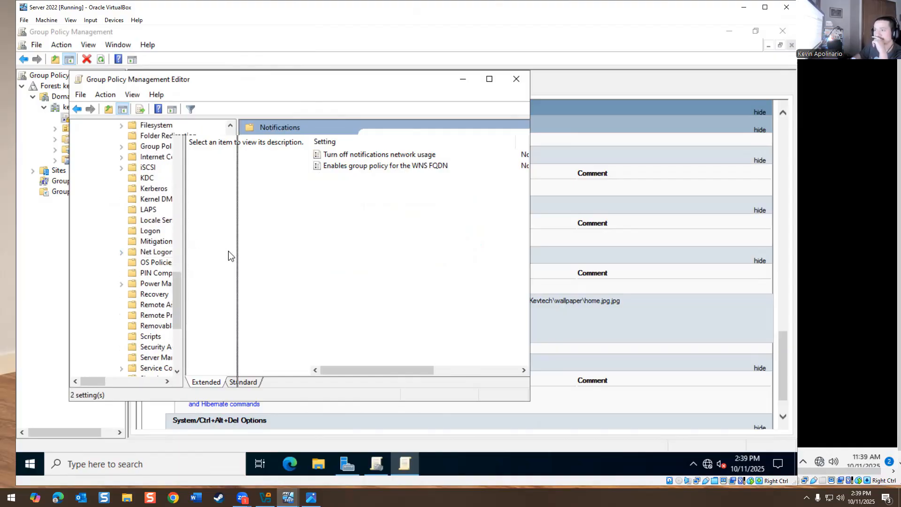
pyautogui.scroll(-3)
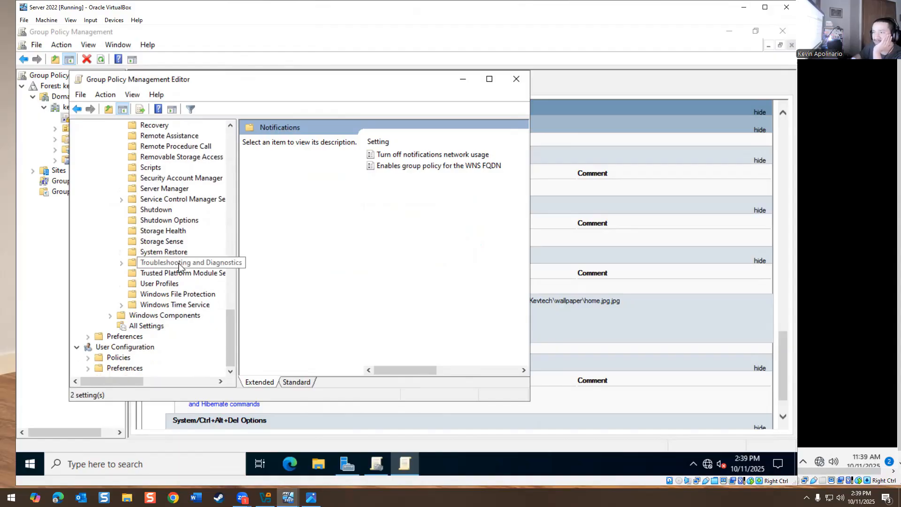
# Step: Review the Shutdown fast startup setting and the Personalization screen saver timeout setting
pyautogui.click(155, 209)
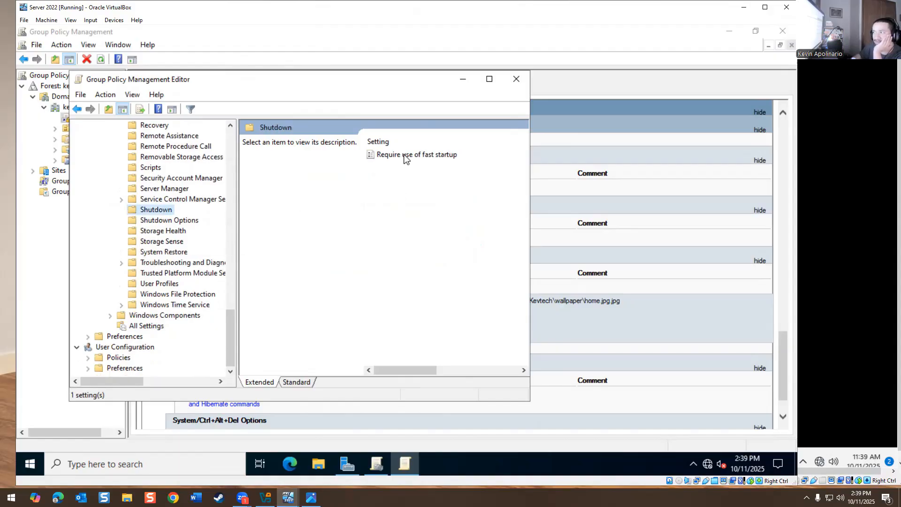
pyautogui.click(417, 154)
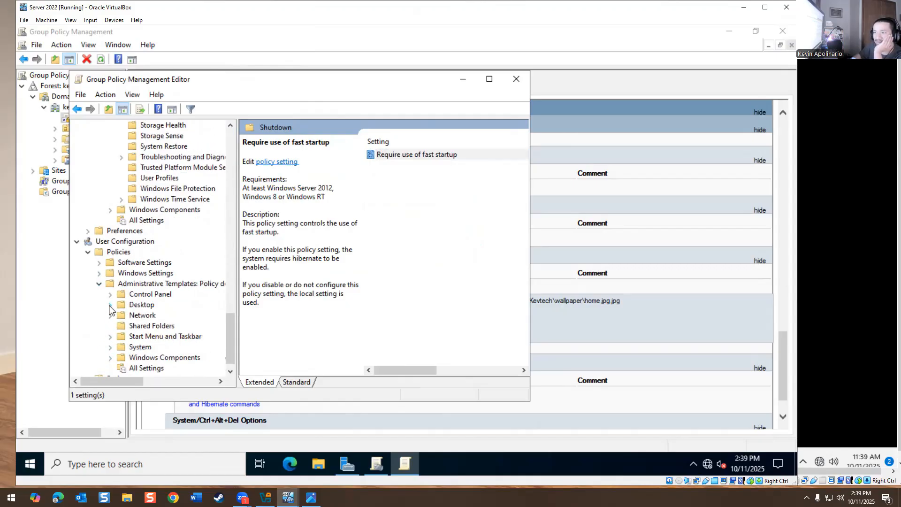
pyautogui.click(140, 304)
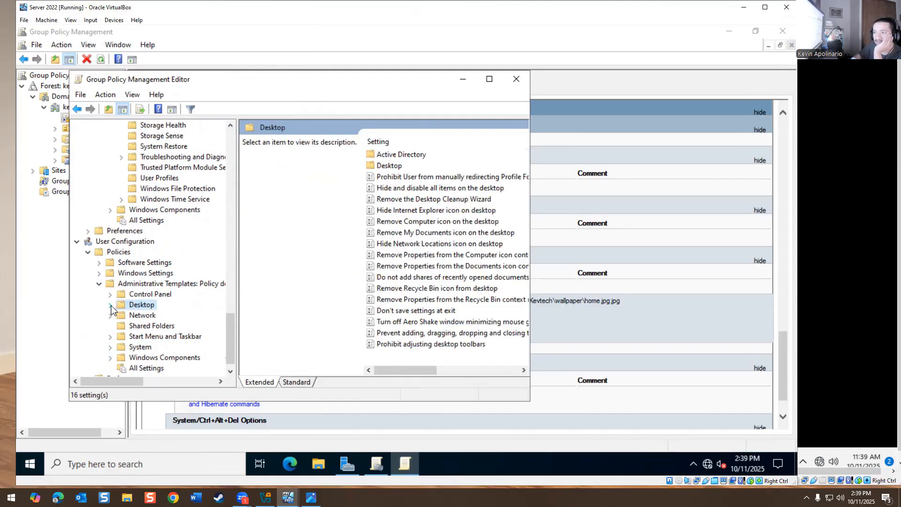
pyautogui.click(110, 304)
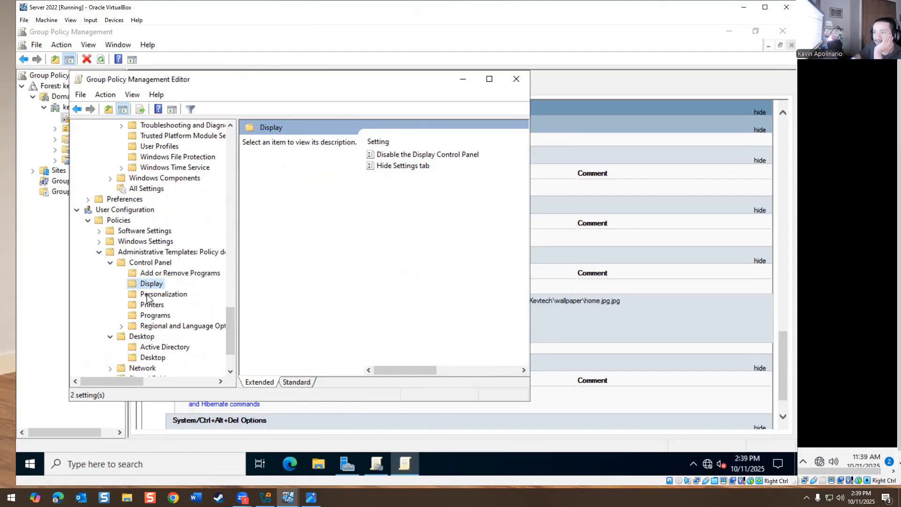
pyautogui.click(164, 294)
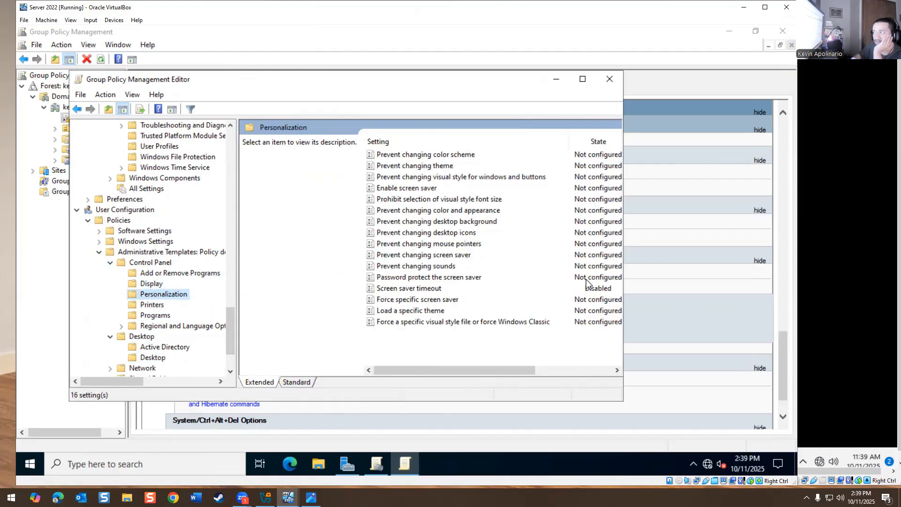
pyautogui.click(409, 289)
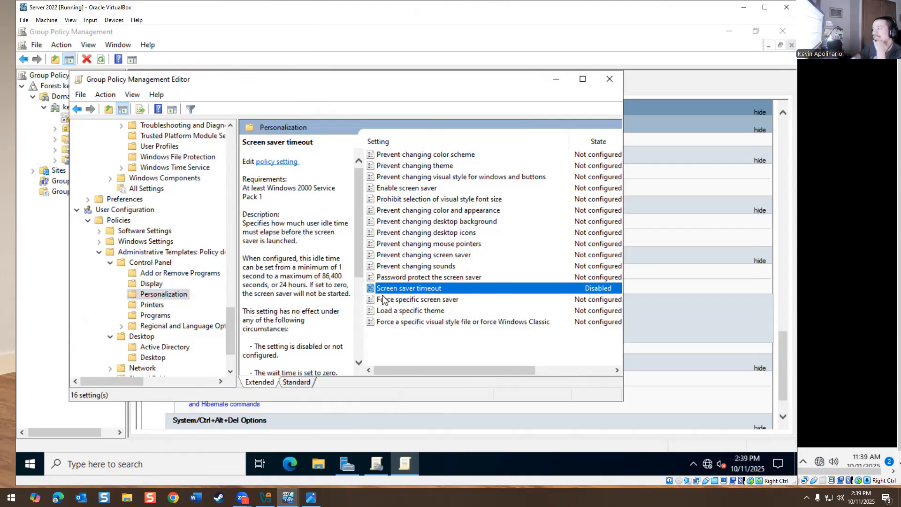
# Step: Browse the System, Troubleshooting and Display folders, ending on the computer Notifications policies
pyautogui.click(151, 283)
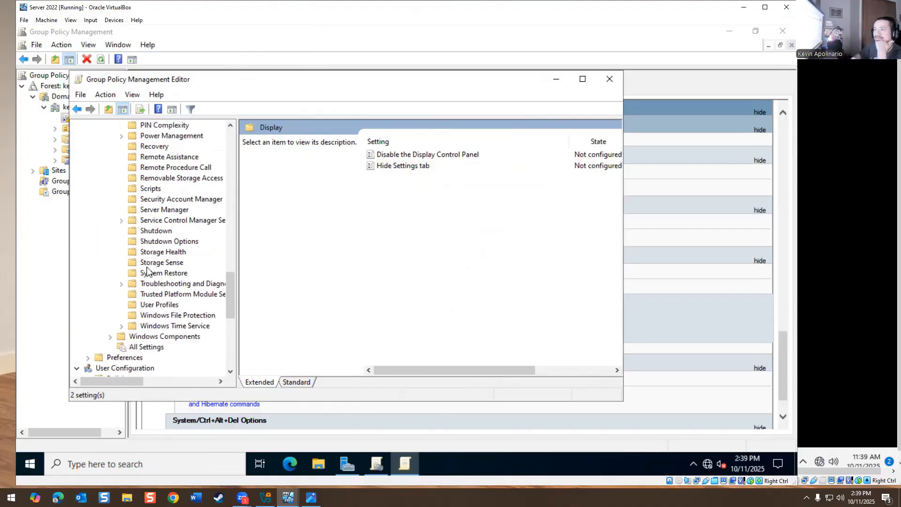
pyautogui.click(121, 284)
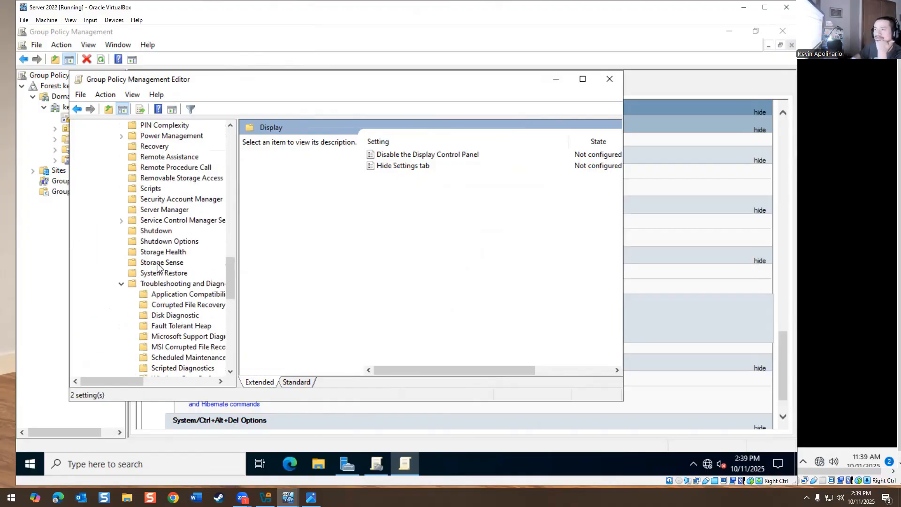
pyautogui.click(121, 251)
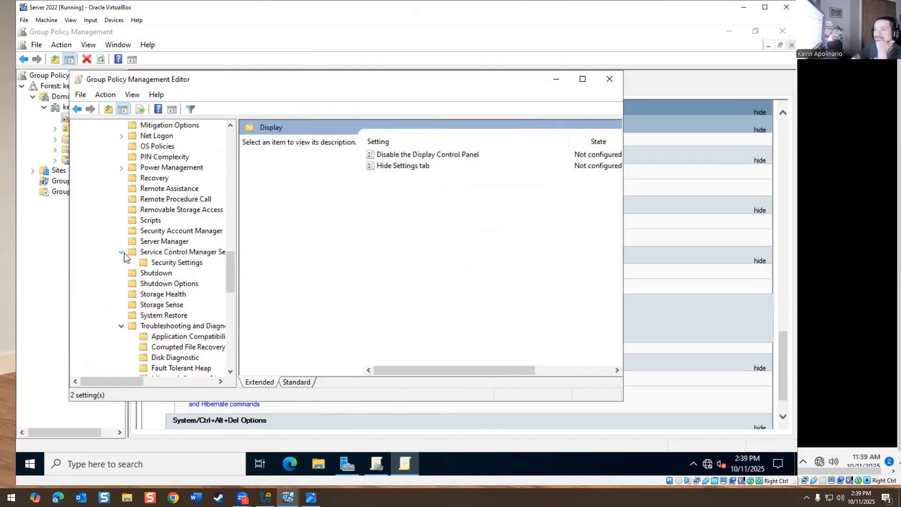
pyautogui.click(156, 272)
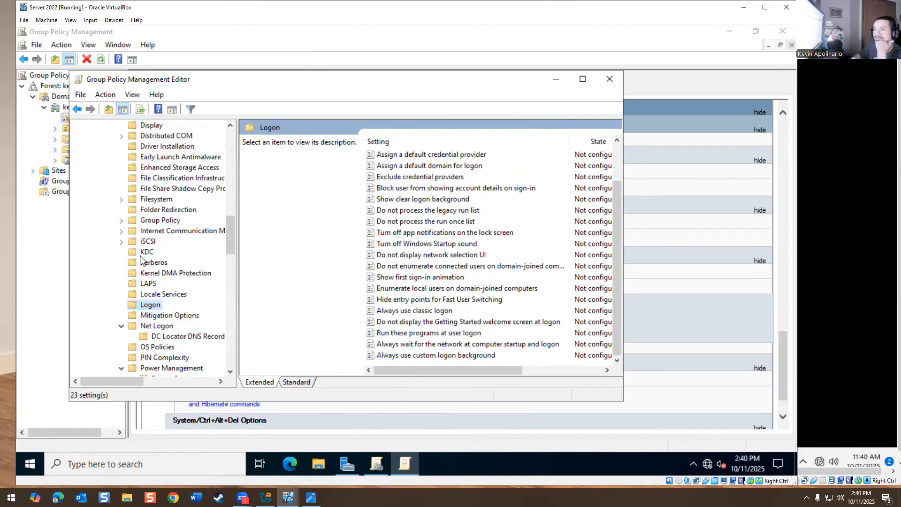
pyautogui.click(121, 241)
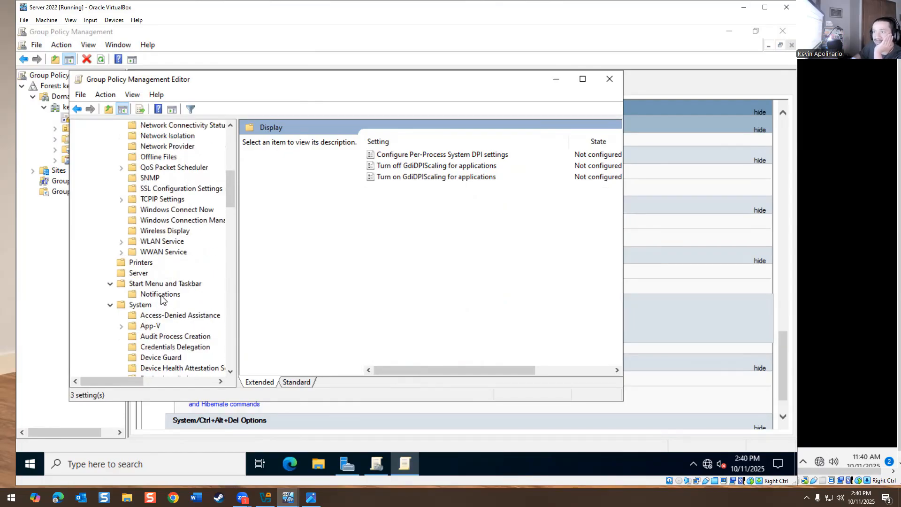
pyautogui.click(165, 284)
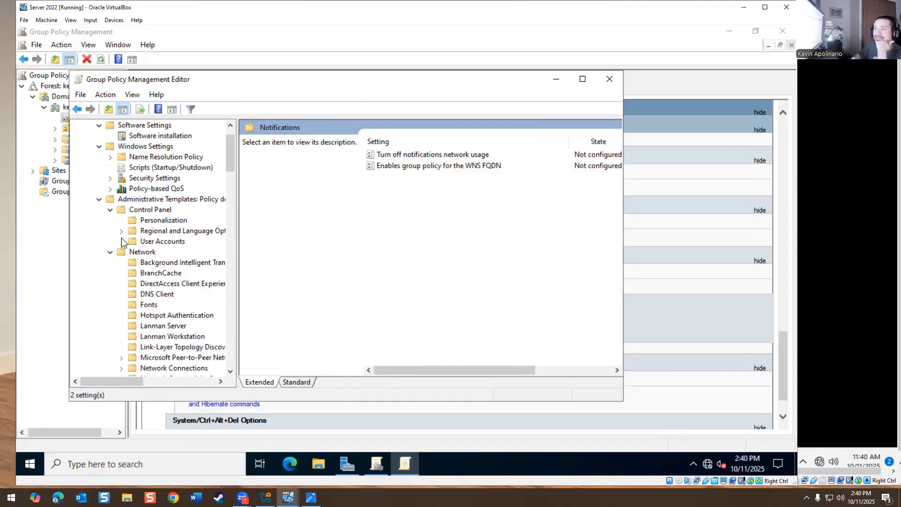
# Step: Review Personalization and User Accounts folders, then show the user Start Menu and Taskbar Notifications policies
pyautogui.click(163, 219)
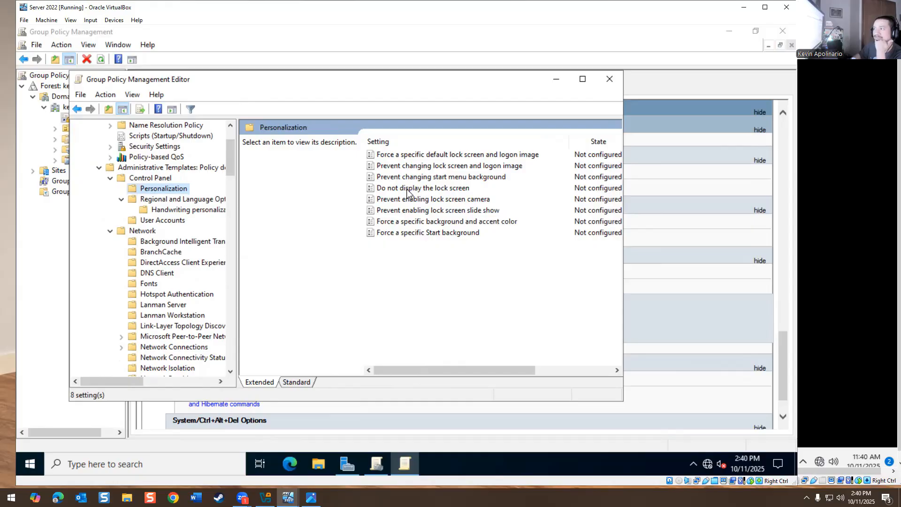
pyautogui.click(162, 220)
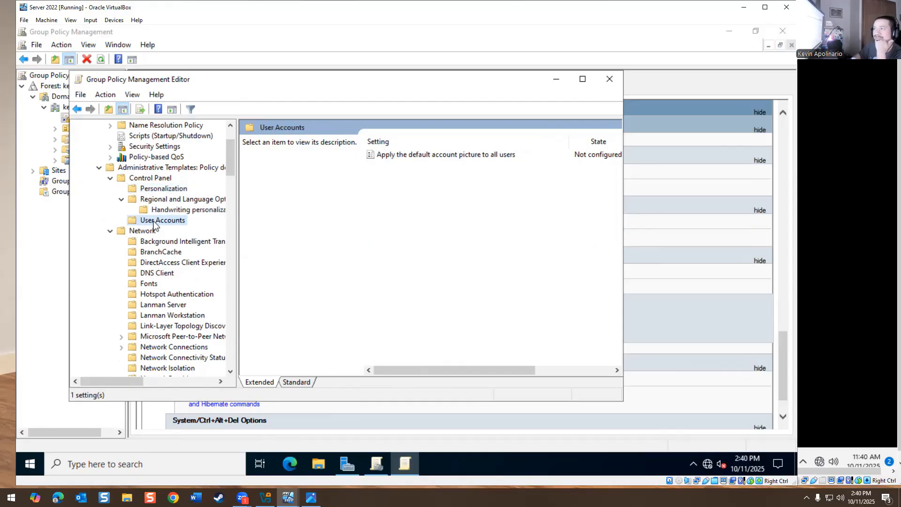
pyautogui.scroll(-3)
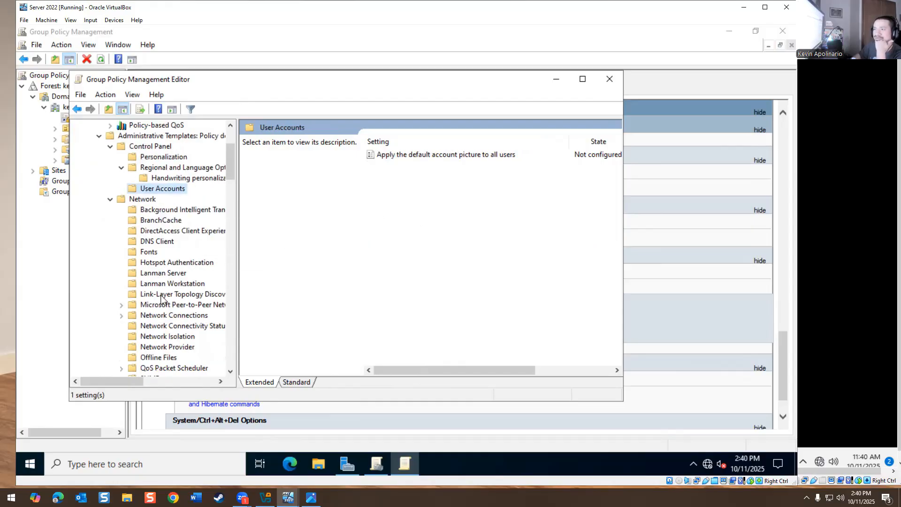
pyautogui.scroll(-3)
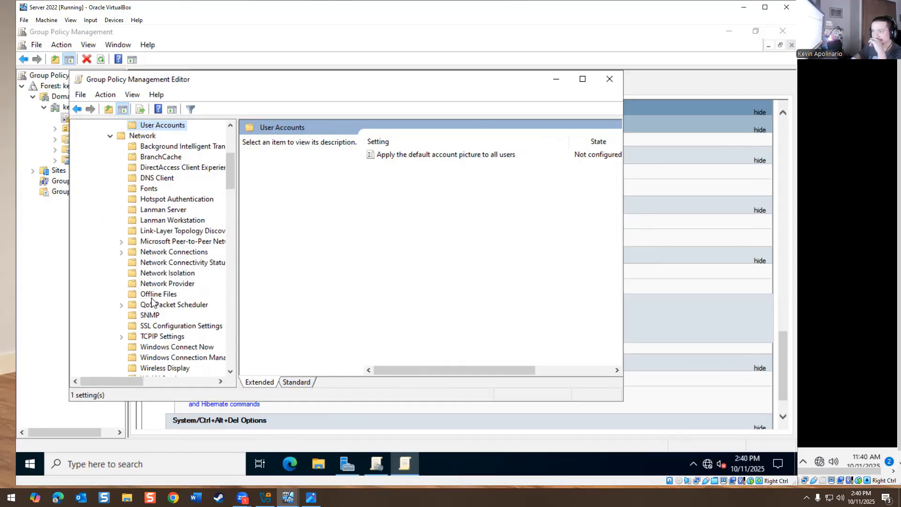
pyautogui.scroll(-3)
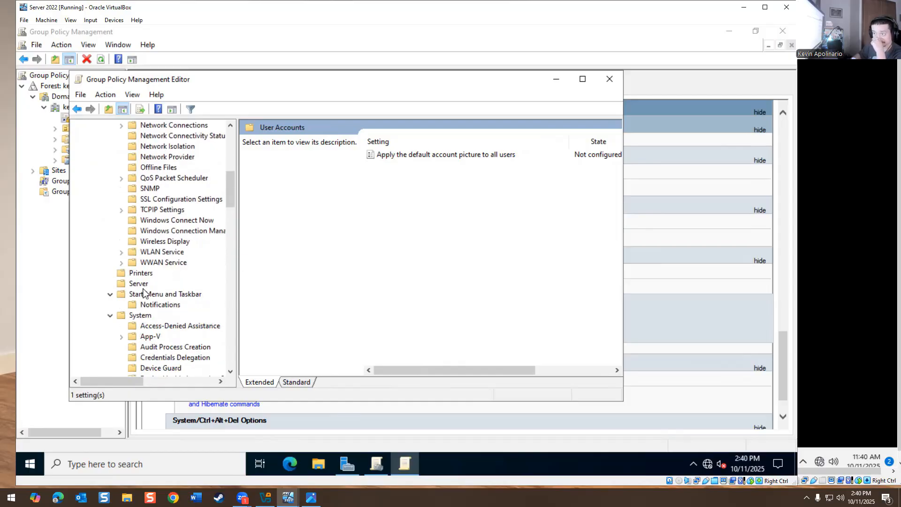
pyautogui.click(165, 294)
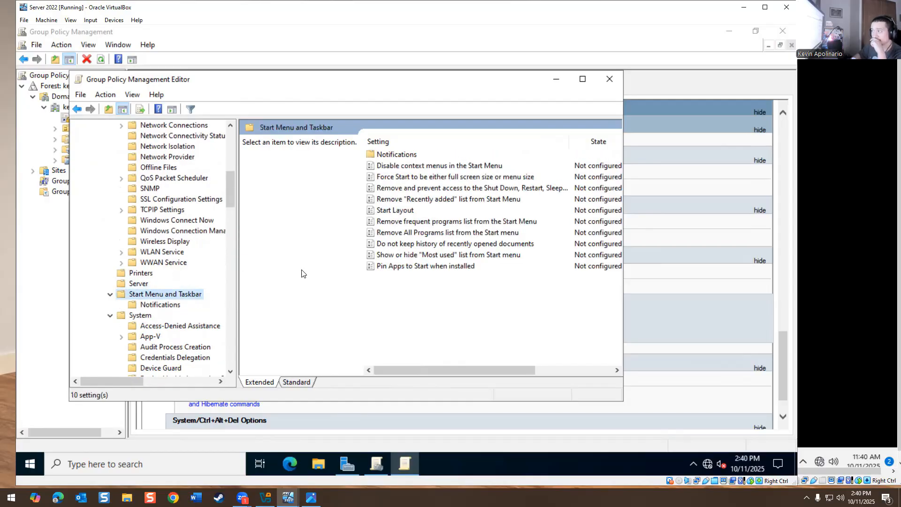
pyautogui.click(396, 154)
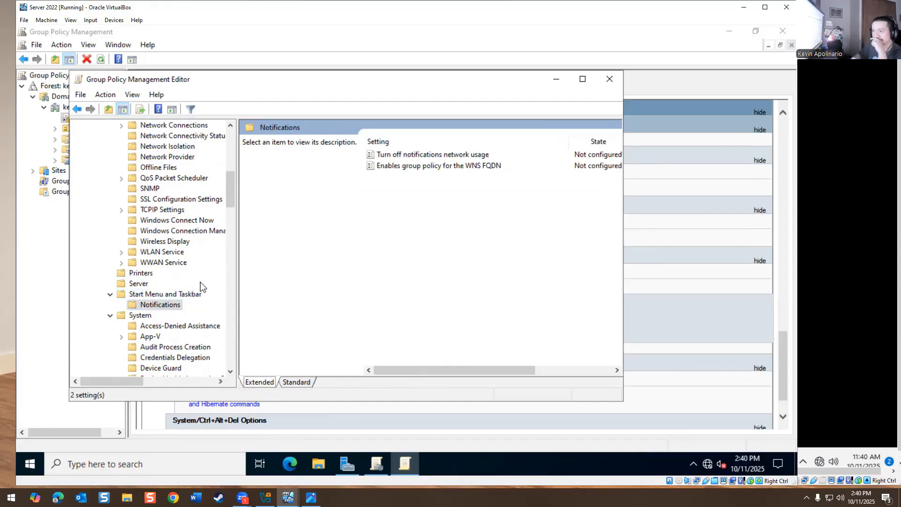
# Step: Scroll the Notifications and Quiet Hours settings, then review the Logon and Shutdown folders
pyautogui.scroll(-3)
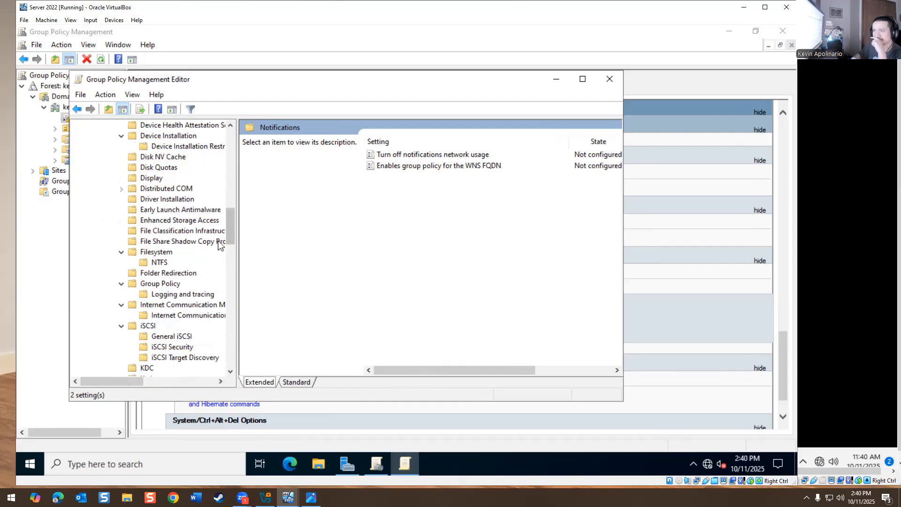
pyautogui.scroll(-3)
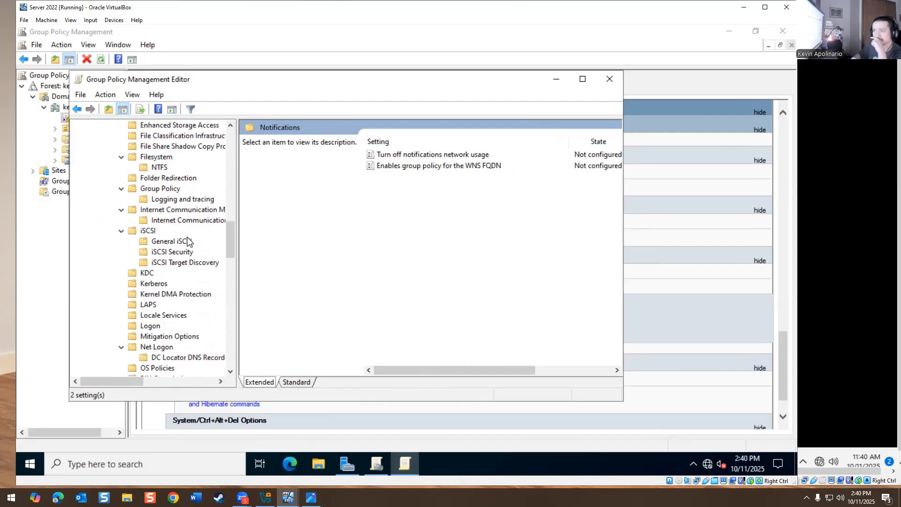
pyautogui.moveTo(180, 237)
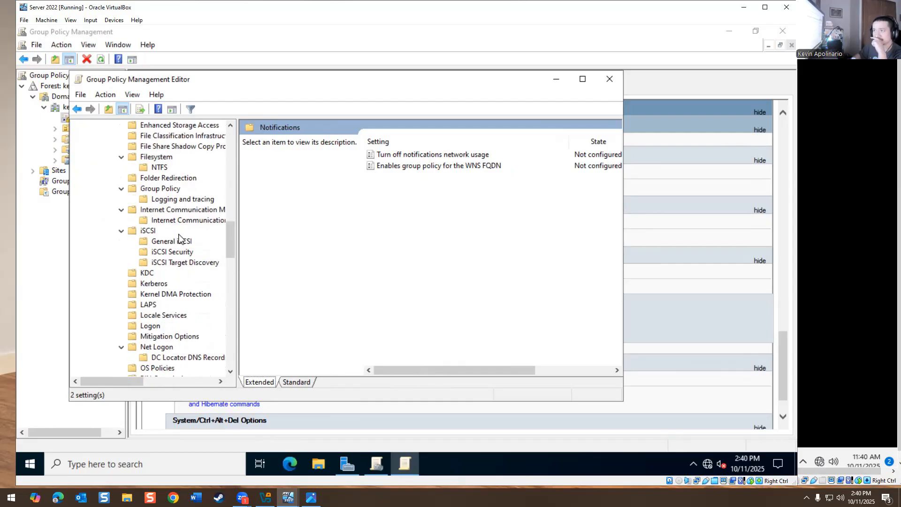
pyautogui.scroll(-3)
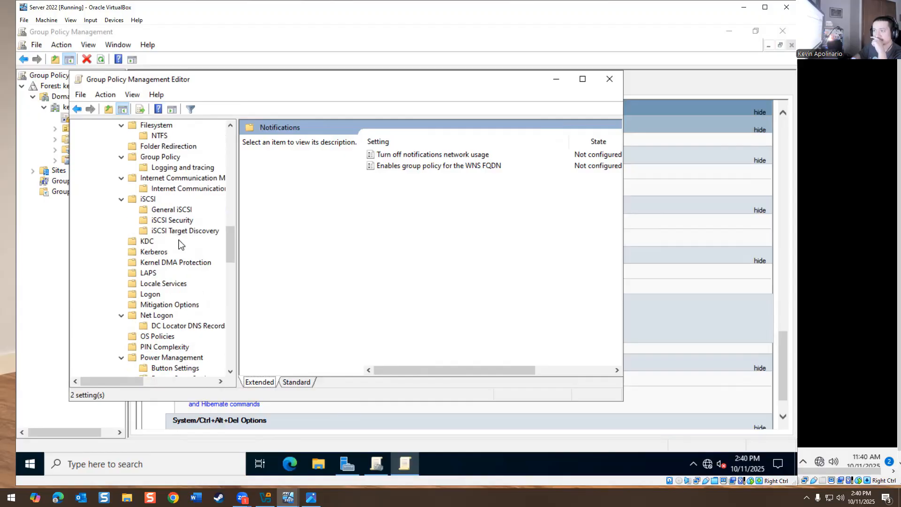
pyautogui.scroll(-3)
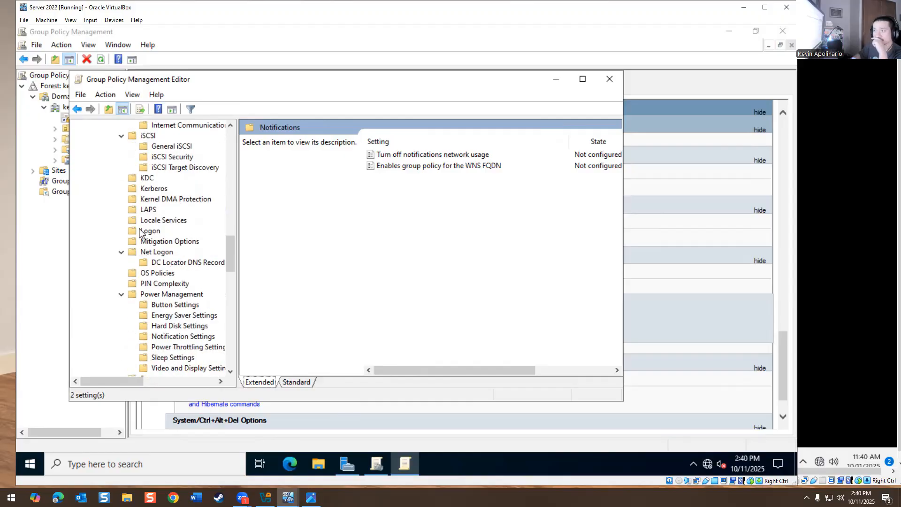
pyautogui.click(150, 231)
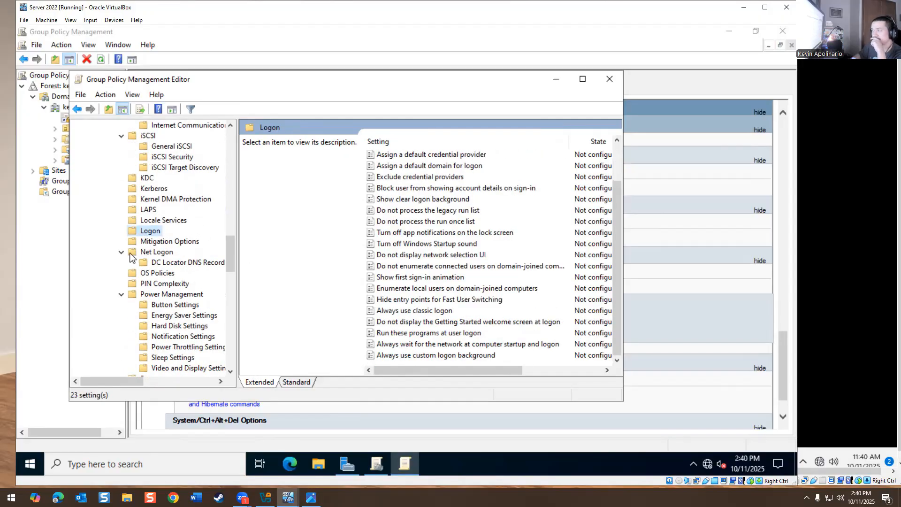
pyautogui.scroll(-3)
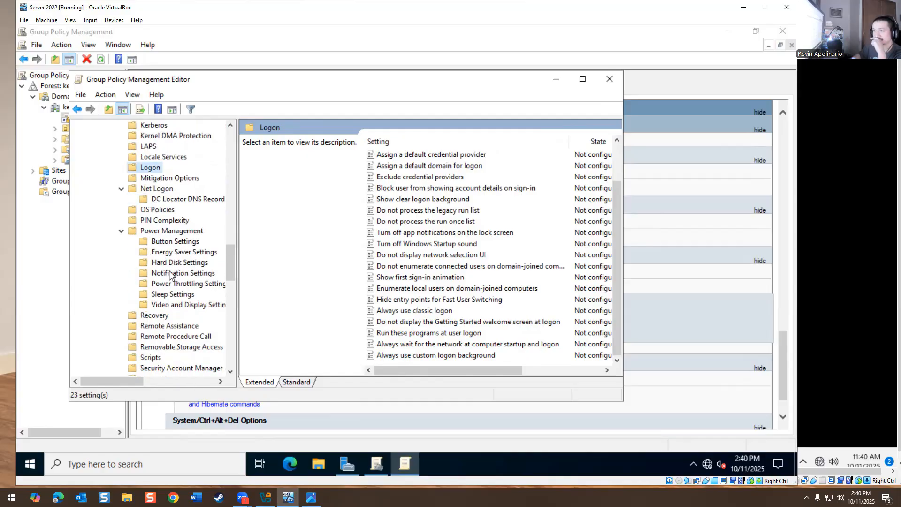
pyautogui.scroll(-3)
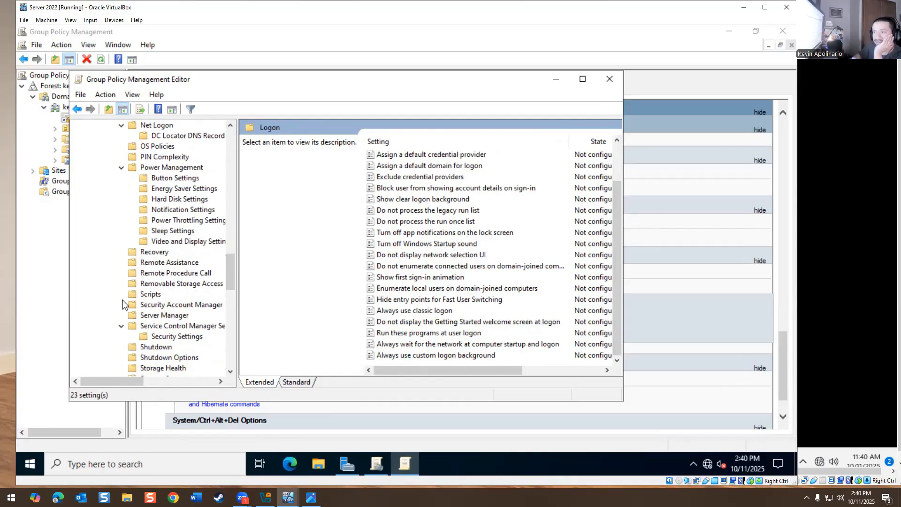
pyautogui.scroll(-3)
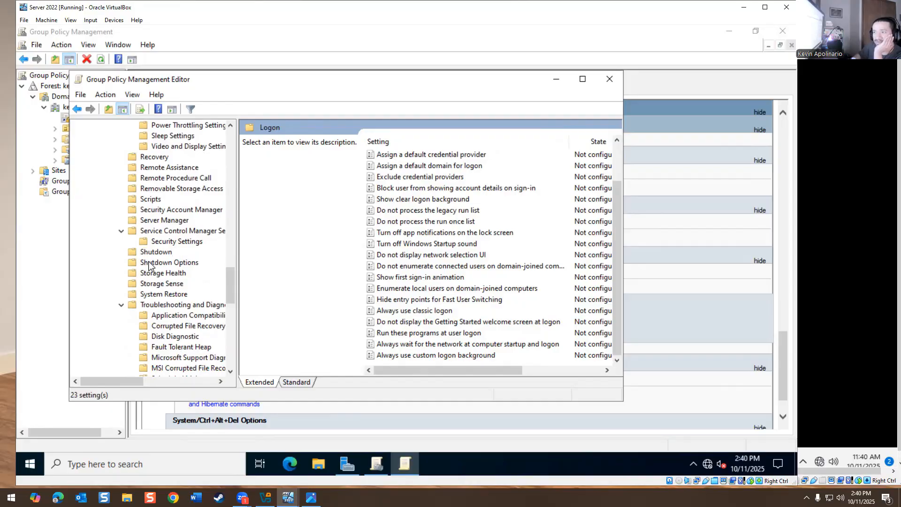
pyautogui.click(156, 252)
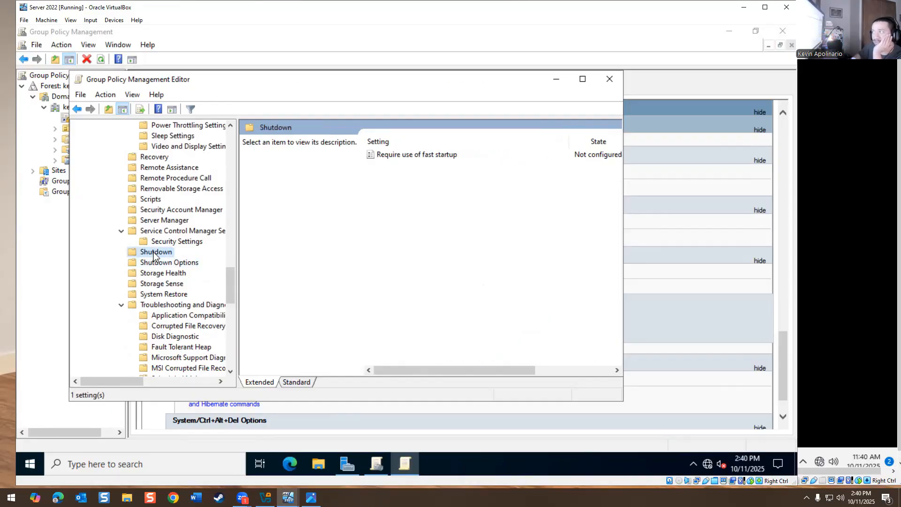
pyautogui.scroll(-3)
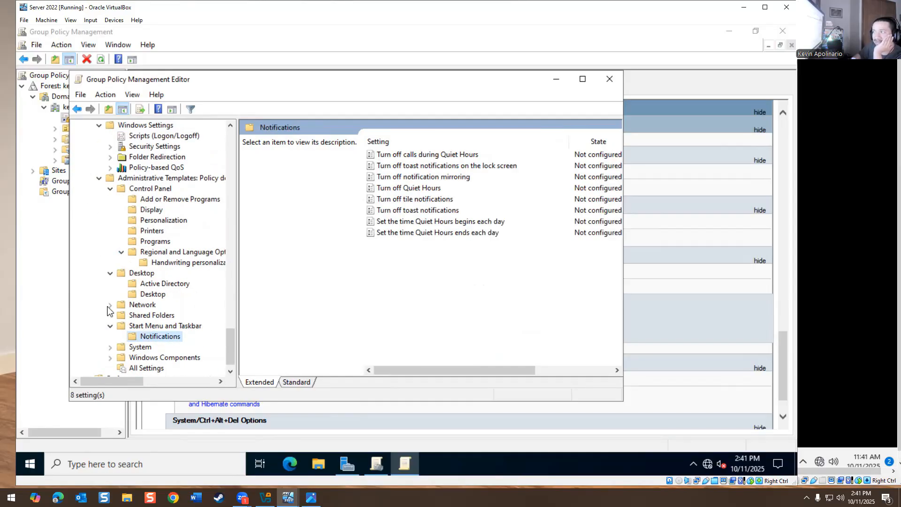
# Step: Show the user Ctrl+Alt+Del Options policies, with Remove Logoff Enabled, via Logon and Mitigation Options
pyautogui.click(110, 304)
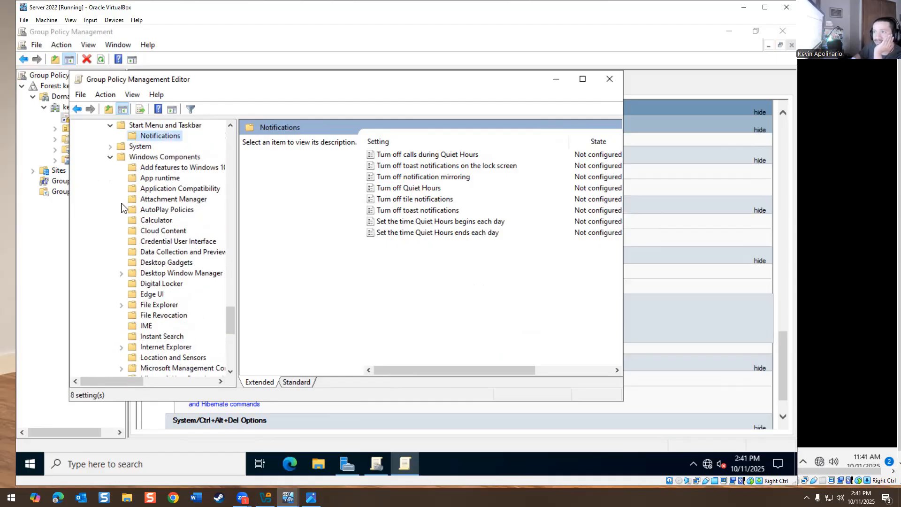
pyautogui.click(150, 231)
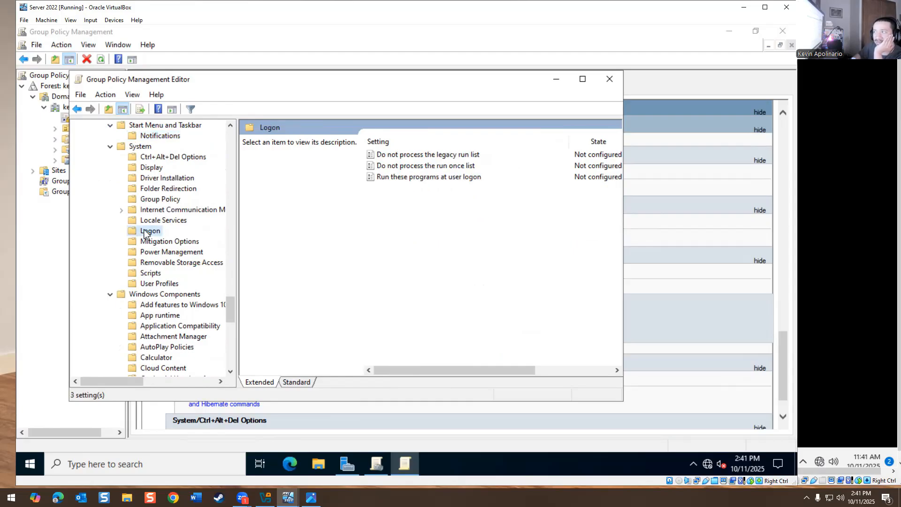
pyautogui.click(169, 242)
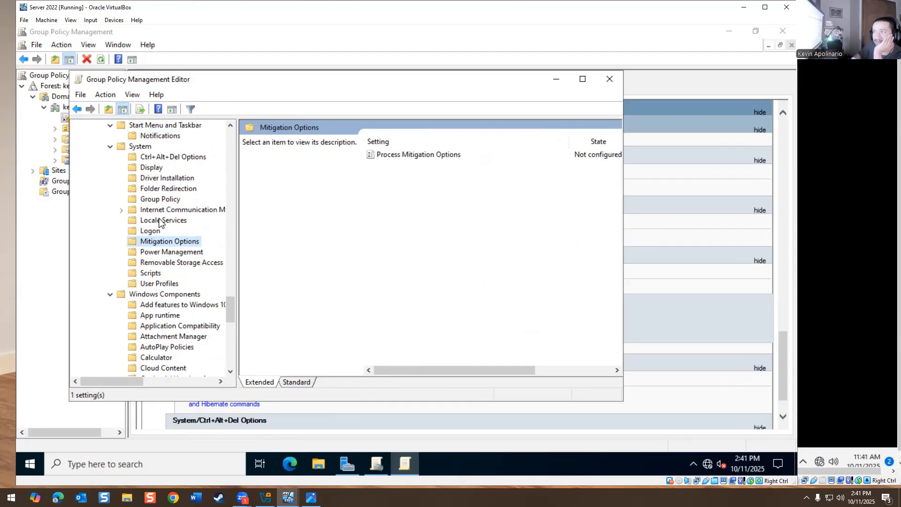
pyautogui.click(151, 231)
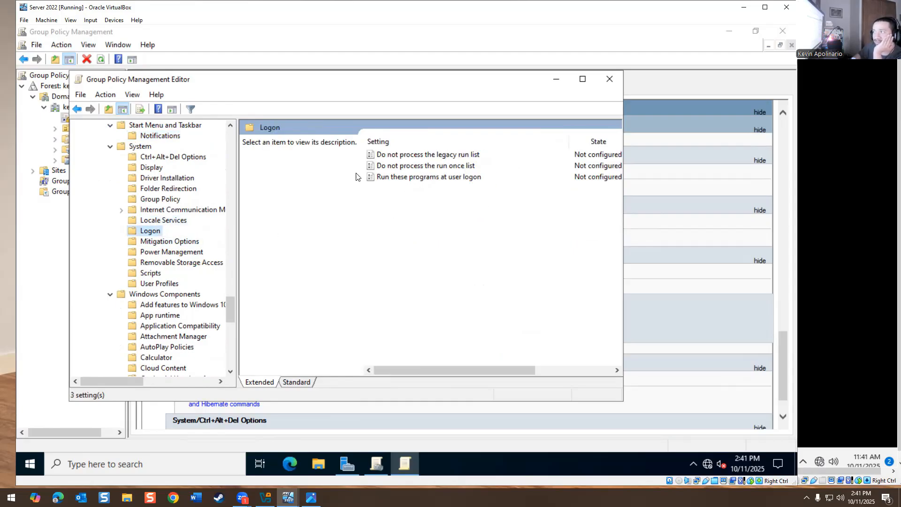
pyautogui.click(173, 156)
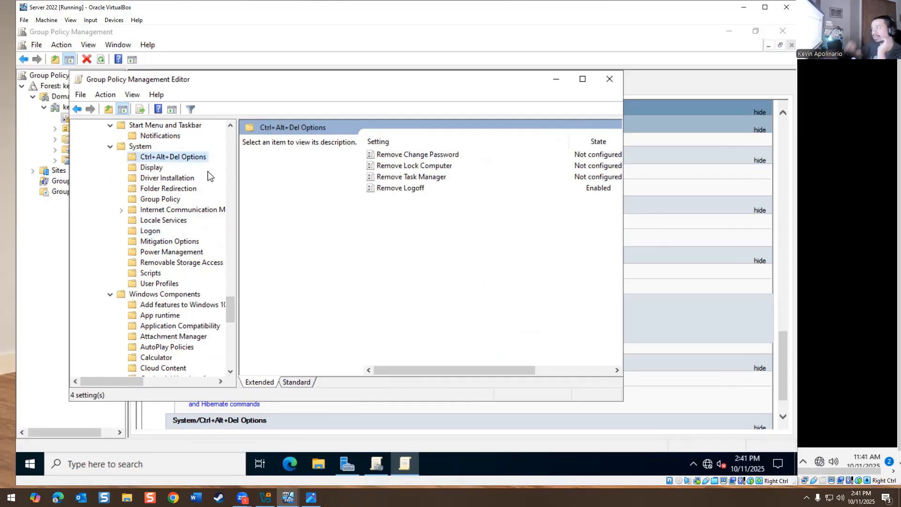
pyautogui.moveTo(412, 194)
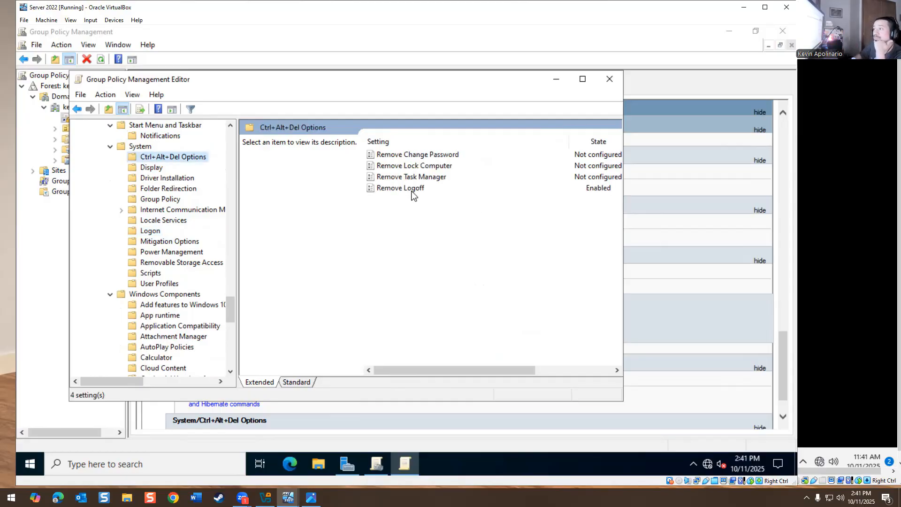
# Step: Send Ctrl-Alt-Del to the Windows 11 client through the VirtualBox Input menu
pyautogui.click(400, 187)
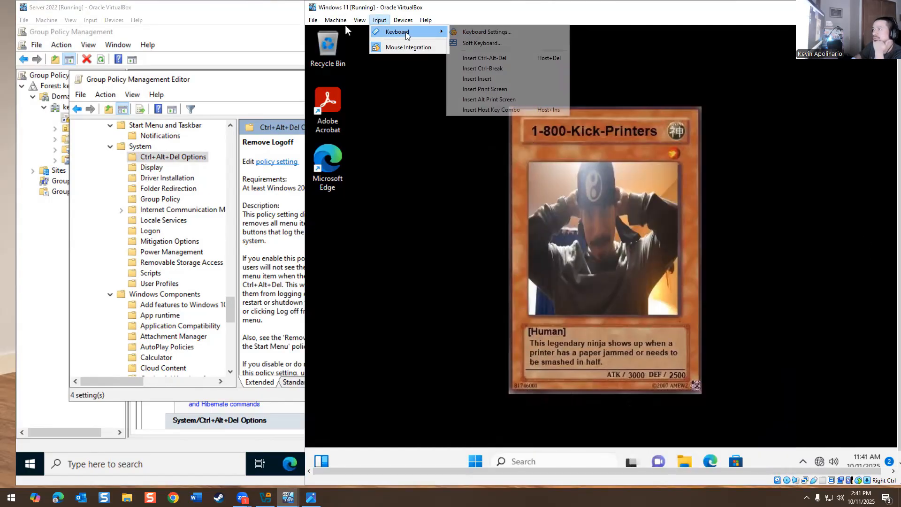
pyautogui.click(484, 59)
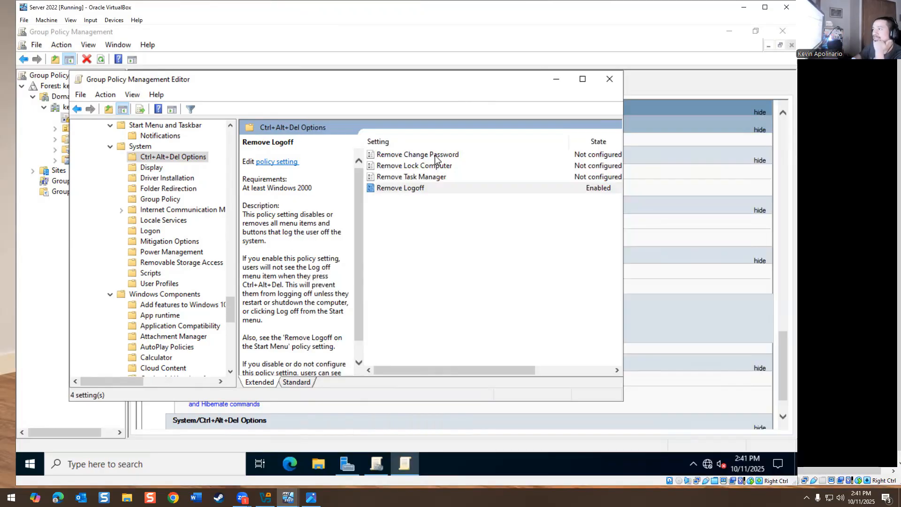
# Step: Set Remove Change Password and Remove Task Manager to Enabled
pyautogui.doubleClick(419, 154)
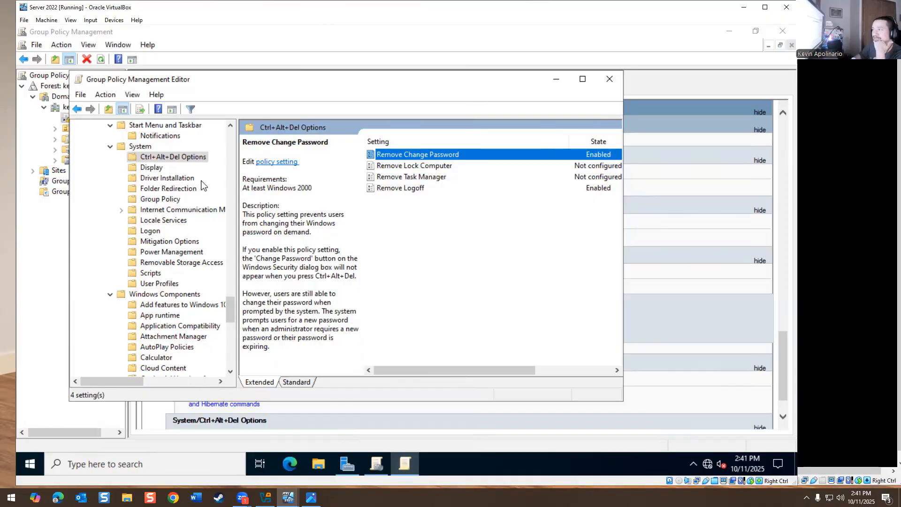
pyautogui.doubleClick(412, 177)
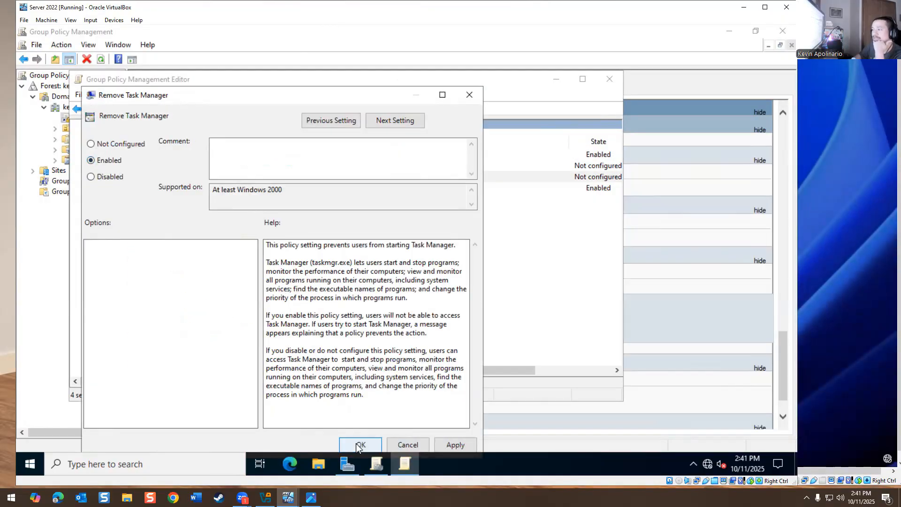
pyautogui.click(361, 445)
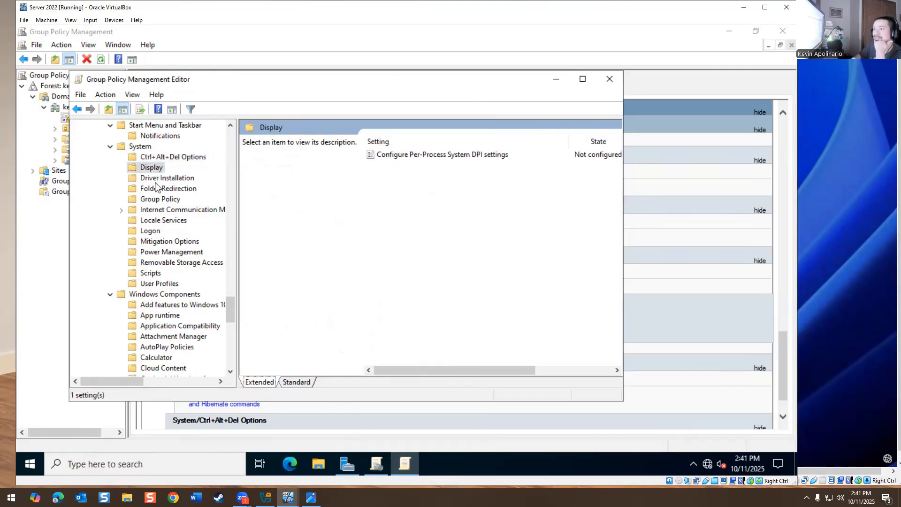
# Step: Review the Logon, Power Management, Windows Installer and Calculator policies, reading Allow Graphing Calculator
pyautogui.click(150, 230)
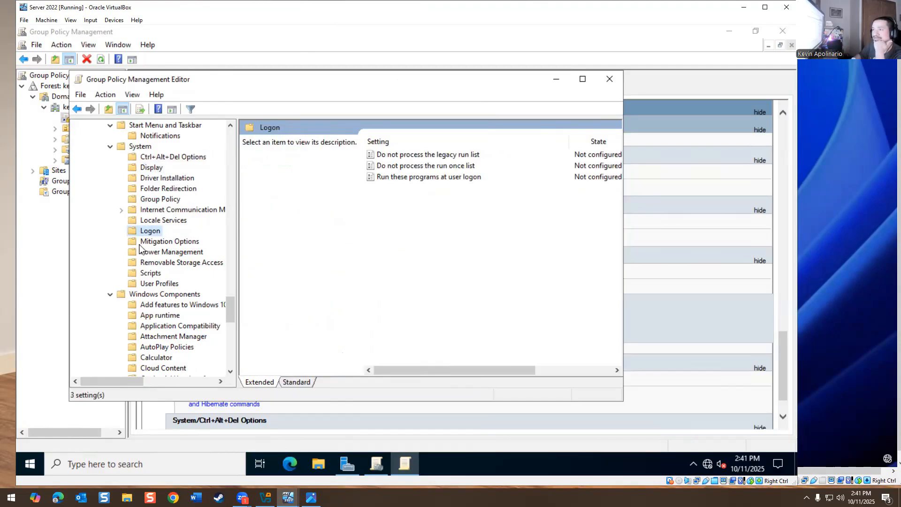
pyautogui.click(171, 251)
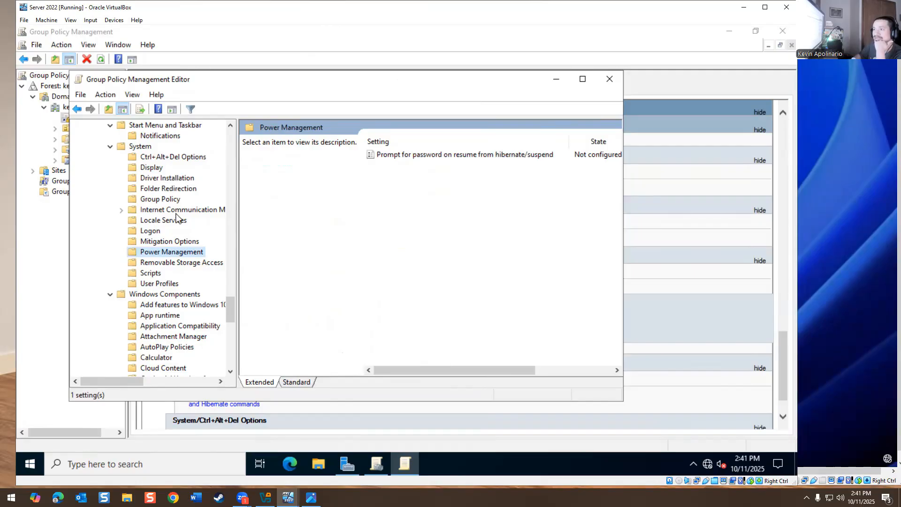
pyautogui.scroll(-3)
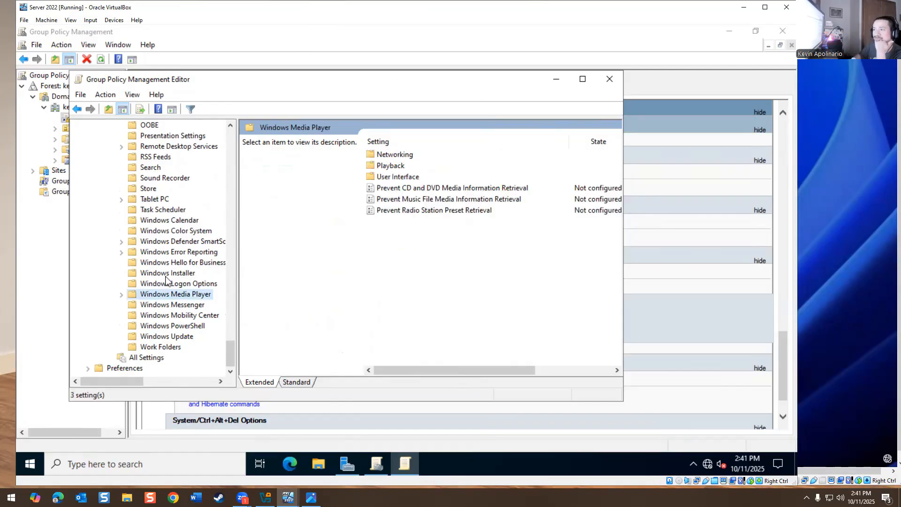
pyautogui.click(167, 272)
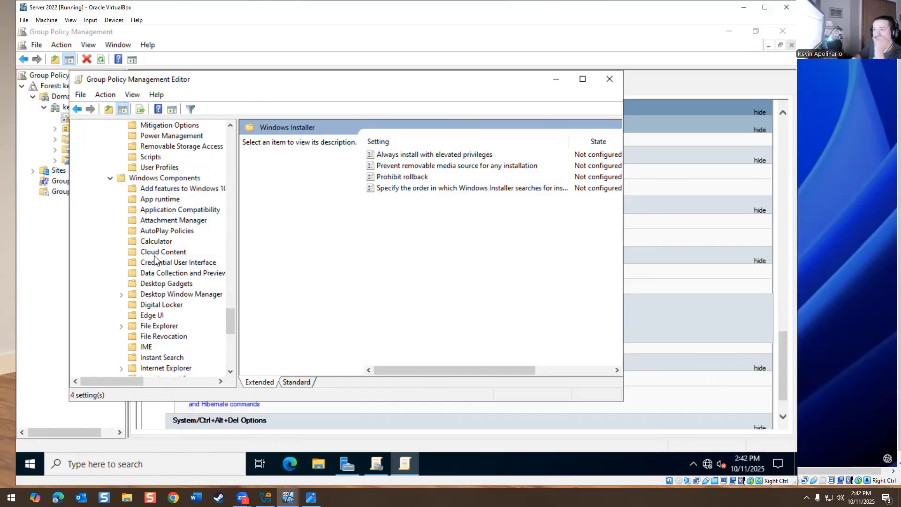
pyautogui.click(155, 241)
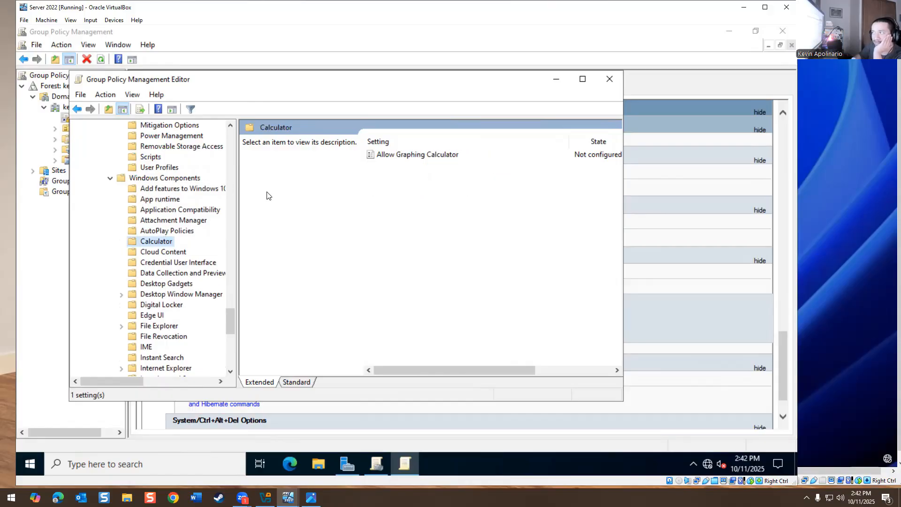
pyautogui.click(417, 154)
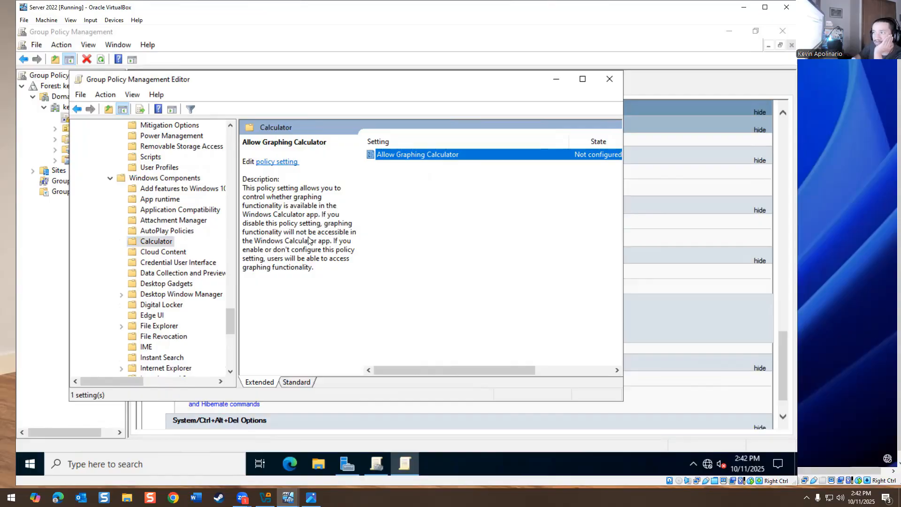
pyautogui.moveTo(325, 246)
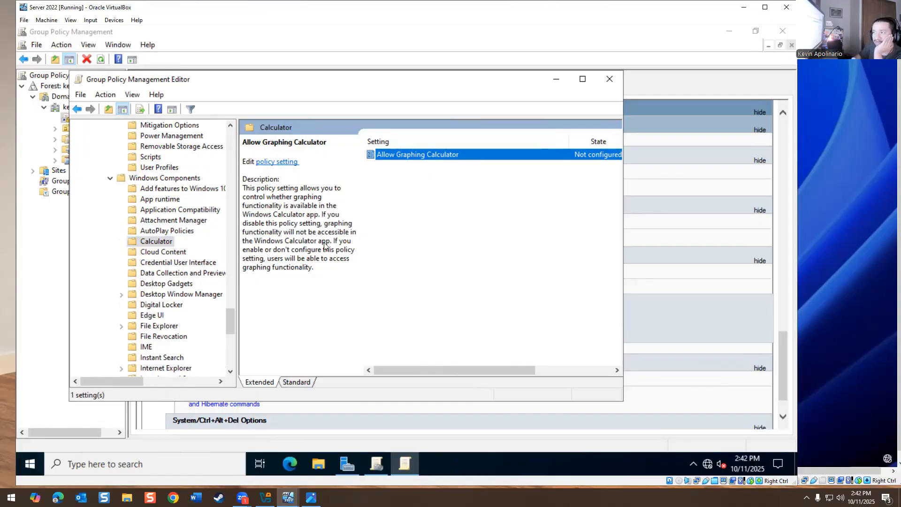
pyautogui.moveTo(167, 266)
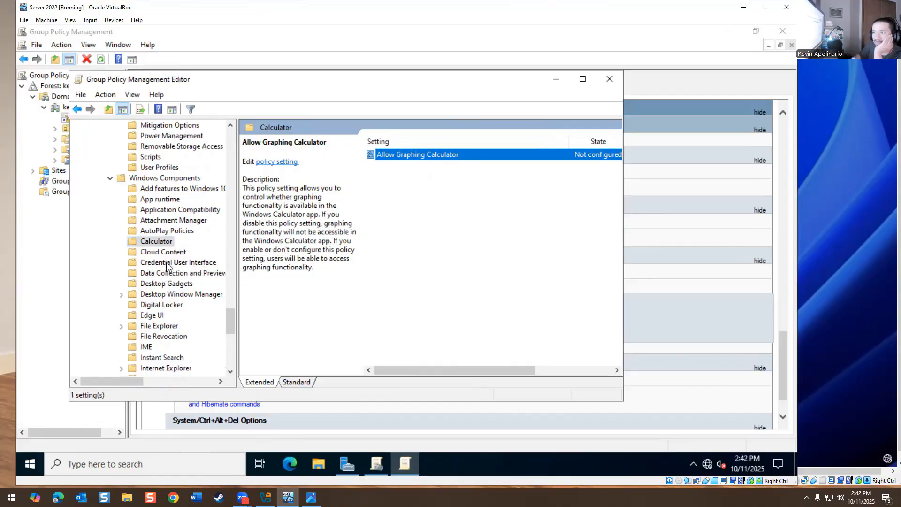
# Step: Browse the Edge UI and Instant Search folders, then list All Settings with 1794 user policies
pyautogui.click(152, 252)
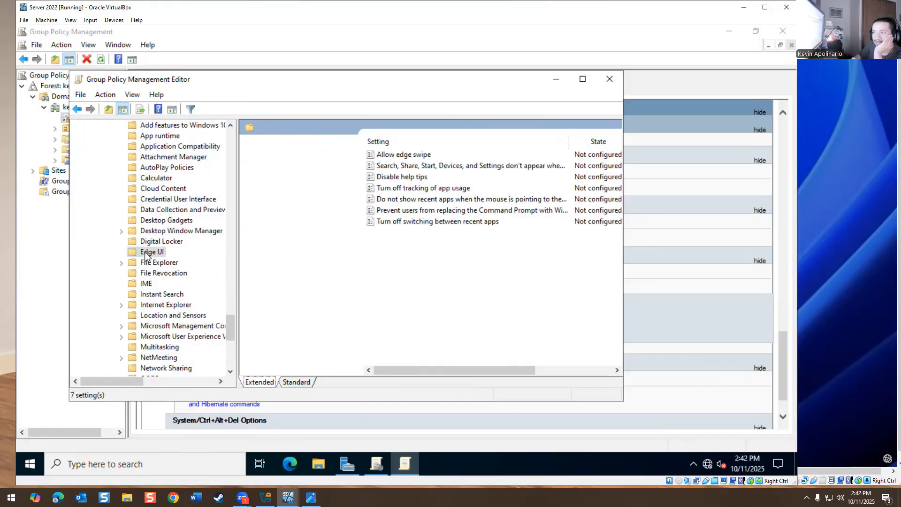
pyautogui.click(151, 251)
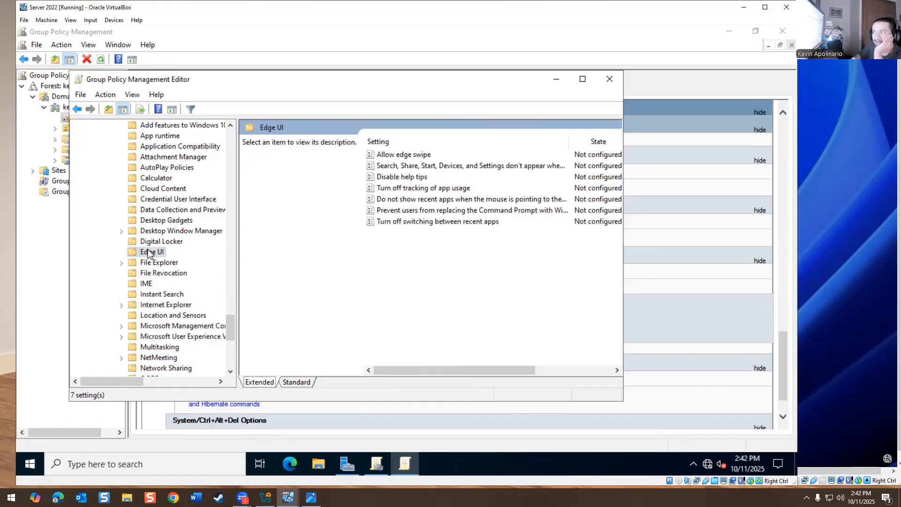
pyautogui.scroll(-3)
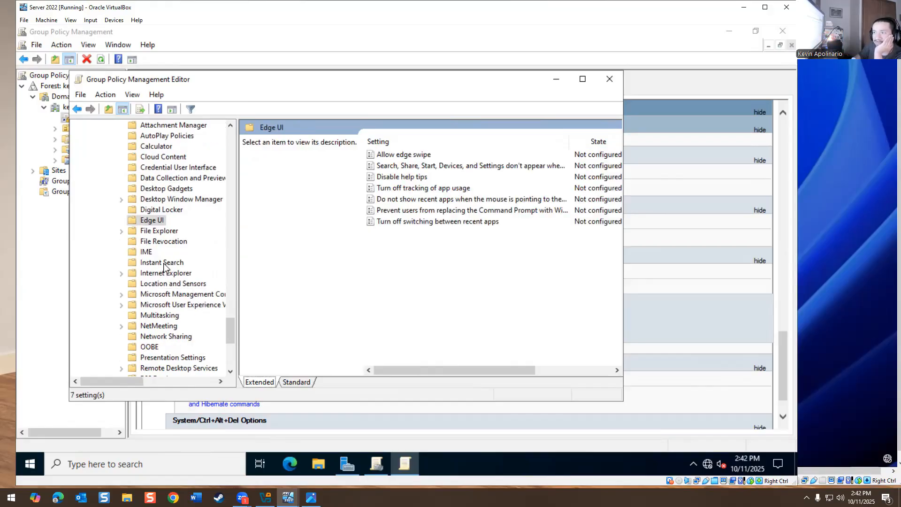
pyautogui.click(161, 263)
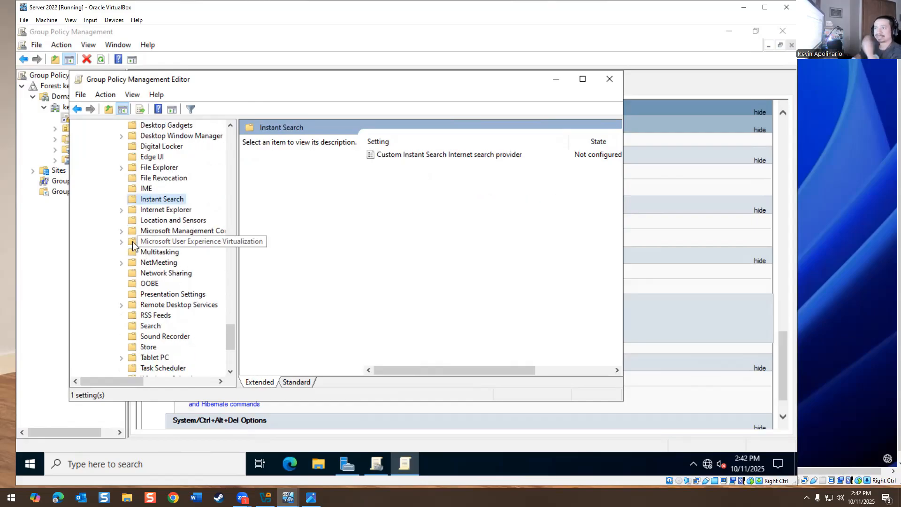
pyautogui.scroll(-3)
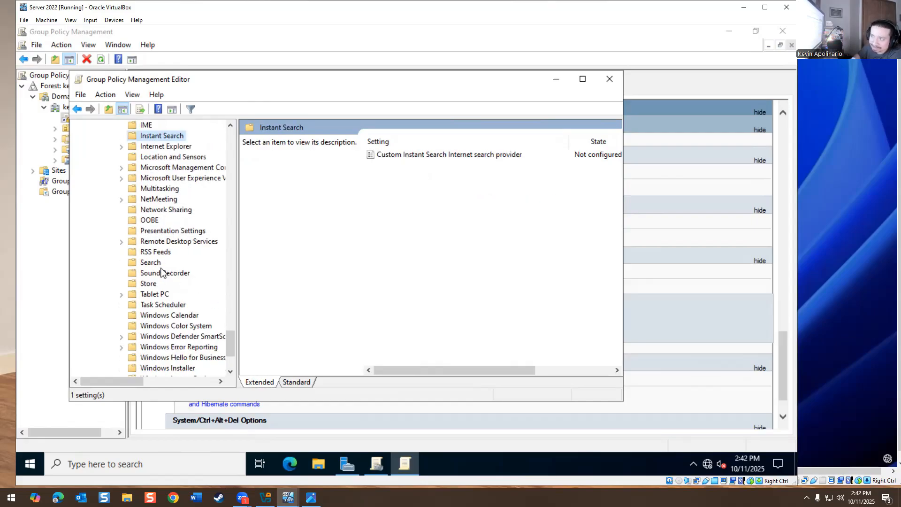
pyautogui.scroll(-3)
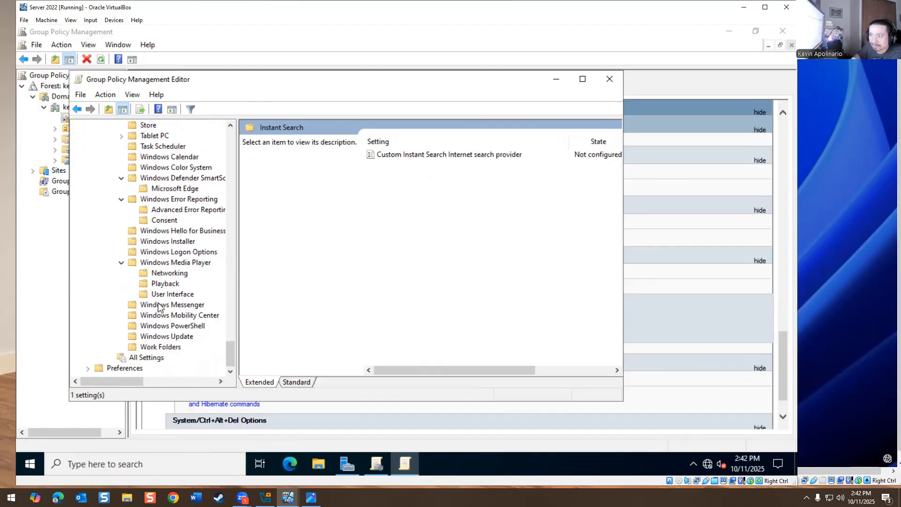
pyautogui.click(146, 356)
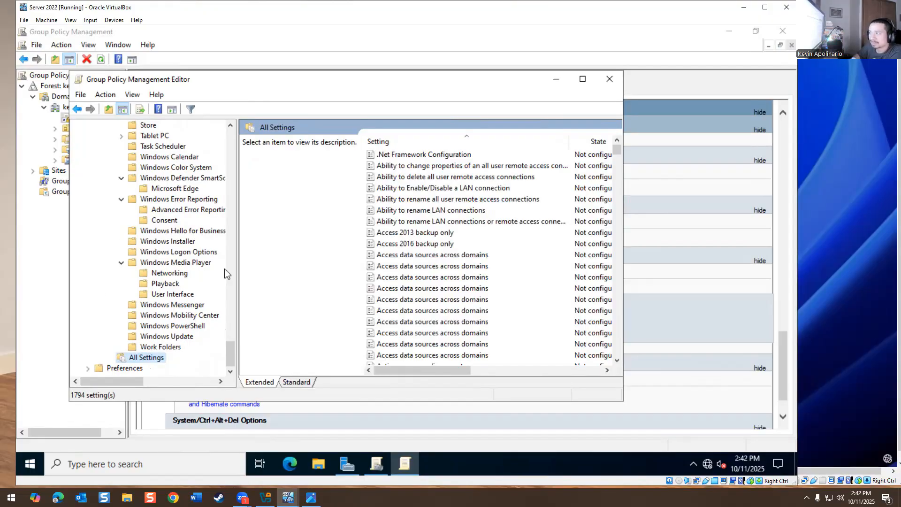
pyautogui.scroll(-3)
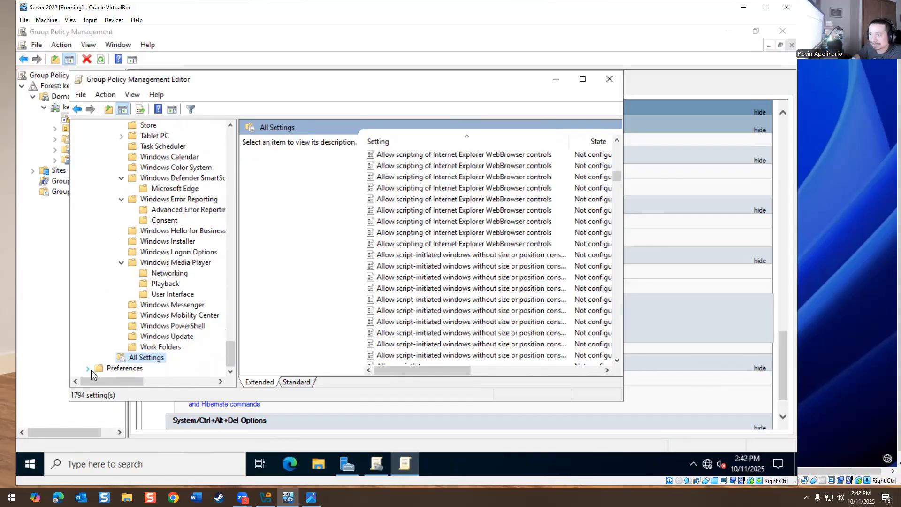
# Step: Recheck the Ctrl+Alt+Del Options states via User Profiles and Logon, then list the 98 Start Menu and Taskbar policies
pyautogui.click(87, 368)
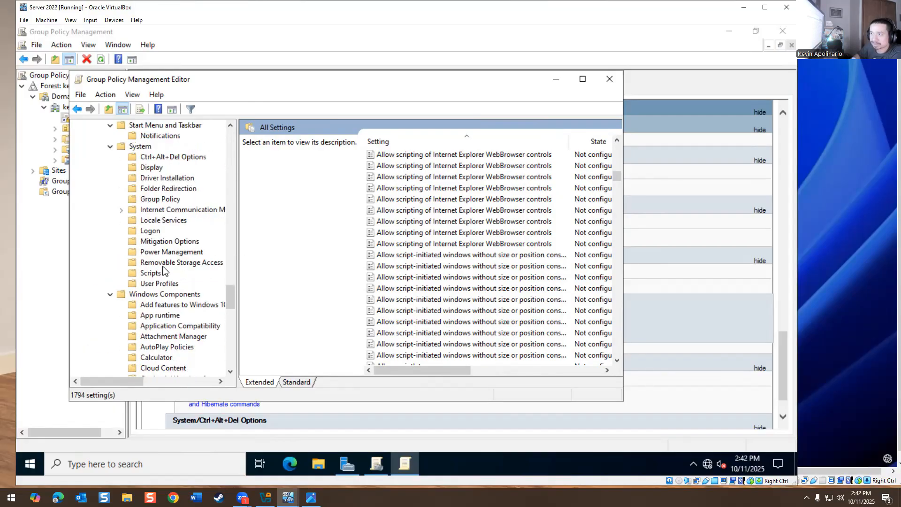
pyautogui.click(159, 283)
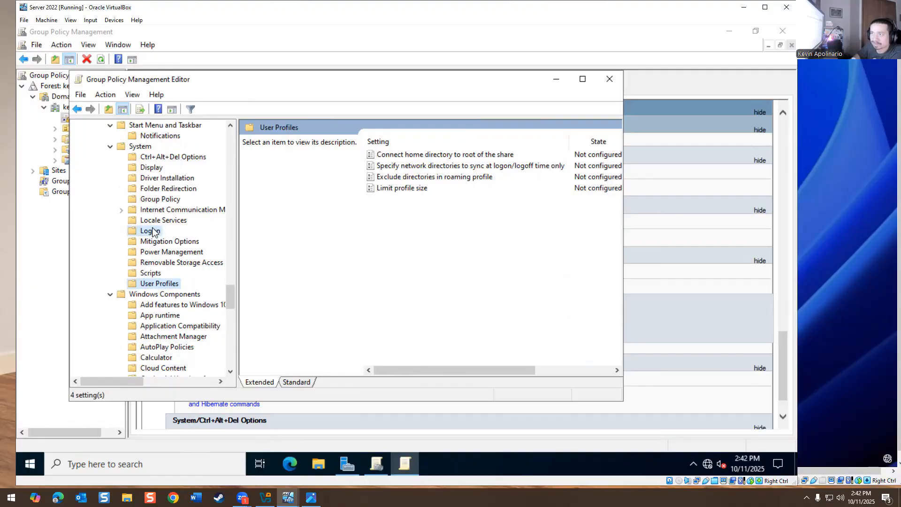
pyautogui.click(149, 231)
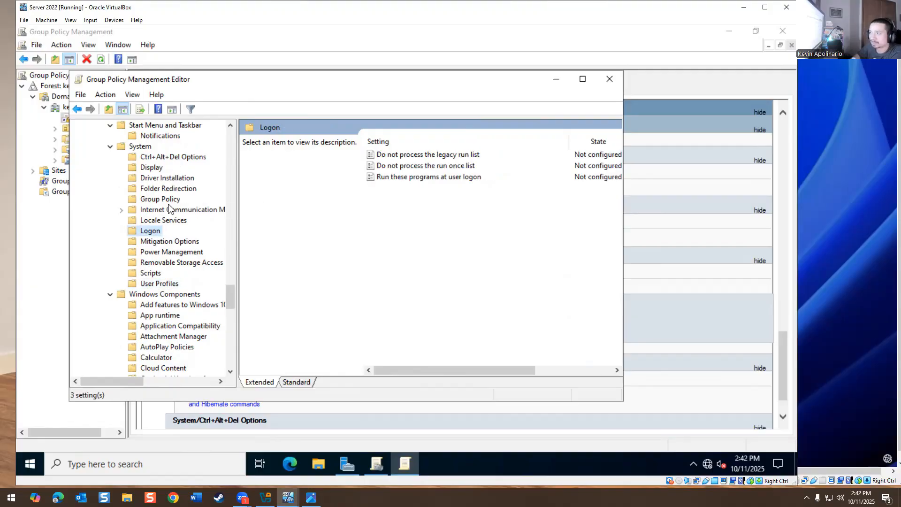
pyautogui.moveTo(155, 244)
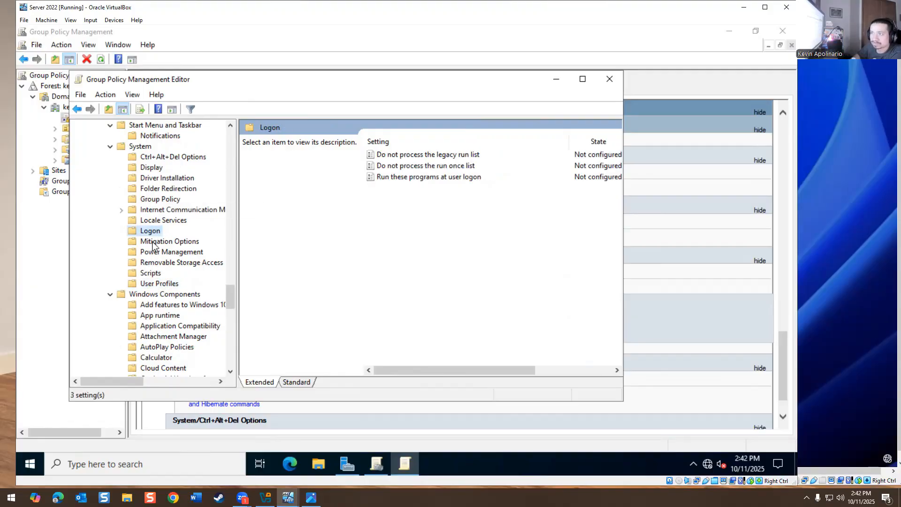
pyautogui.click(167, 178)
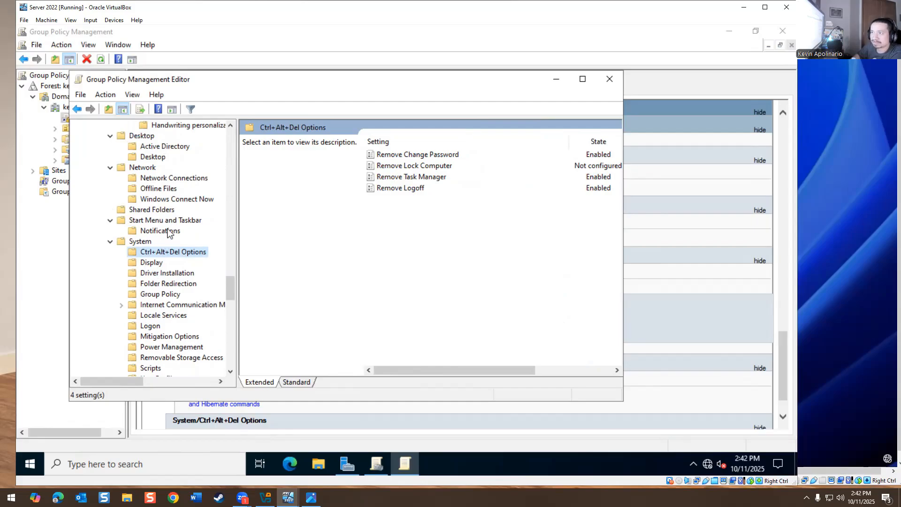
pyautogui.click(166, 220)
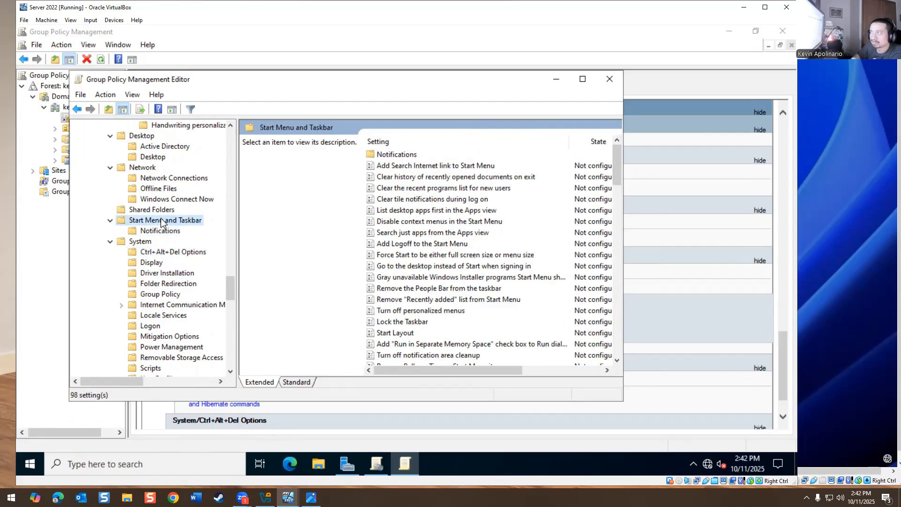
pyautogui.scroll(-3)
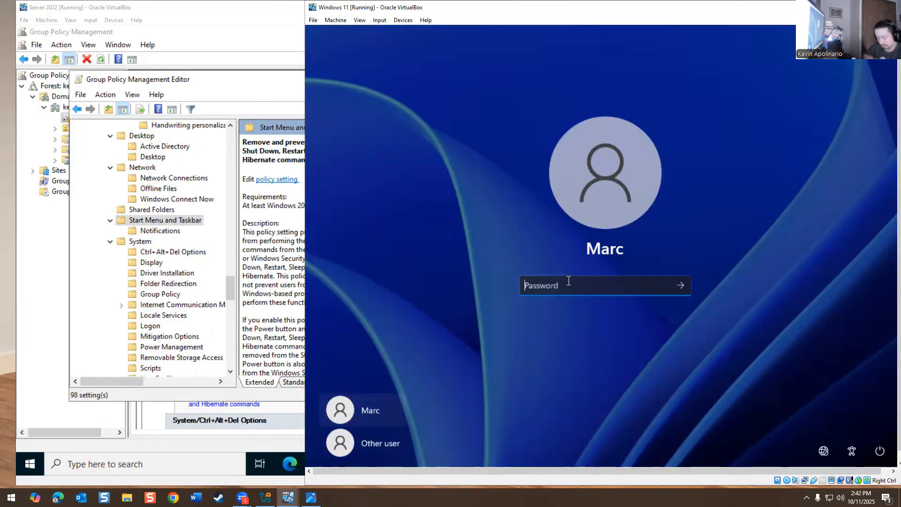
# Step: Sign in to the Windows 11 client and bring up the security screen showing only Lock and Switch user
pyautogui.write('password')
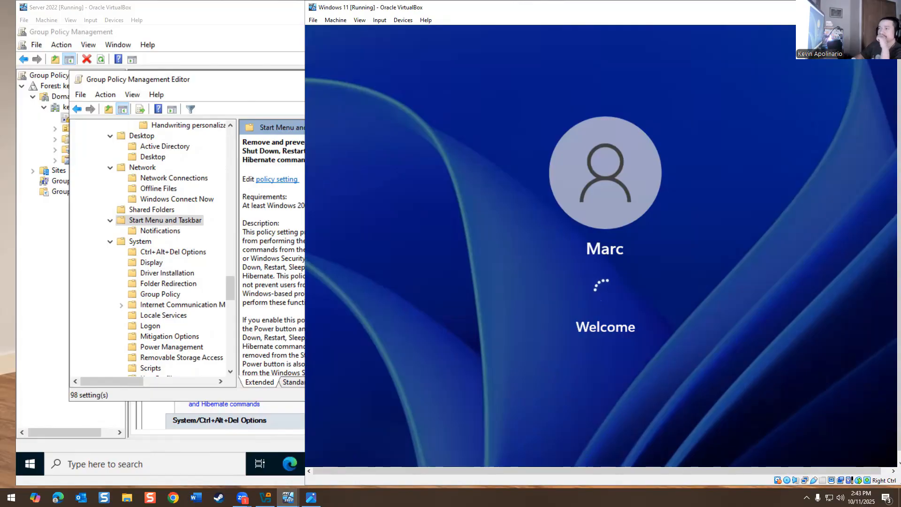
pyautogui.click(173, 252)
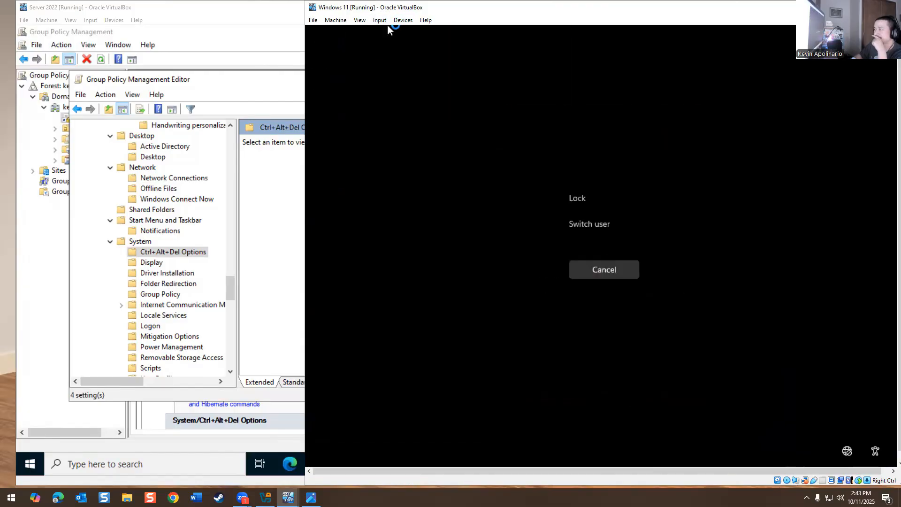
pyautogui.moveTo(583, 255)
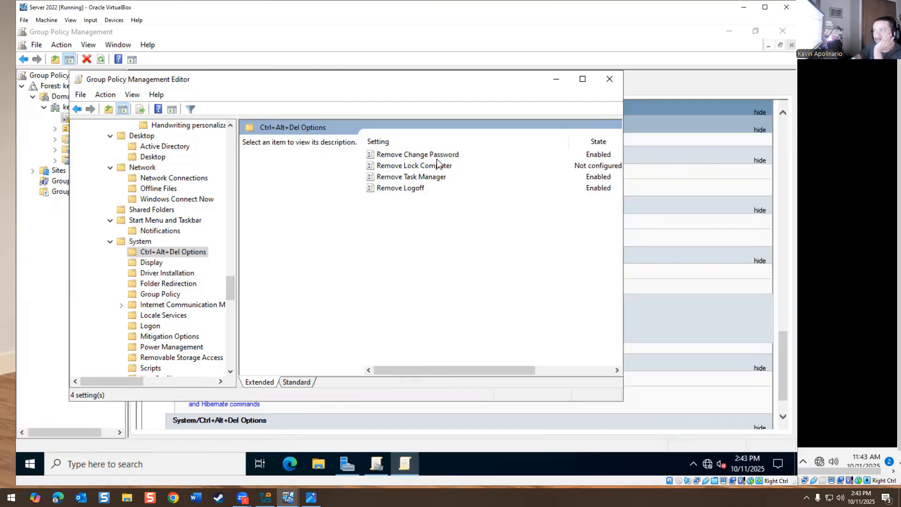
# Step: Reset Remove Change Password to Not Configured
pyautogui.doubleClick(416, 154)
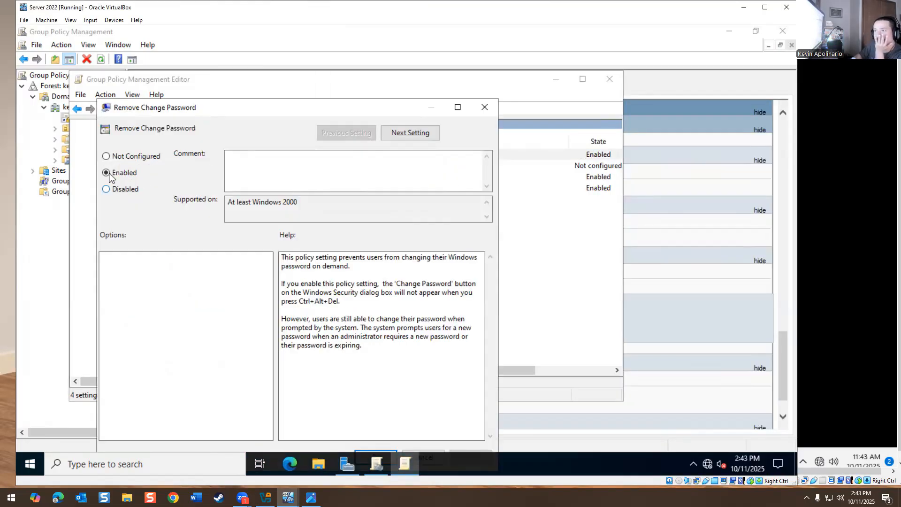
pyautogui.click(104, 132)
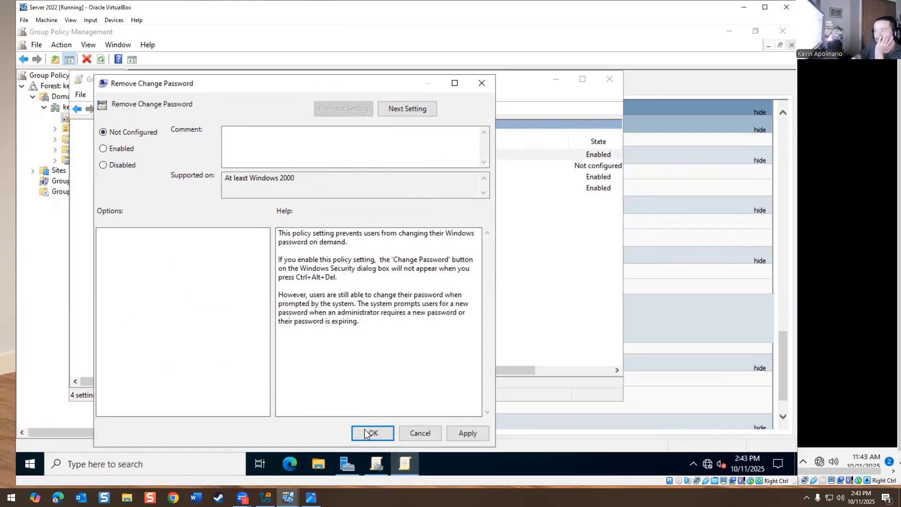
pyautogui.click(371, 434)
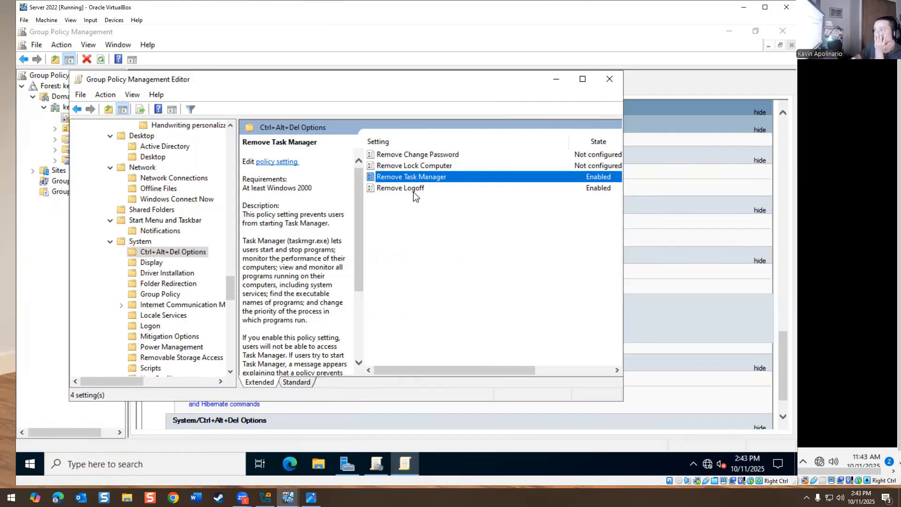
# Step: Reset Remove Task Manager to Not Configured and leave Remove Logoff unchanged
pyautogui.doubleClick(411, 176)
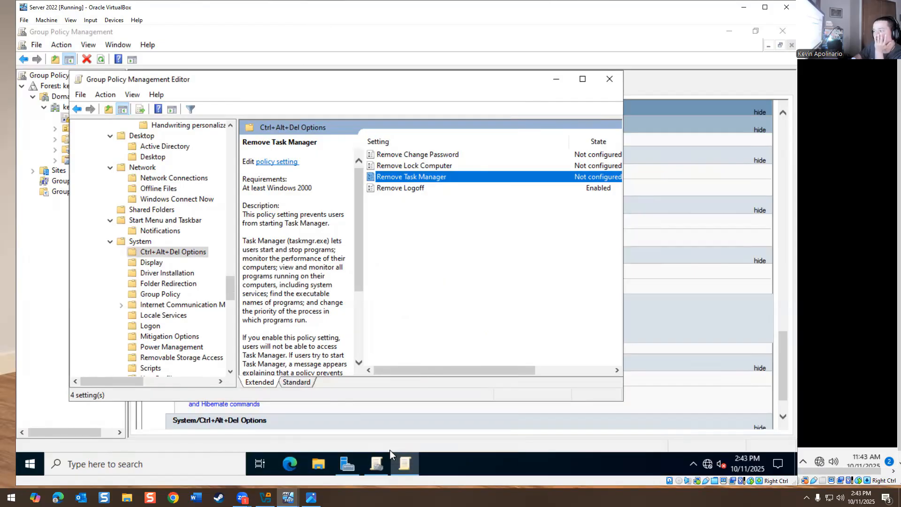
pyautogui.doubleClick(400, 188)
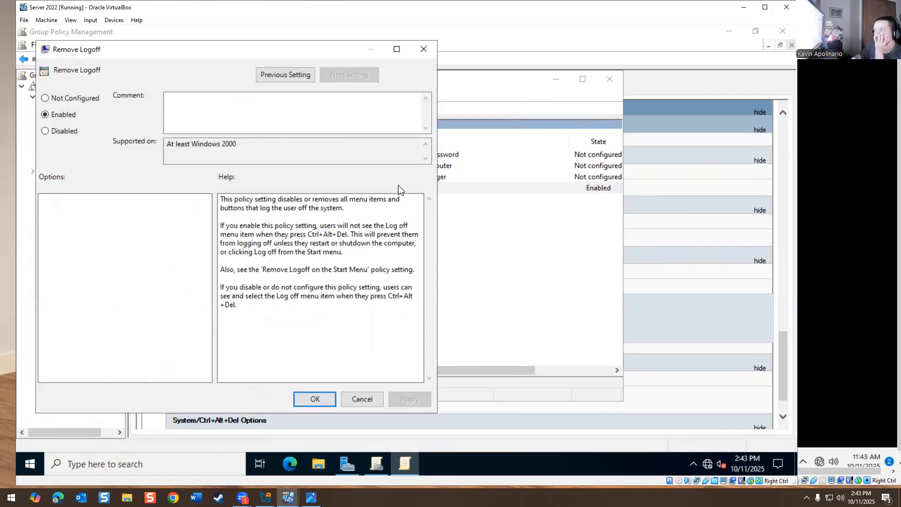
pyautogui.moveTo(162, 237)
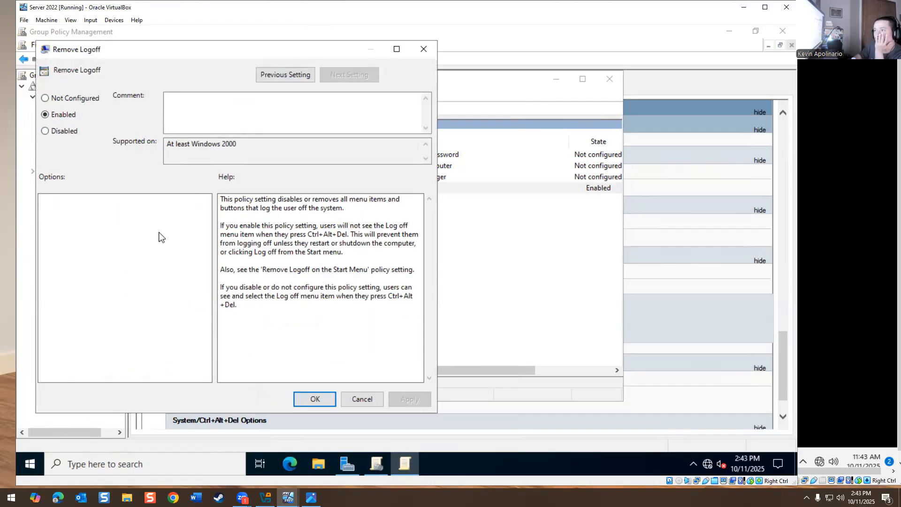
pyautogui.moveTo(67, 180)
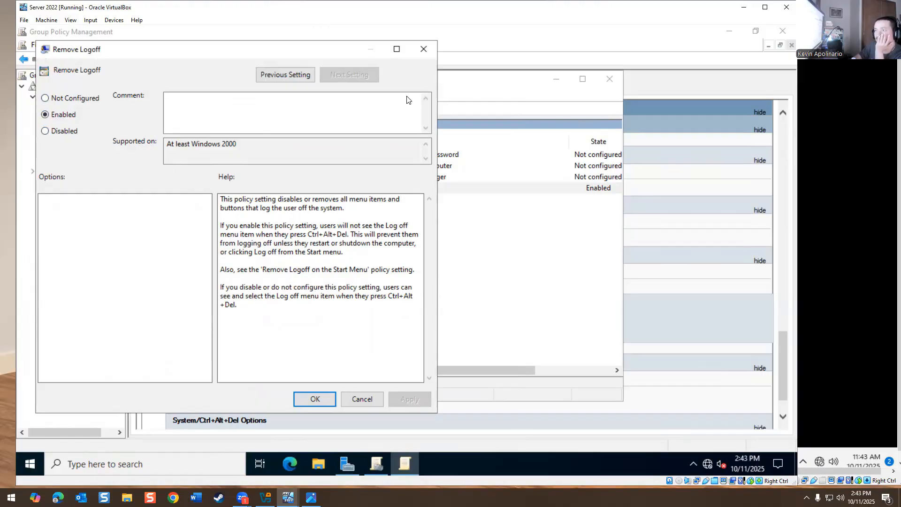
pyautogui.click(315, 399)
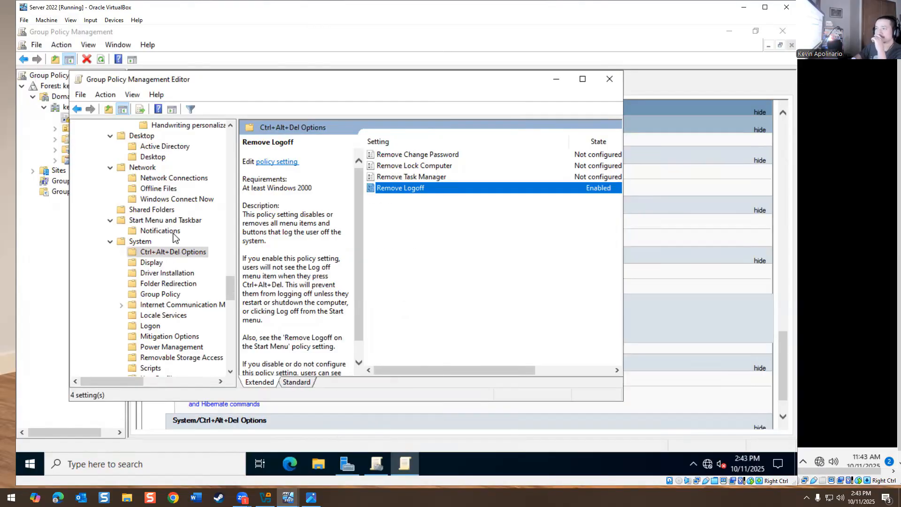
# Step: Under Start Menu and Taskbar, reset the policy removing Shut Down, Restart, Sleep and Hibernate to Not Configured
pyautogui.click(166, 219)
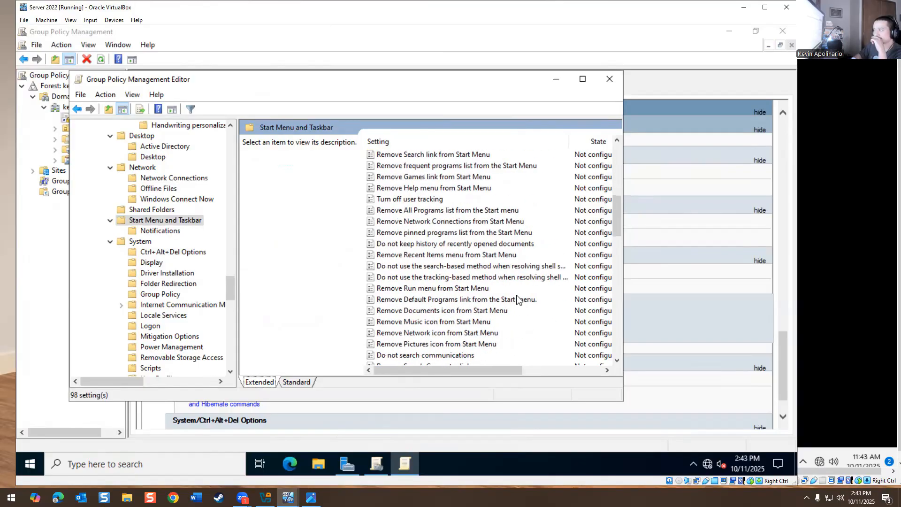
pyautogui.click(470, 188)
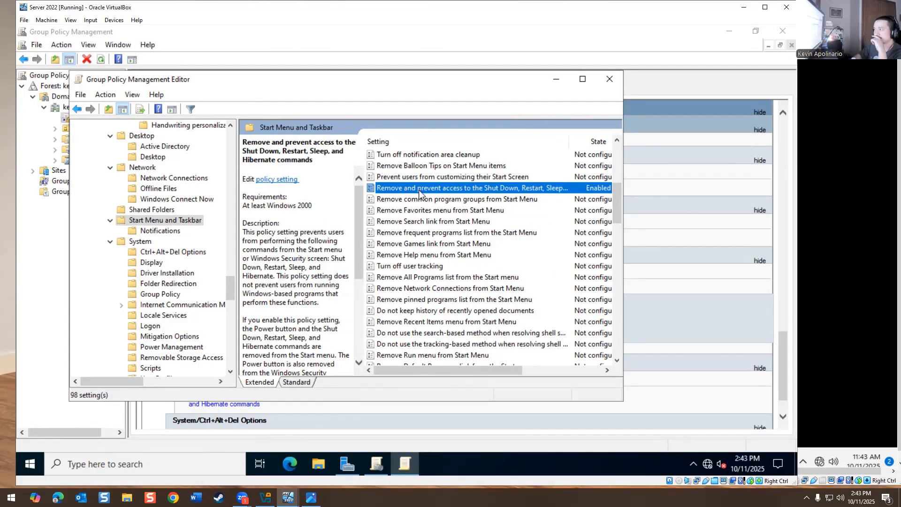
pyautogui.doubleClick(478, 188)
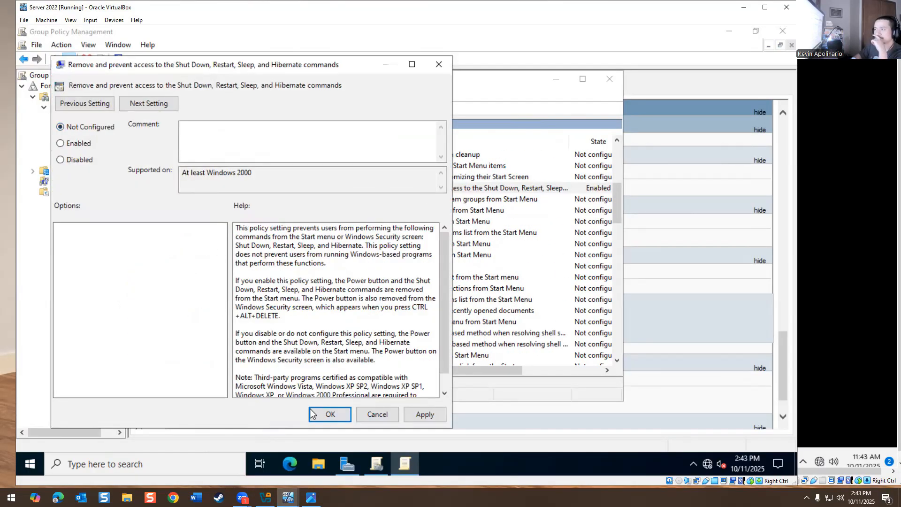
pyautogui.click(330, 415)
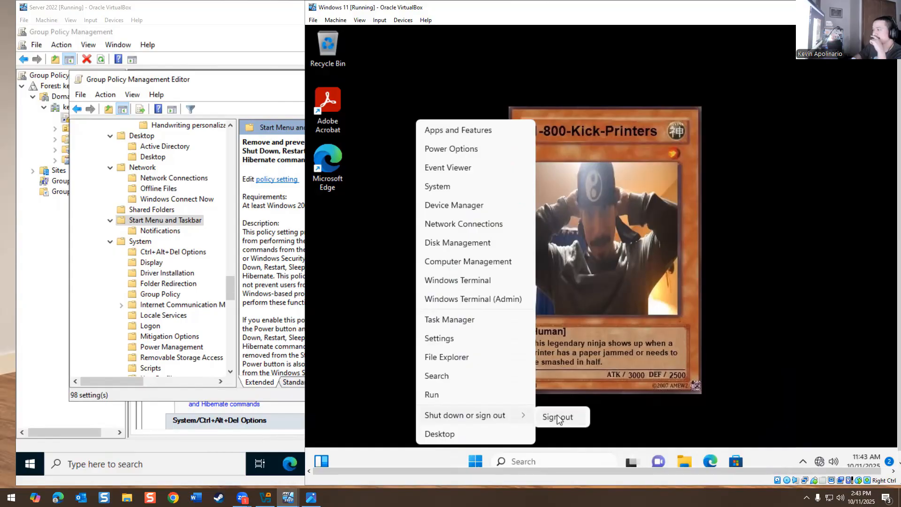
# Step: Sign out of the Windows 11 client and back in so Shut down and Restart reappear
pyautogui.click(557, 416)
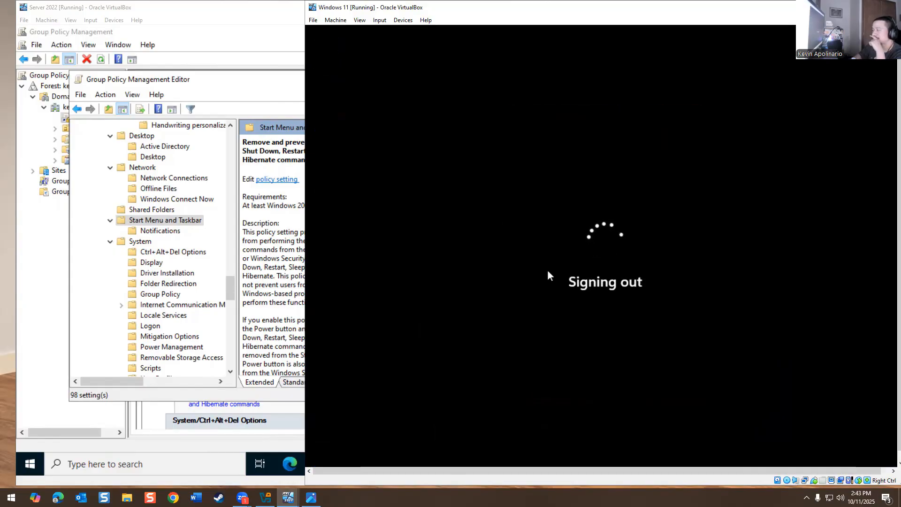
pyautogui.moveTo(515, 266)
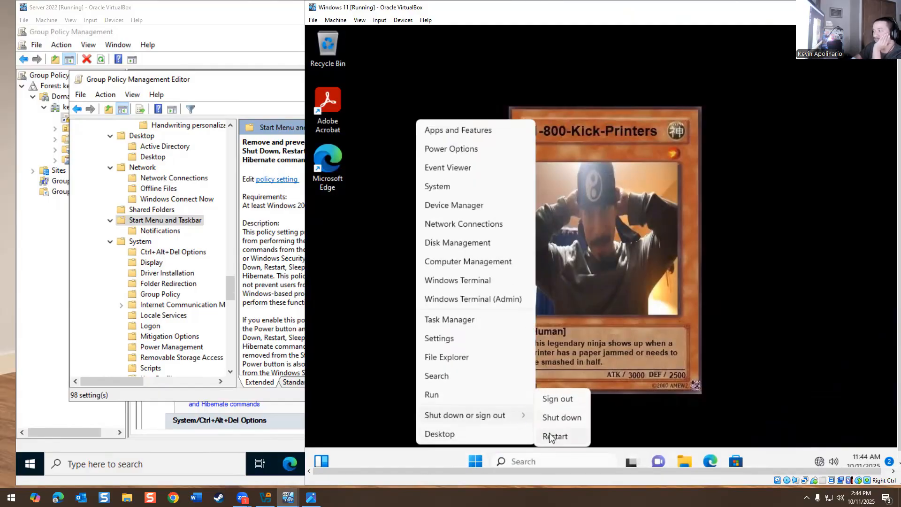
pyautogui.moveTo(580, 426)
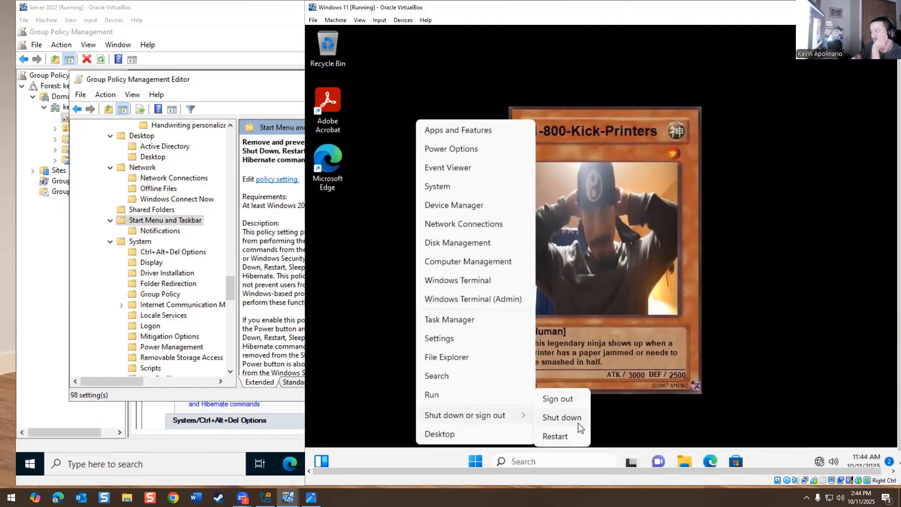
pyautogui.click(561, 417)
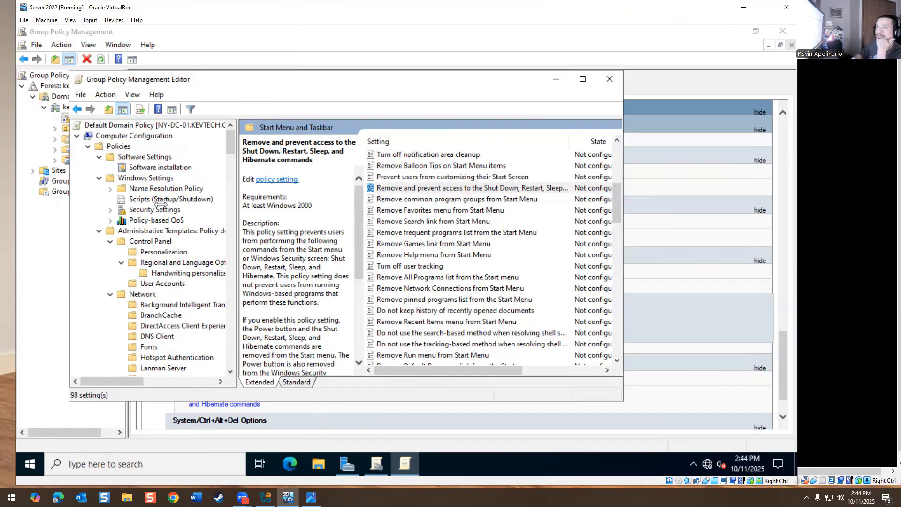
# Step: Show Password Policy under Security Settings > Account Policies with 90-day maximum age and 7-character minimum
pyautogui.click(110, 211)
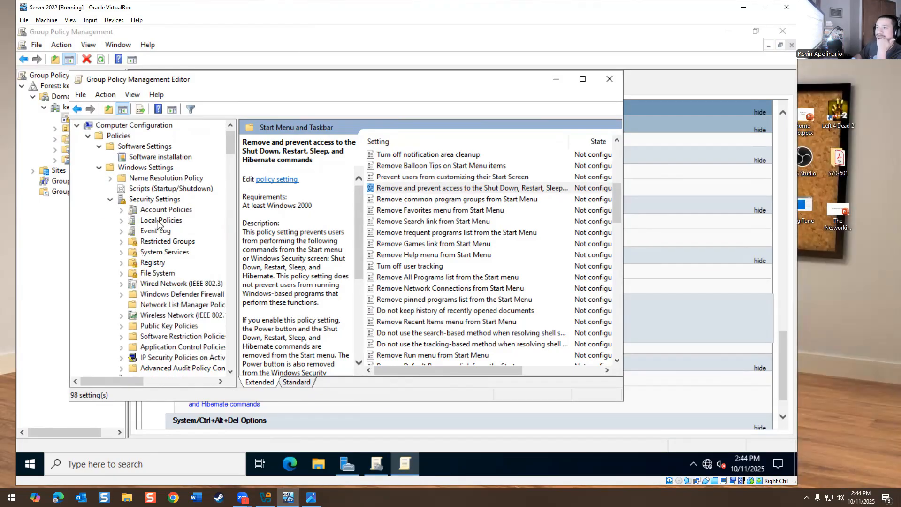
pyautogui.click(166, 209)
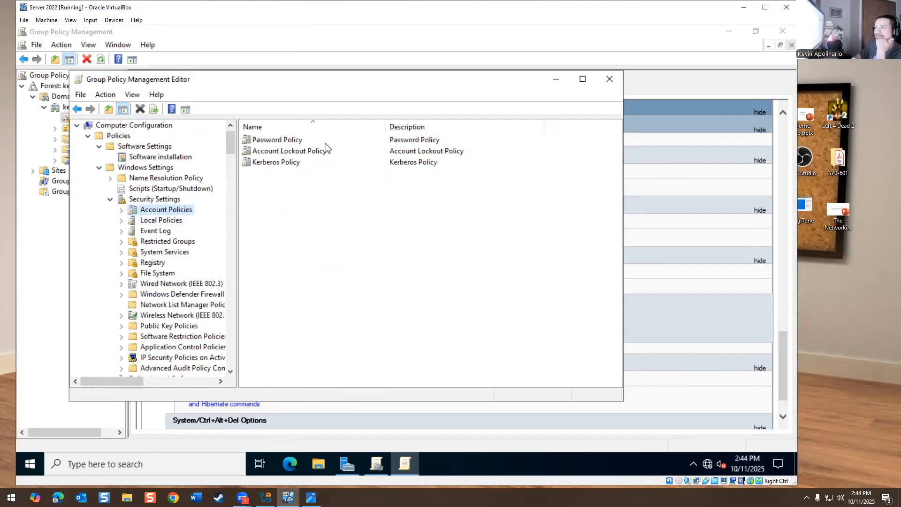
pyautogui.click(278, 139)
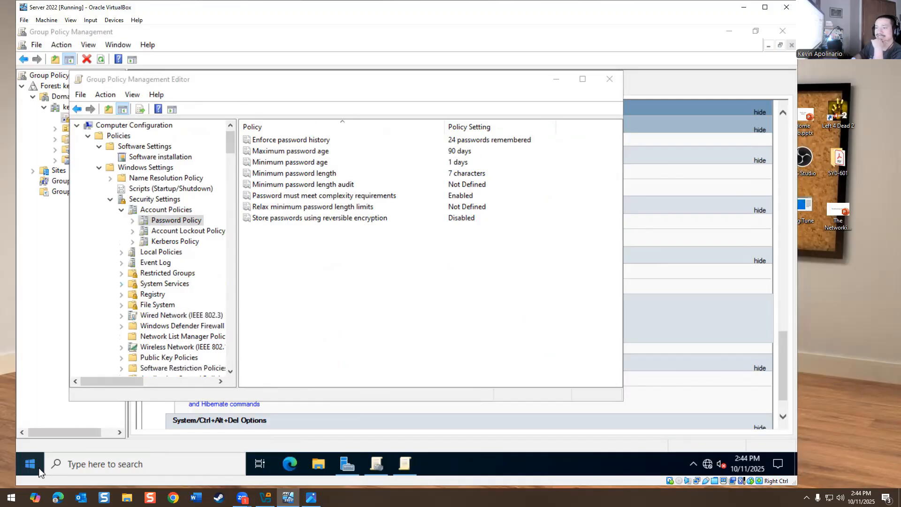
# Step: Launch an administrator Command Prompt from the Start button's system tools menu
pyautogui.rightClick(29, 463)
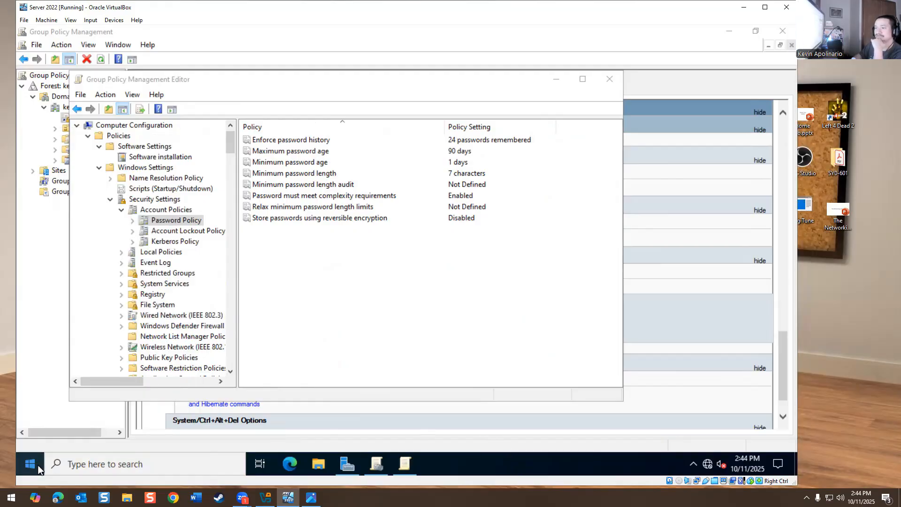
pyautogui.rightClick(29, 464)
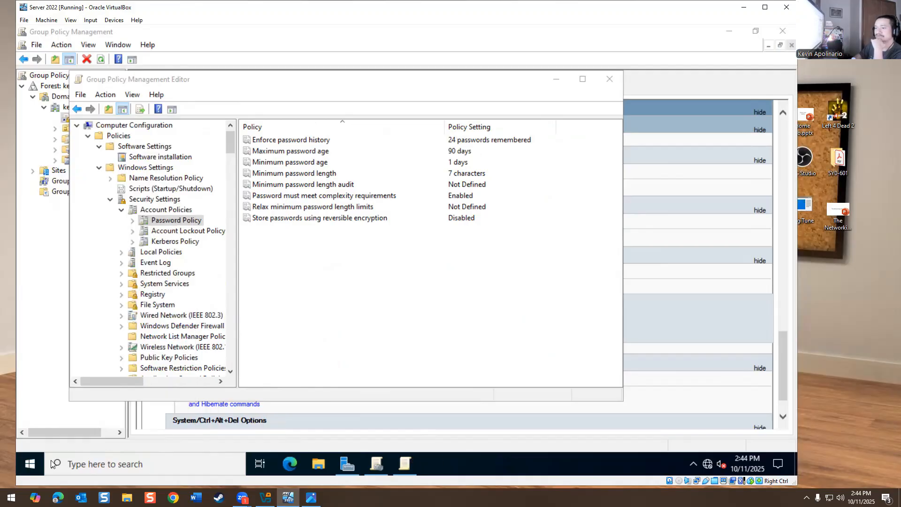
pyautogui.click(141, 464)
pyautogui.write('shutw')
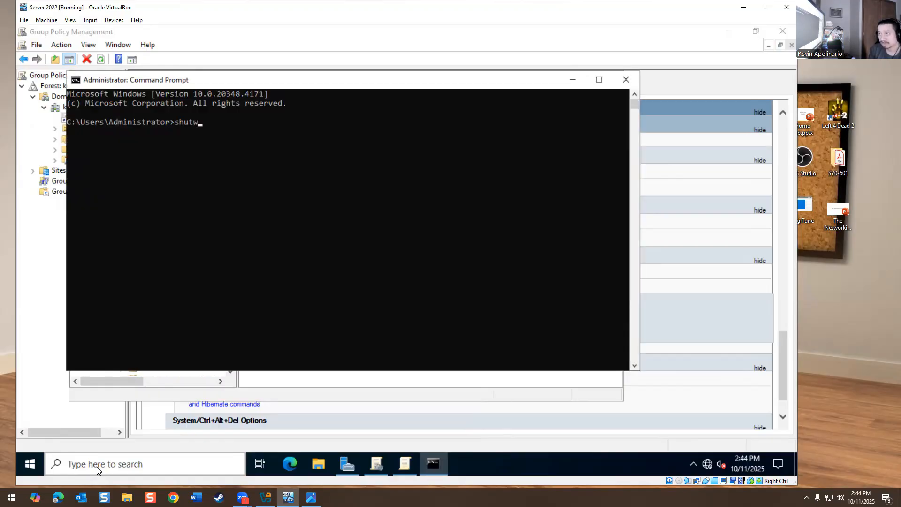
# Step: Run shutdown -i to launch the Remote Shutdown Dialog
pyautogui.write('own -')
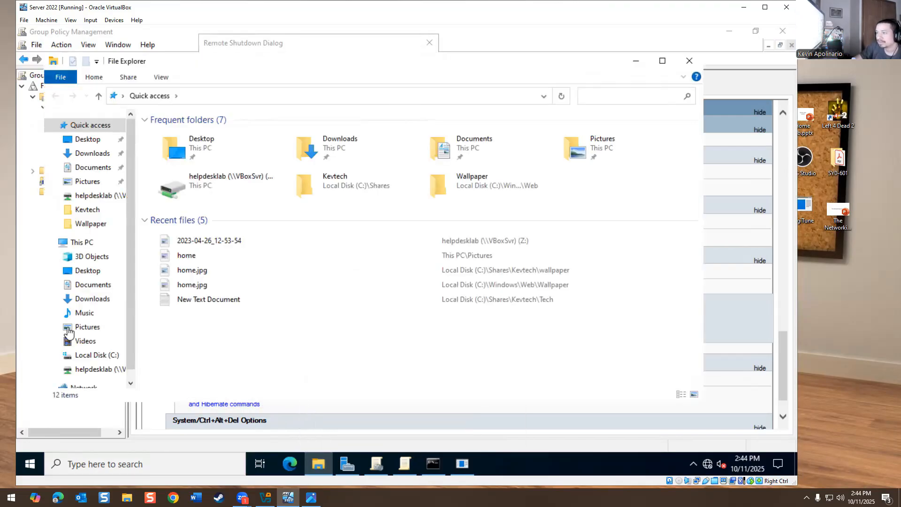
# Step: Add ny-dc-01 as target and send a planned shutdown with comment 'updates', dismissing the sign-out warning
pyautogui.click(81, 242)
pyautogui.write('ny-dc-01')
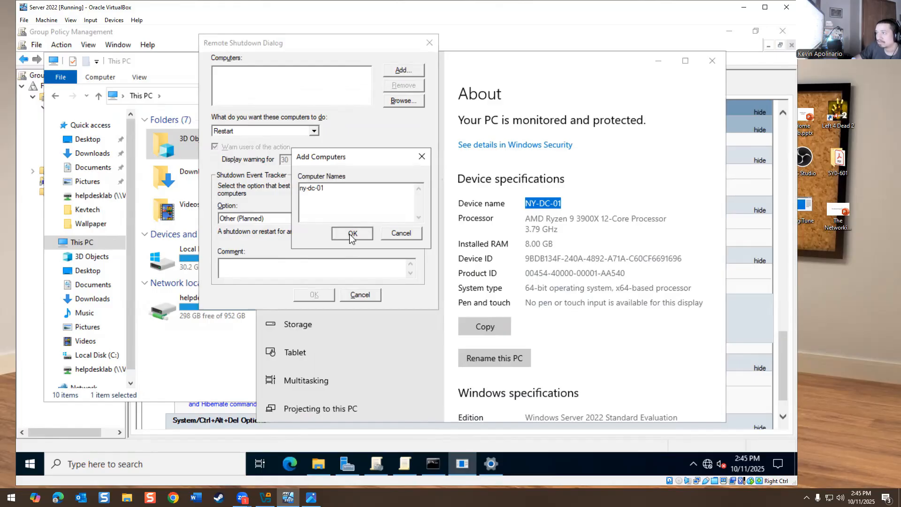
pyautogui.click(351, 234)
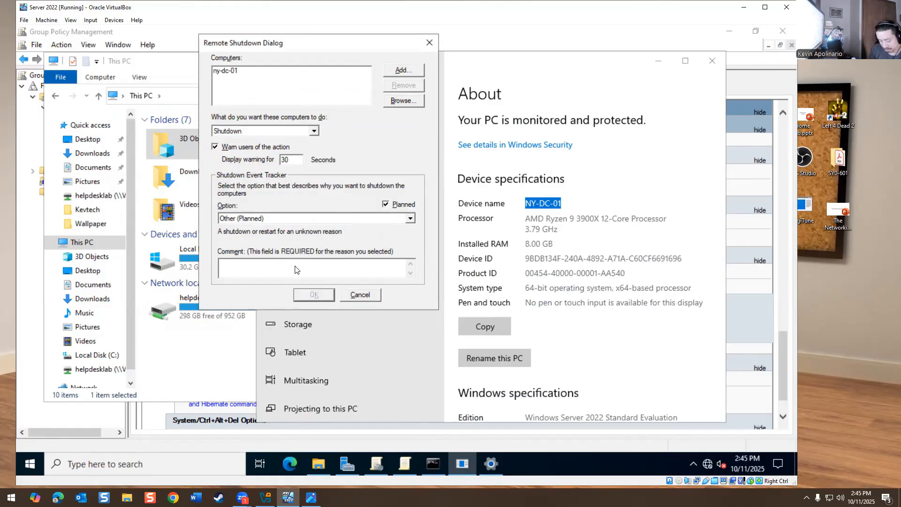
pyautogui.write('updates')
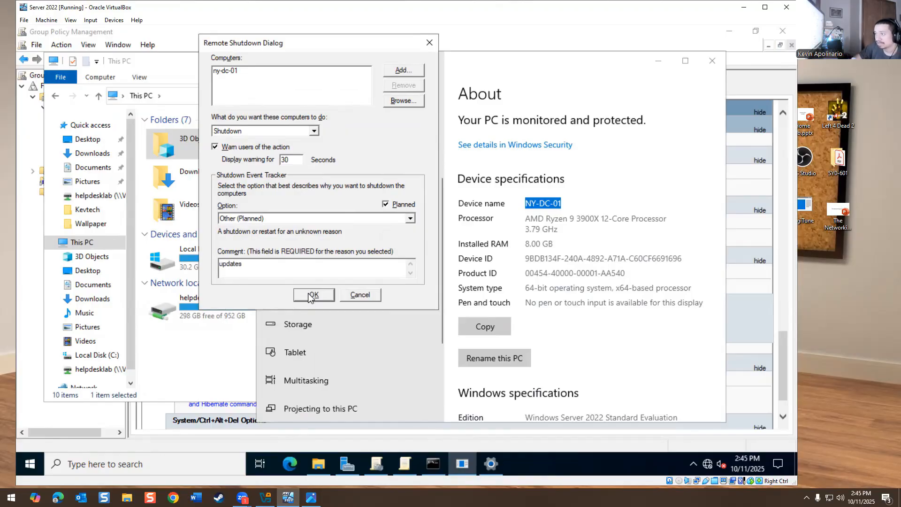
pyautogui.click(314, 294)
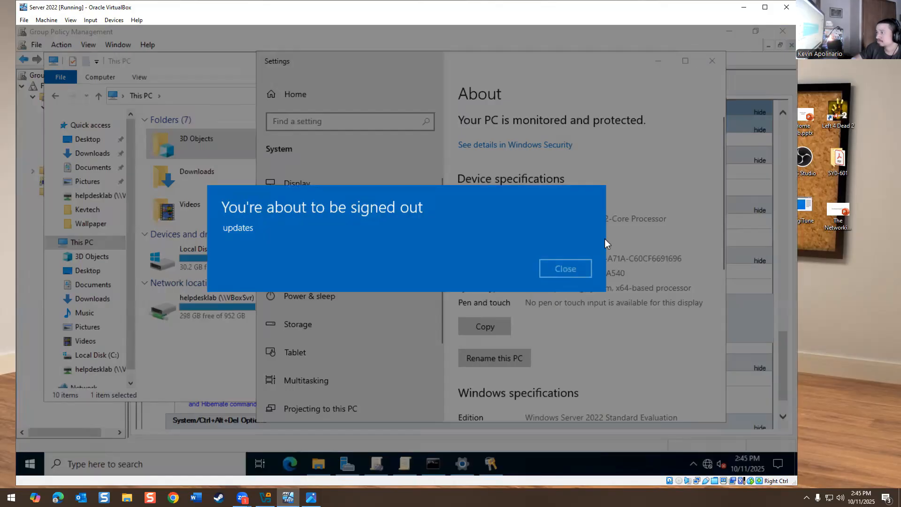
pyautogui.click(565, 268)
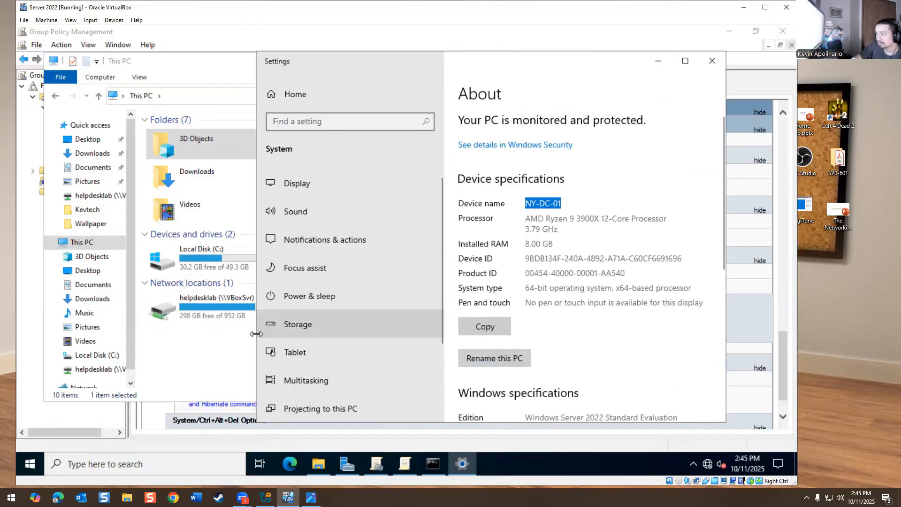
pyautogui.click(711, 60)
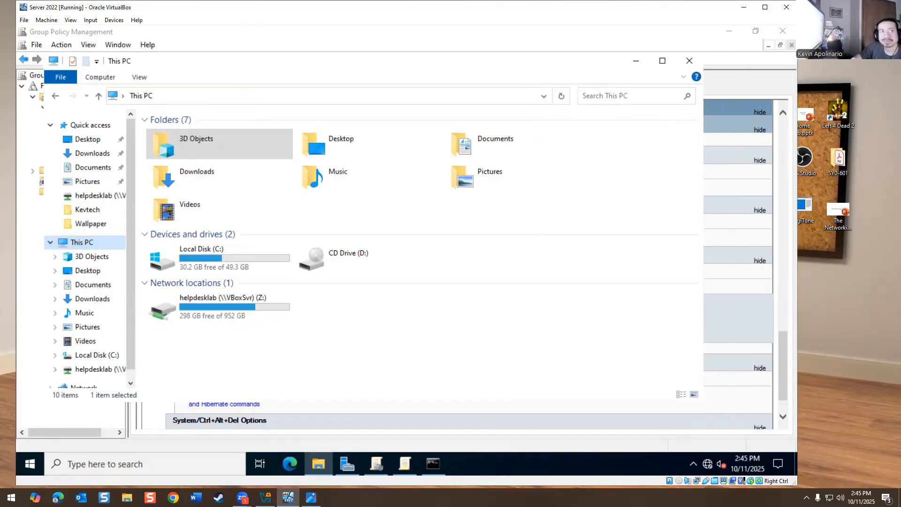